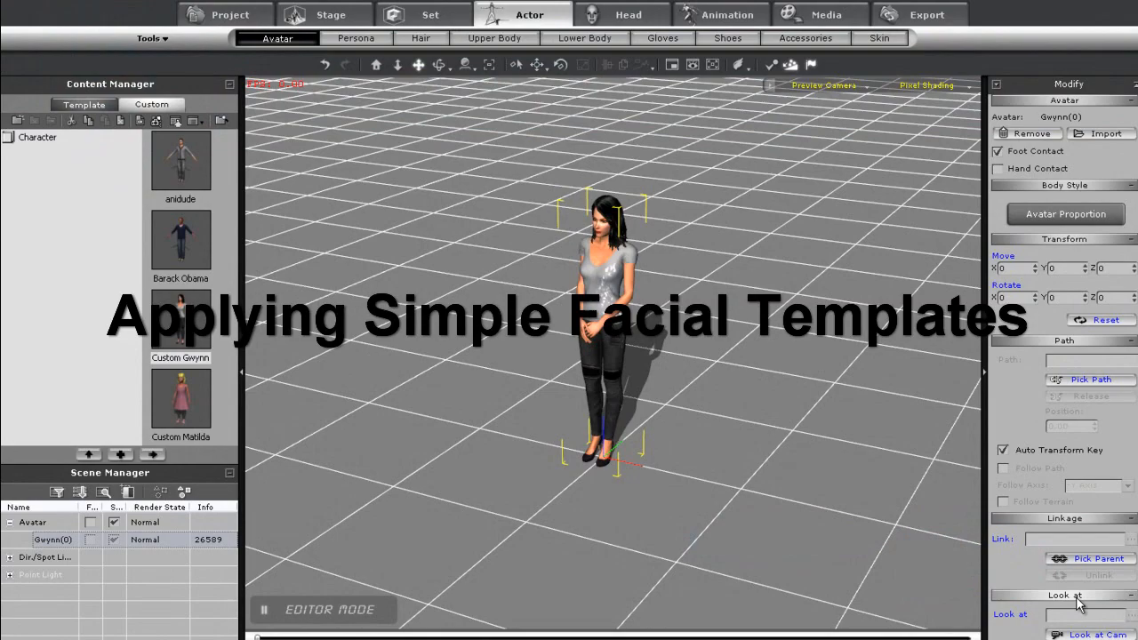
{"action": "mouse_move", "coordinate": [427, 370]}
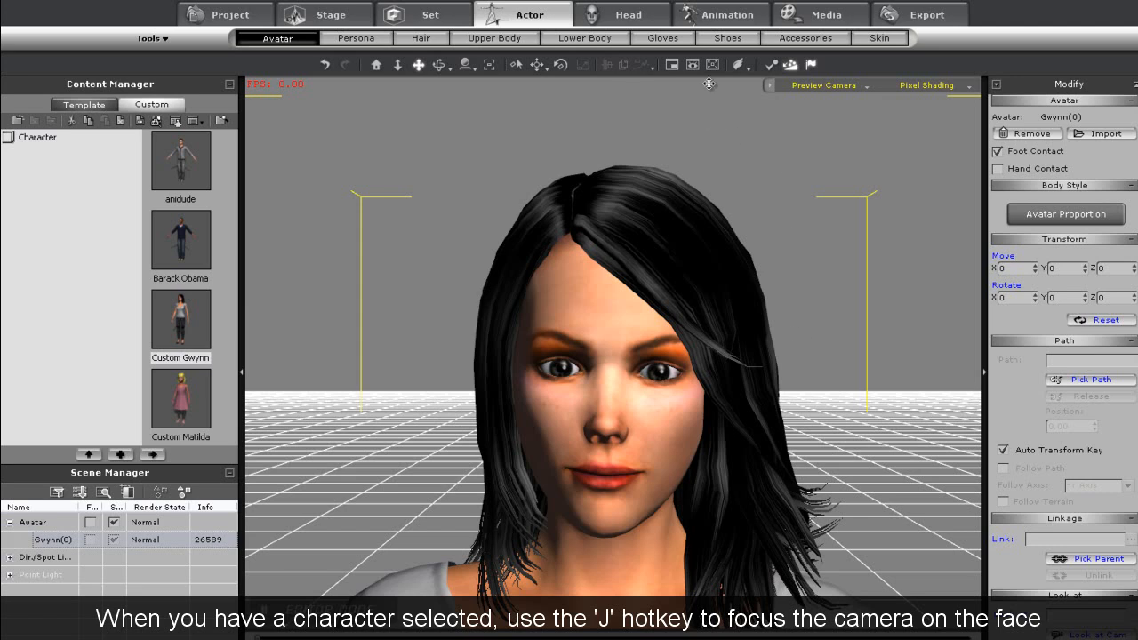
Step: Browse Gwynn's face, eye and mouth settings, then show the facial animation script templates
{"action": "left_click", "coordinate": [628, 14]}
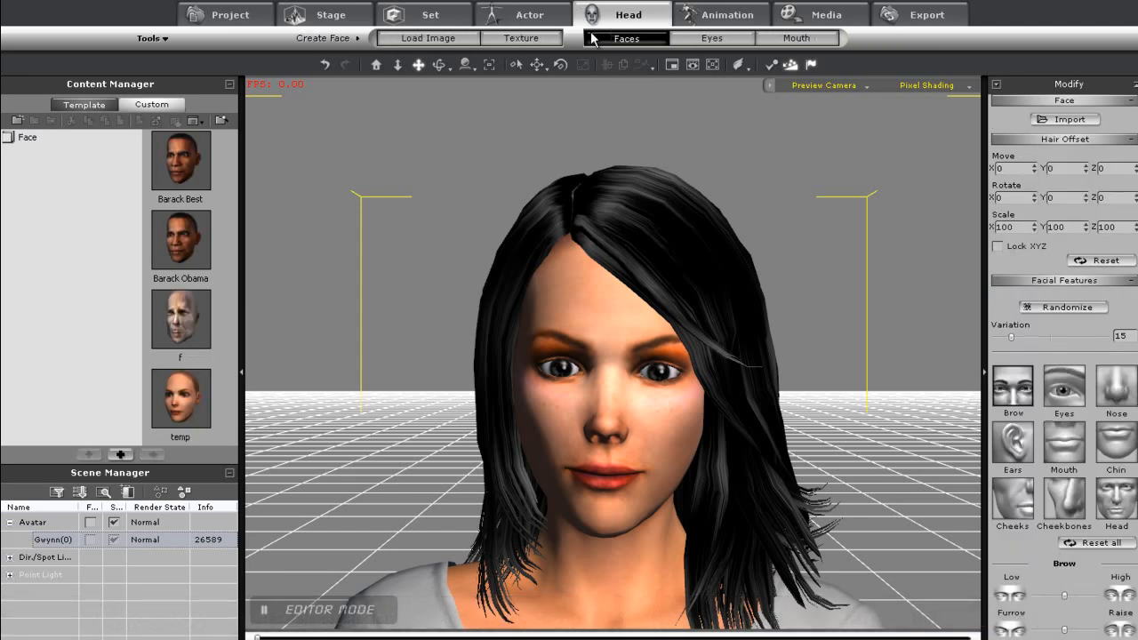
{"action": "left_click", "coordinate": [711, 37]}
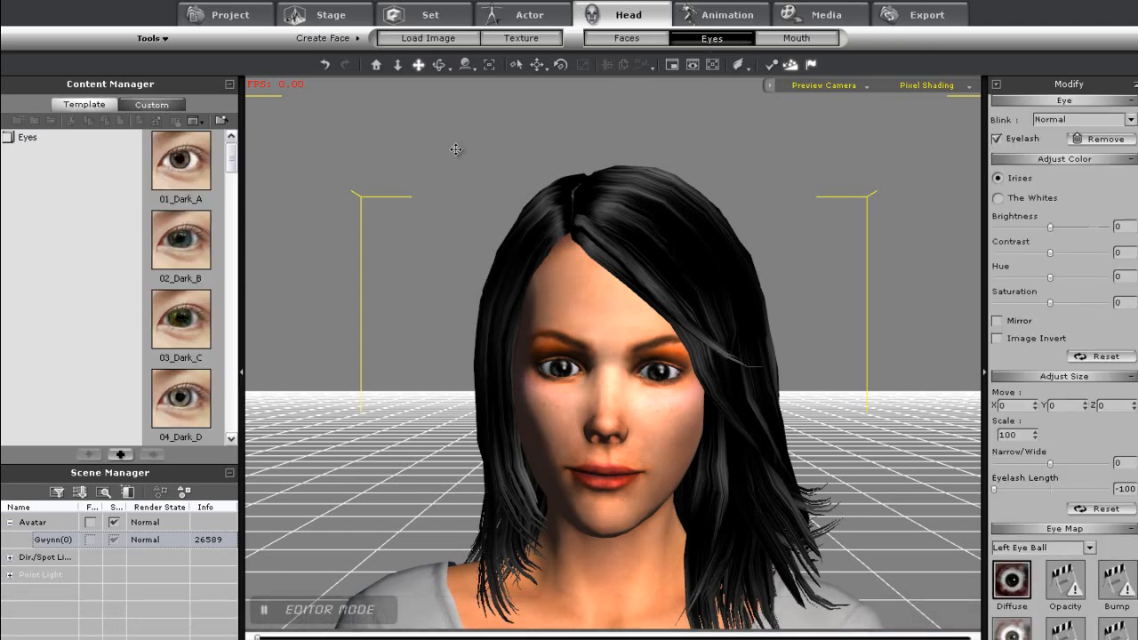
{"action": "left_click", "coordinate": [795, 37]}
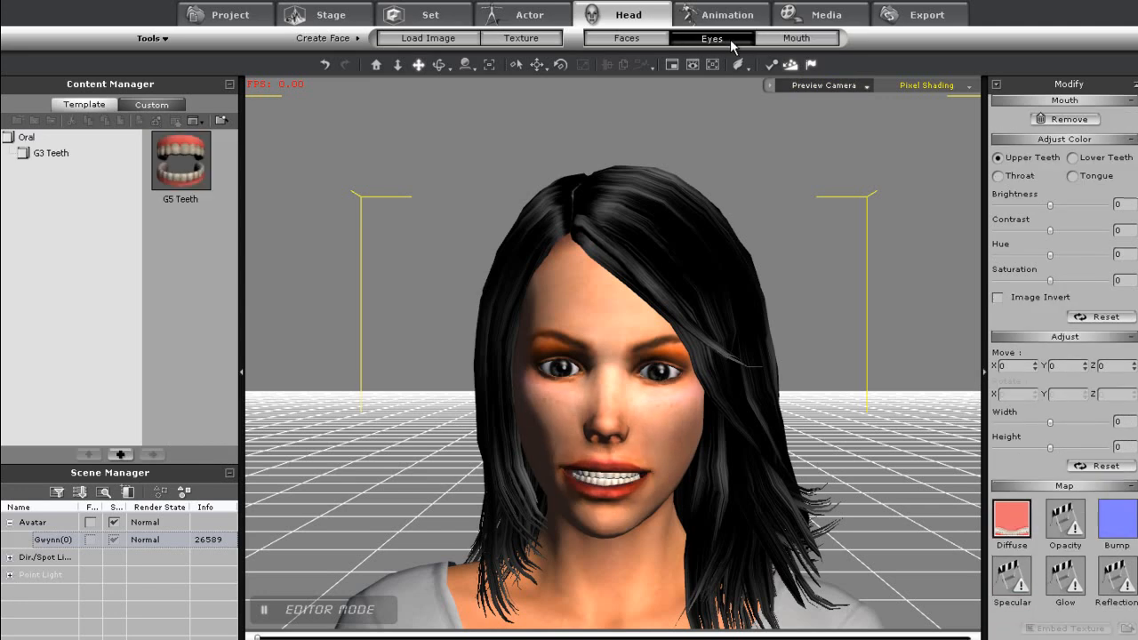
{"action": "left_click", "coordinate": [711, 38]}
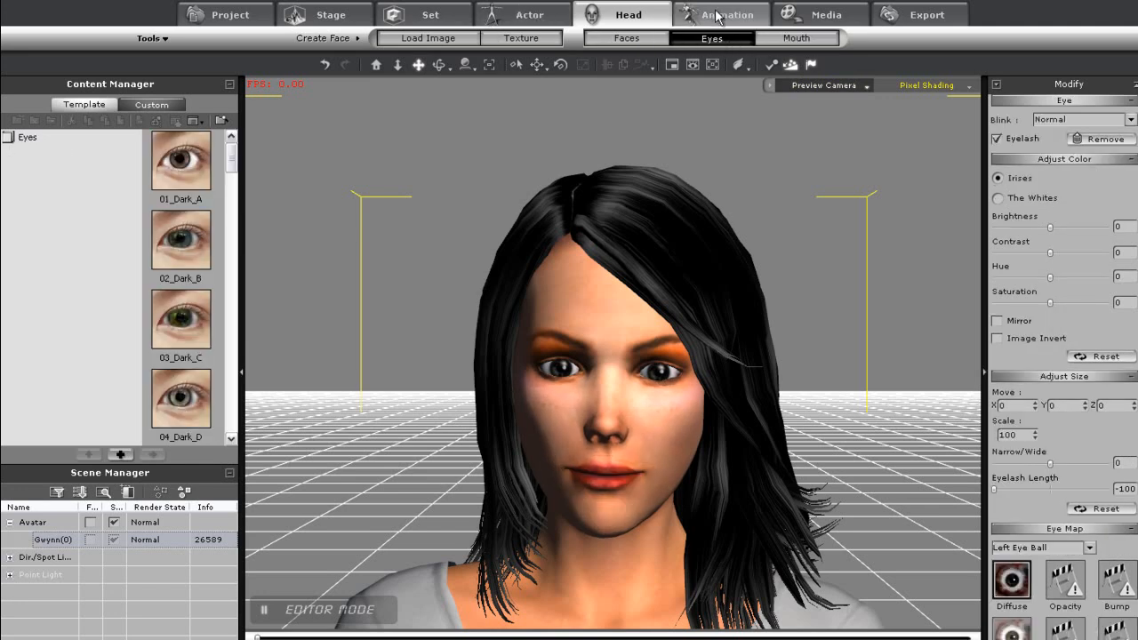
{"action": "left_click", "coordinate": [722, 14]}
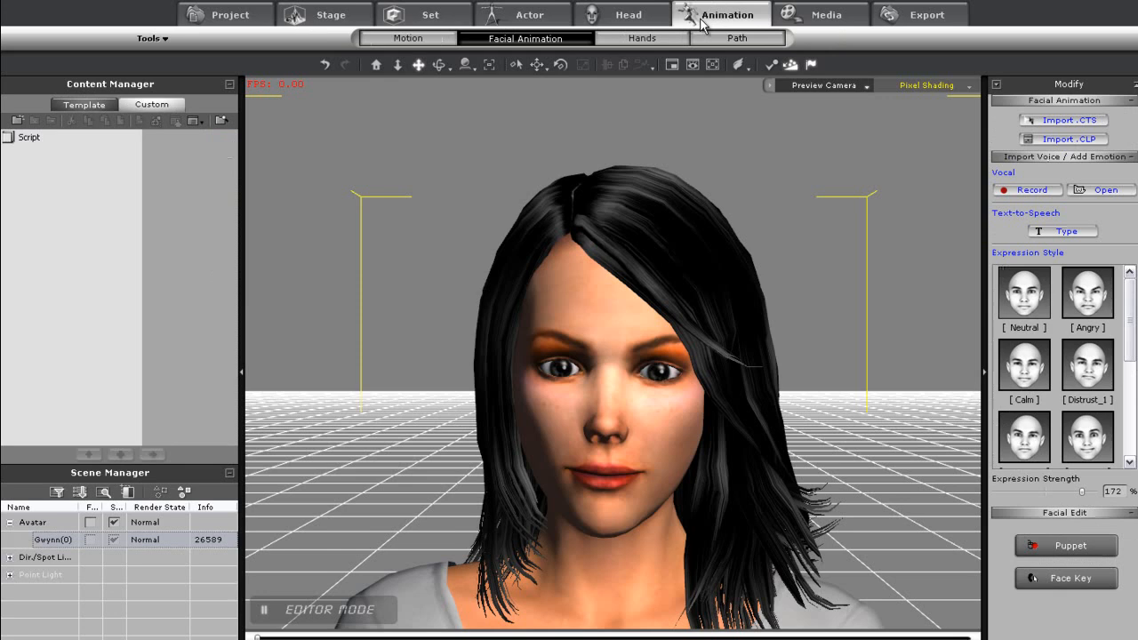
{"action": "mouse_move", "coordinate": [551, 50]}
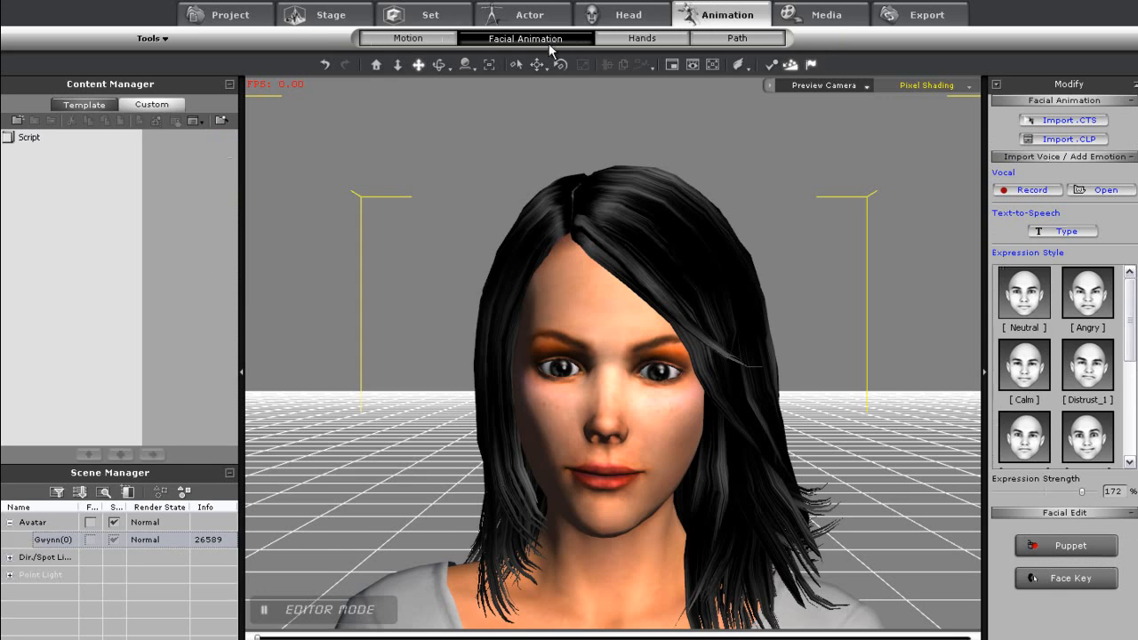
{"action": "left_click", "coordinate": [84, 104]}
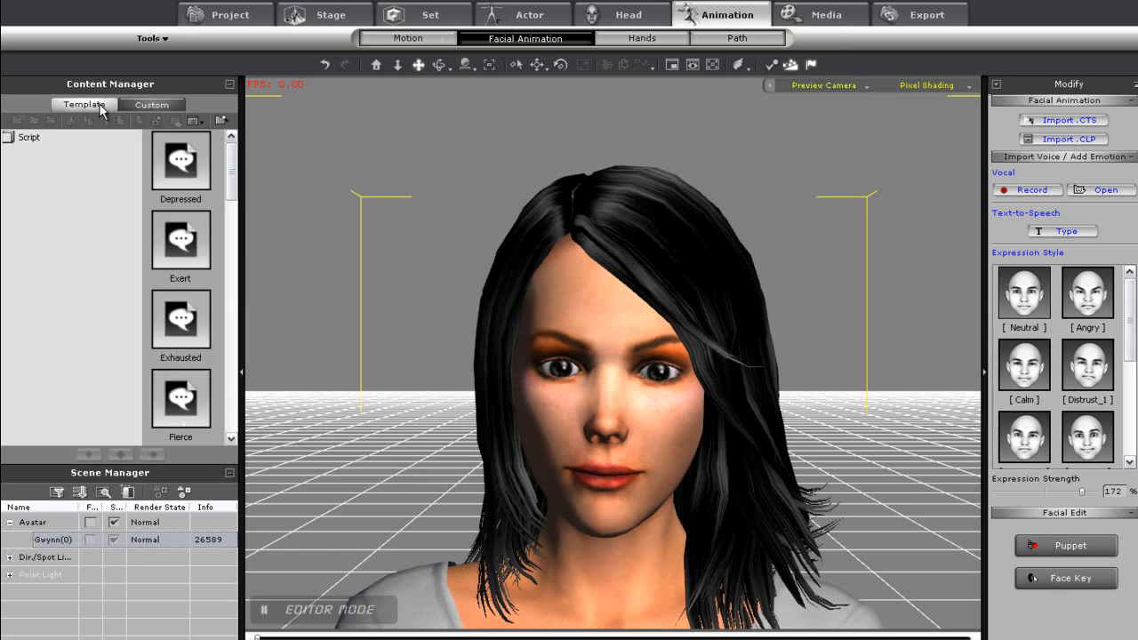
{"action": "mouse_move", "coordinate": [516, 410]}
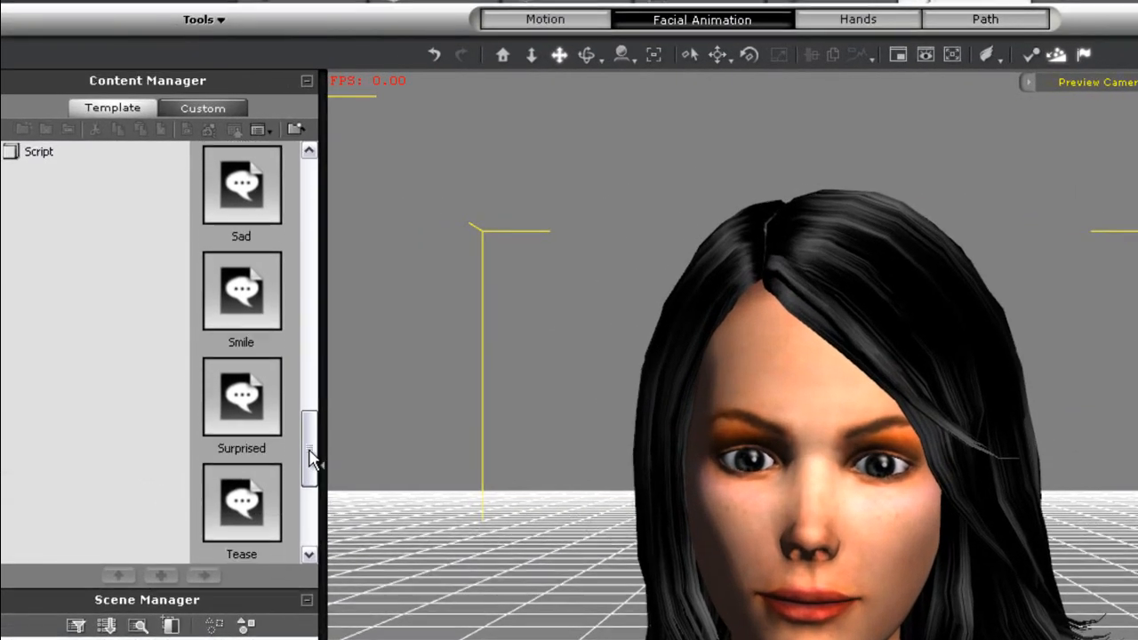
Step: Scroll the facial script template list down to its last entries, ending at Worry
{"action": "scroll", "scroll_direction": "down", "scroll_amount": 3}
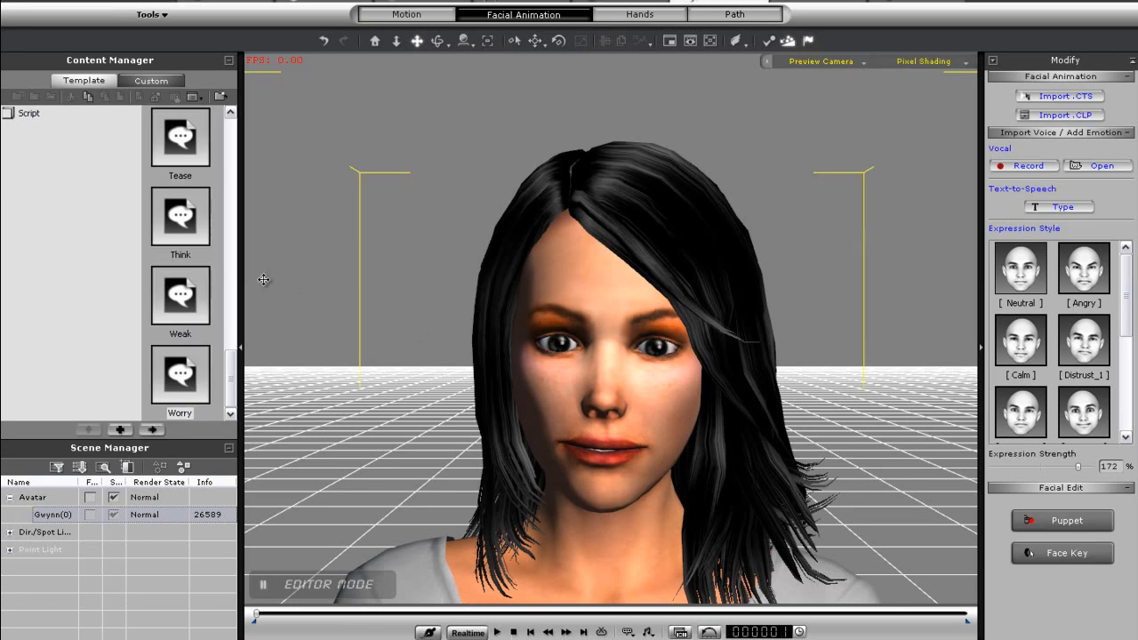
{"action": "scroll", "scroll_direction": "down", "scroll_amount": 3}
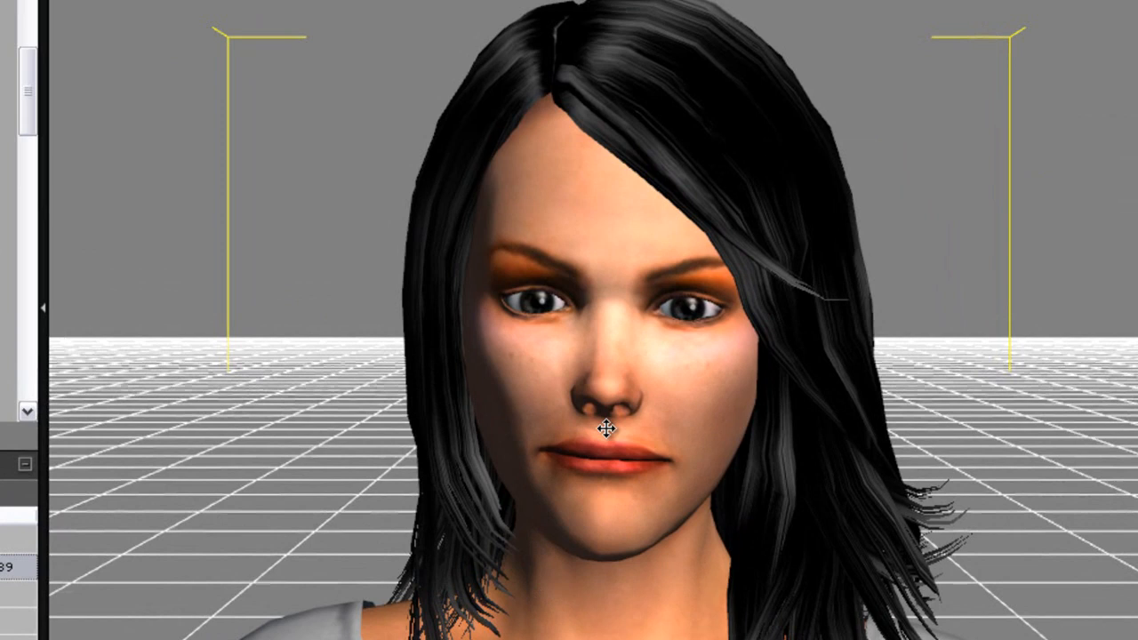
Step: Remove all animation from Gwynn through her right-click menu
{"action": "right_click", "coordinate": [605, 430]}
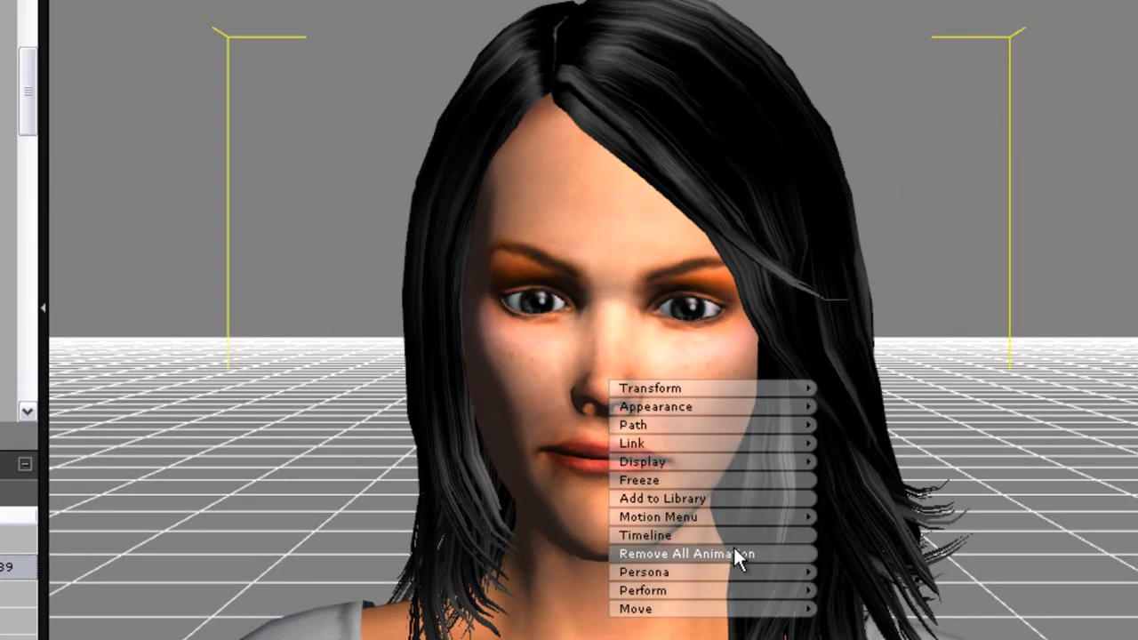
{"action": "left_click", "coordinate": [689, 554]}
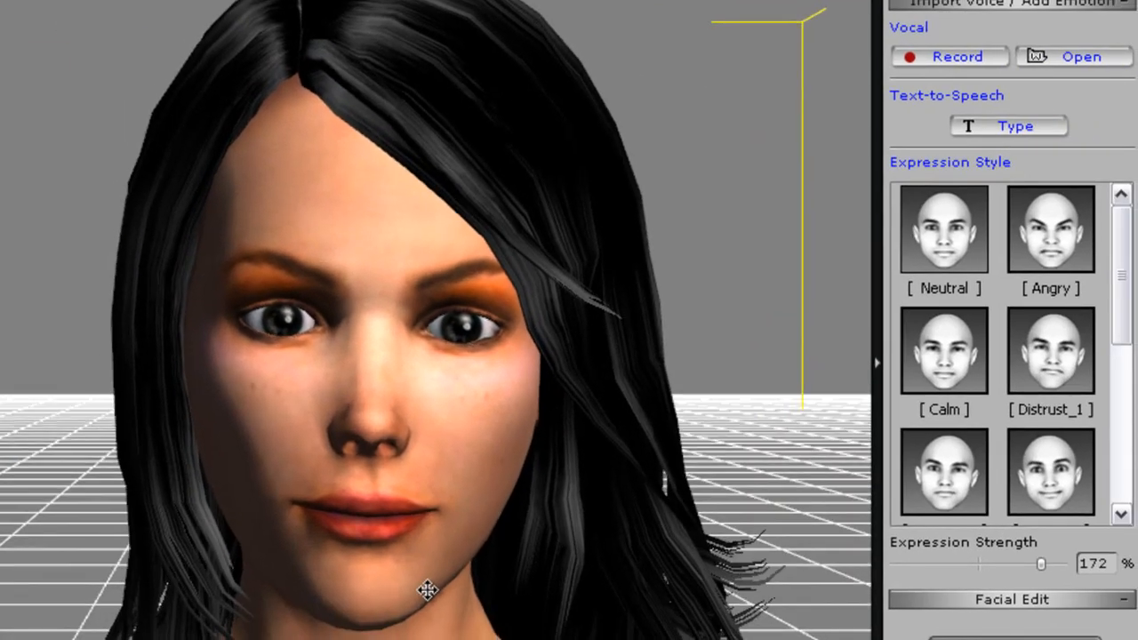
{"action": "mouse_move", "coordinate": [971, 200]}
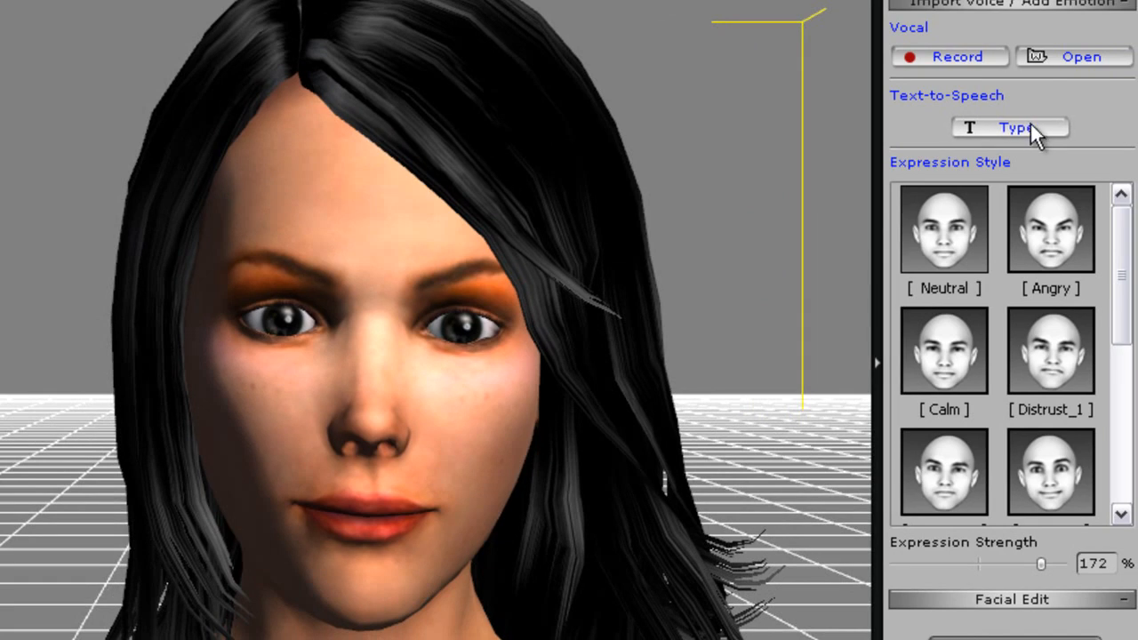
Step: Add the text-to-speech line 'Hi everyone, welcome to iClone 5' with pitch raised to 79%
{"action": "left_click", "coordinate": [1010, 127]}
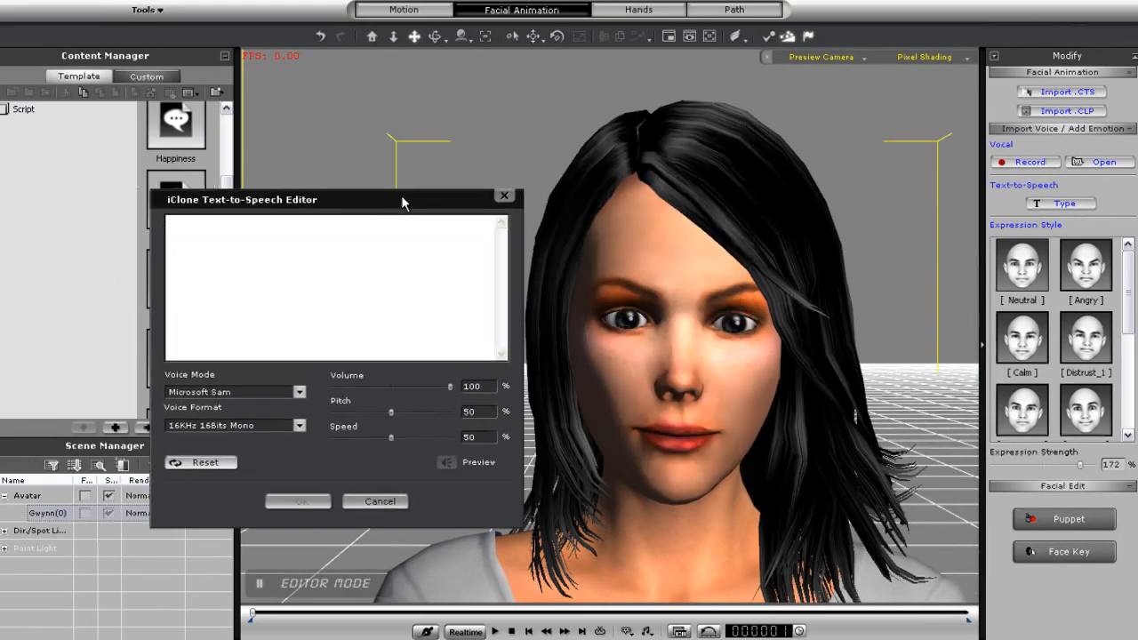
{"action": "type", "text": "Hi everyone, welcome to"}
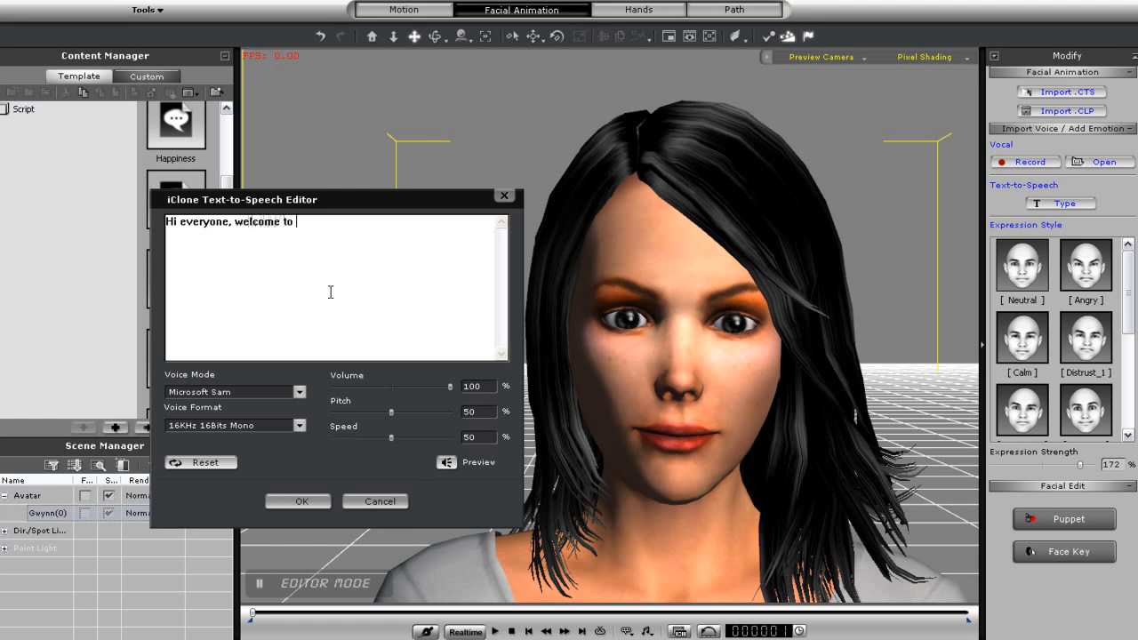
{"action": "type", "text": "iClone 5"}
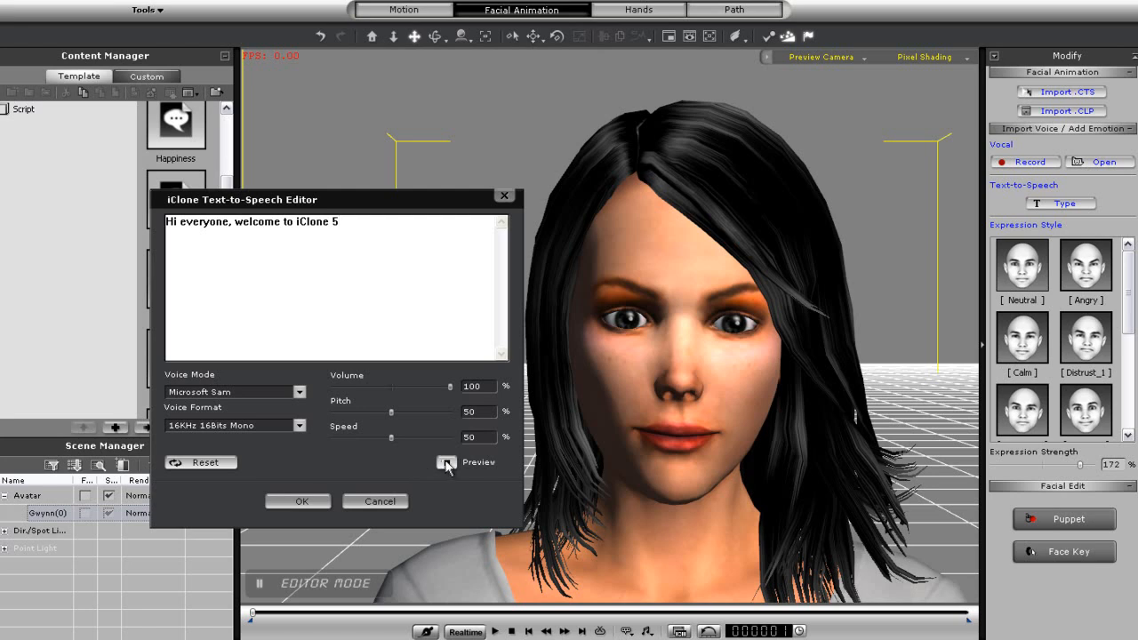
{"action": "left_click_drag", "start_coordinate": [382, 411], "coordinate": [412, 411]}
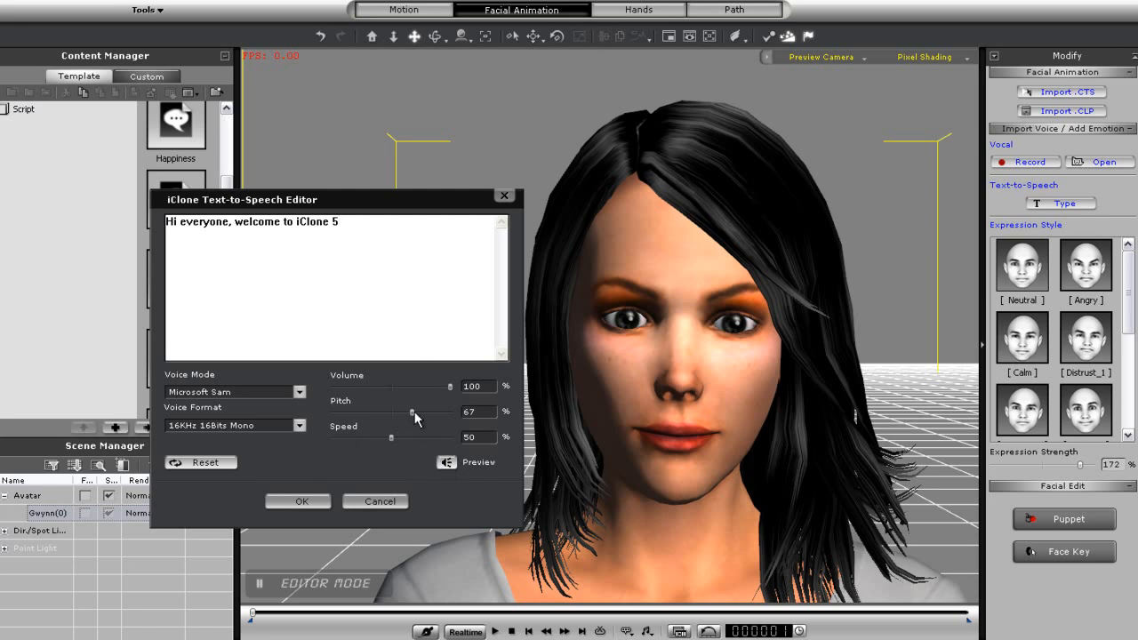
{"action": "left_click_drag", "start_coordinate": [412, 411], "coordinate": [443, 411]}
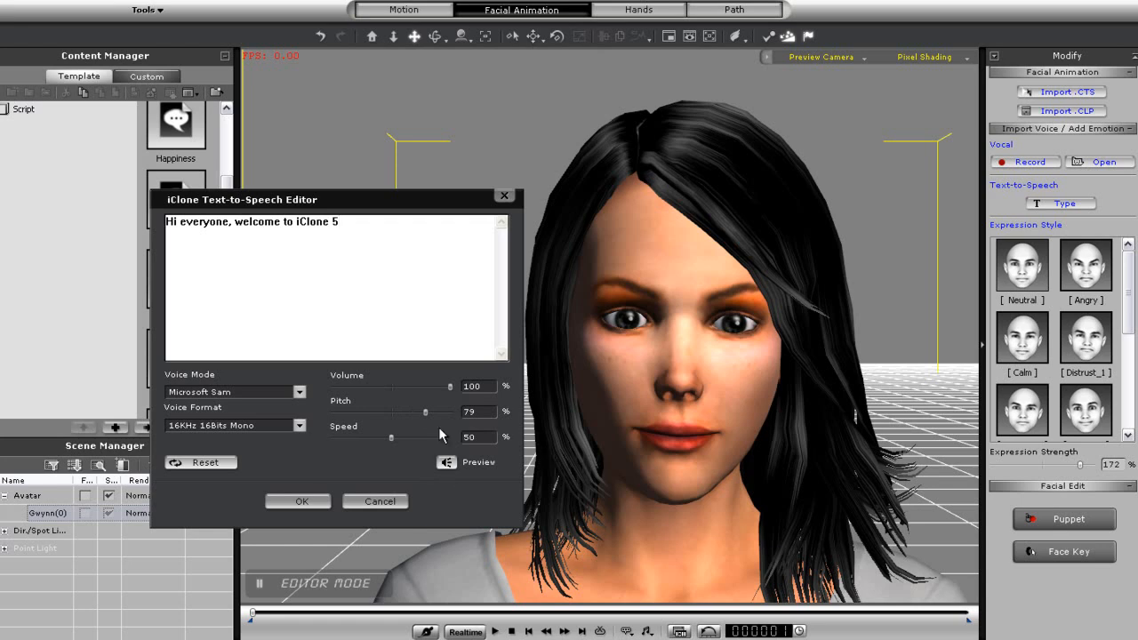
{"action": "left_click", "coordinate": [297, 500]}
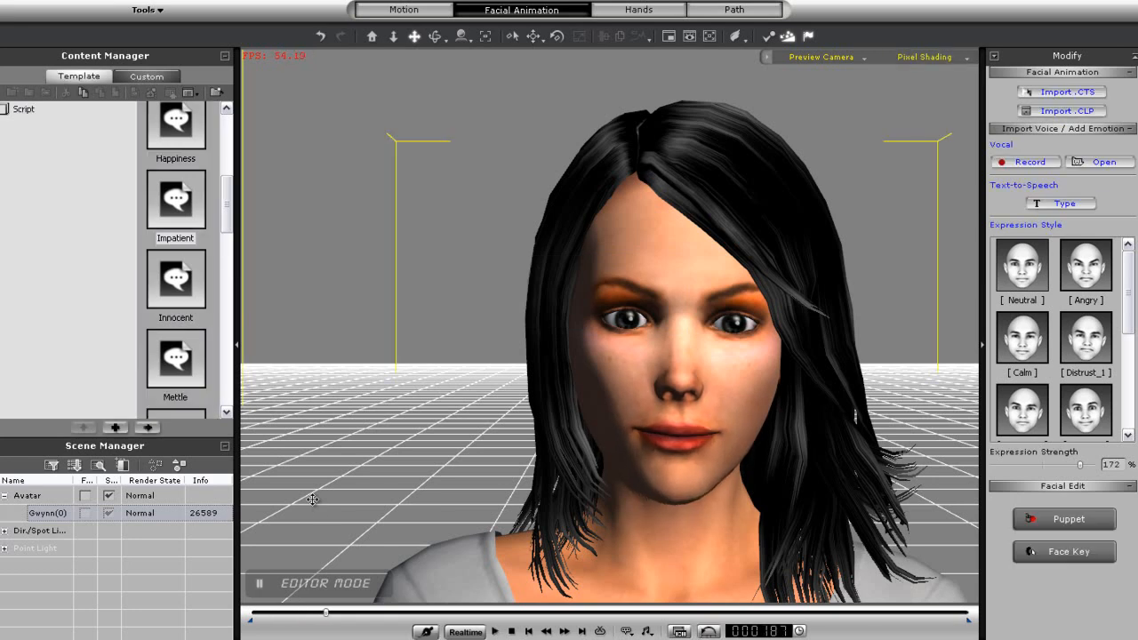
{"action": "mouse_move", "coordinate": [335, 427]}
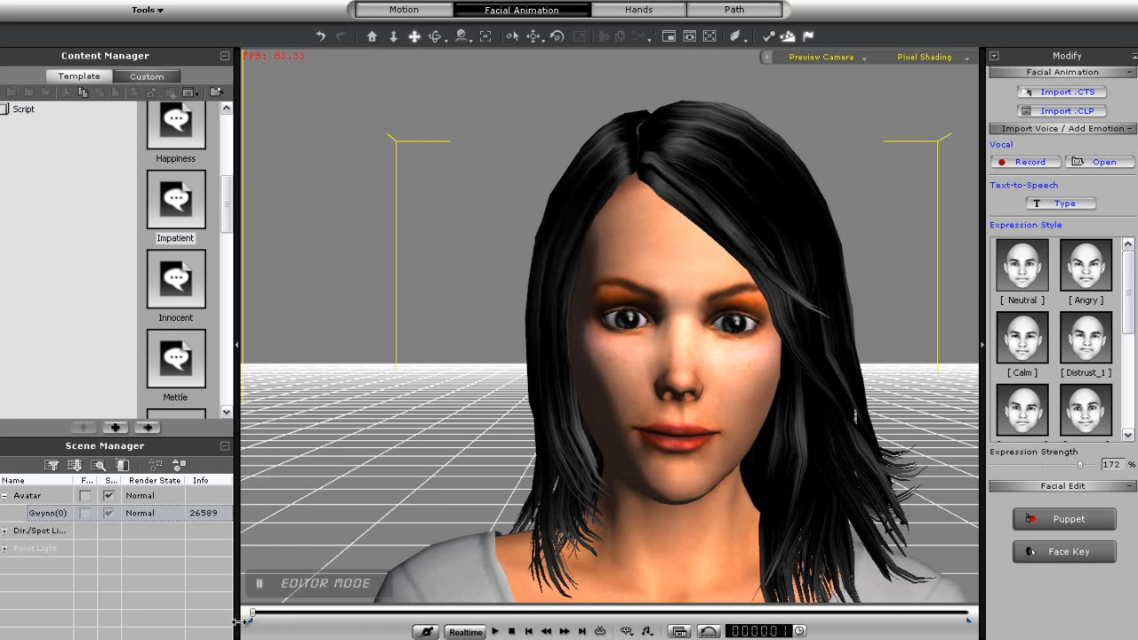
Step: Play Gwynn speaking her new text-to-speech line with lip-sync
{"action": "left_click", "coordinate": [1067, 92]}
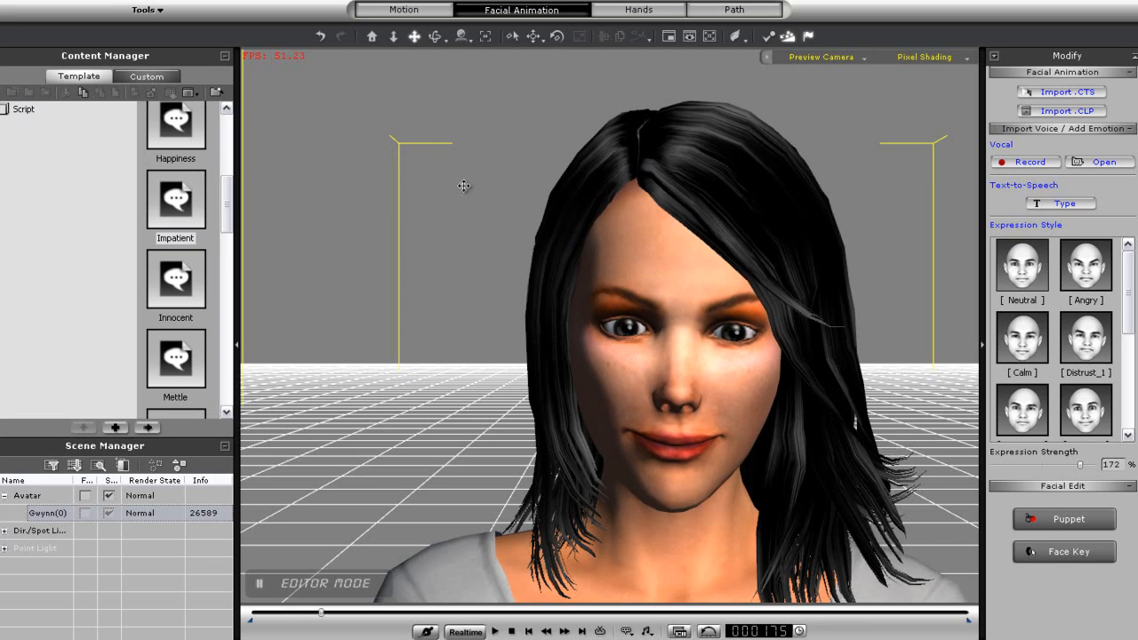
{"action": "mouse_move", "coordinate": [666, 466]}
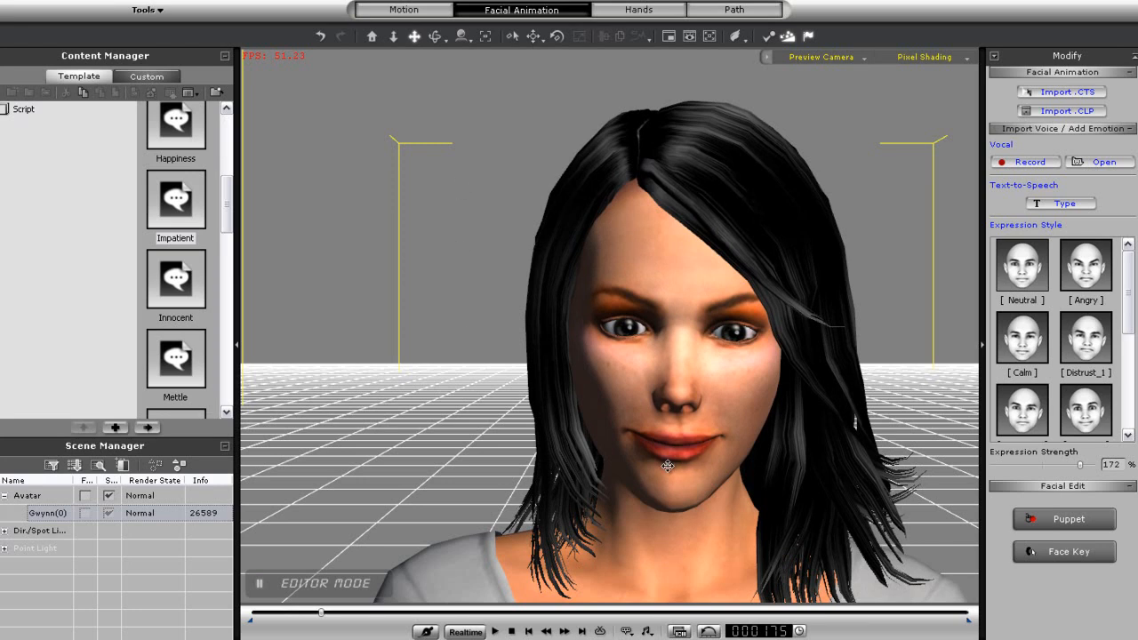
Step: Apply the Sad_2 expression style at 100% strength and preview it
{"action": "left_click_drag", "start_coordinate": [321, 612], "coordinate": [298, 618]}
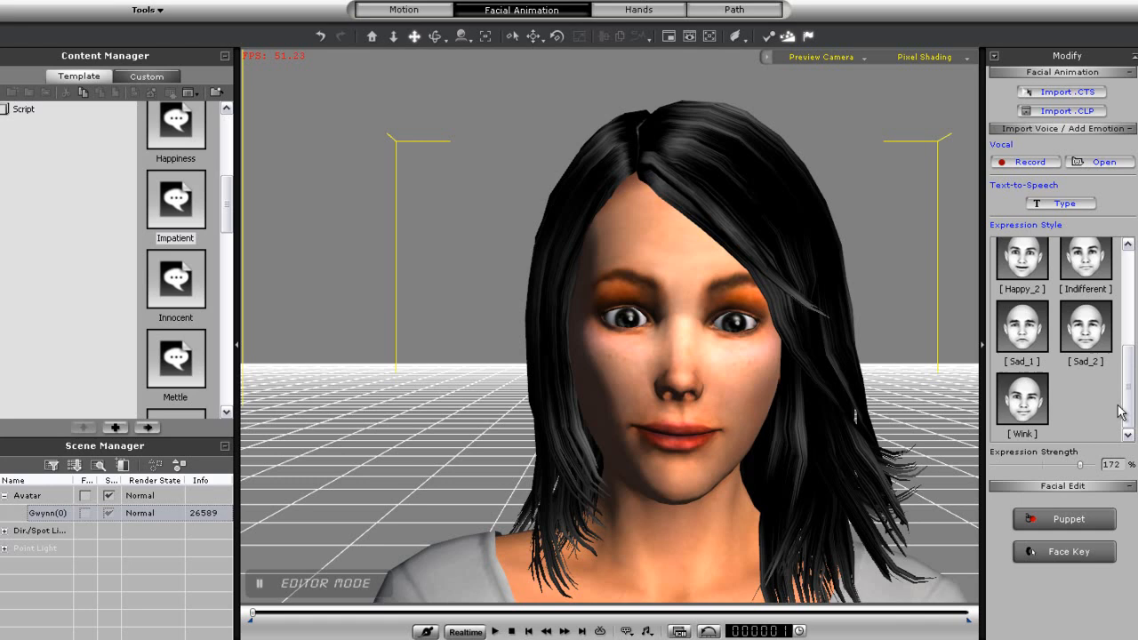
{"action": "mouse_move", "coordinate": [1086, 340]}
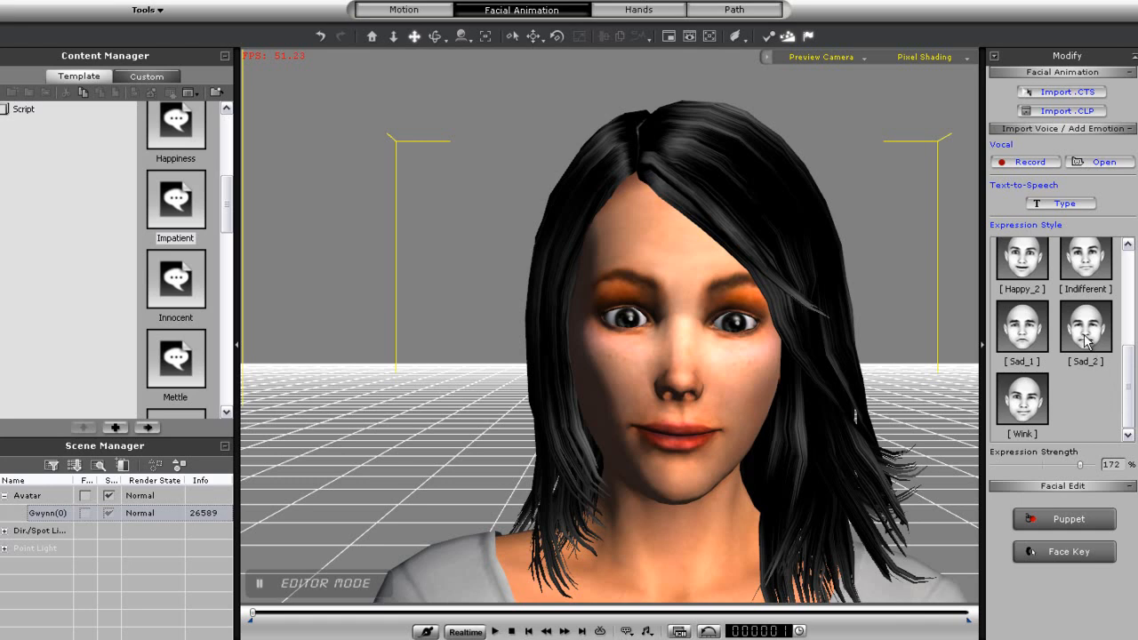
{"action": "left_click", "coordinate": [1085, 328]}
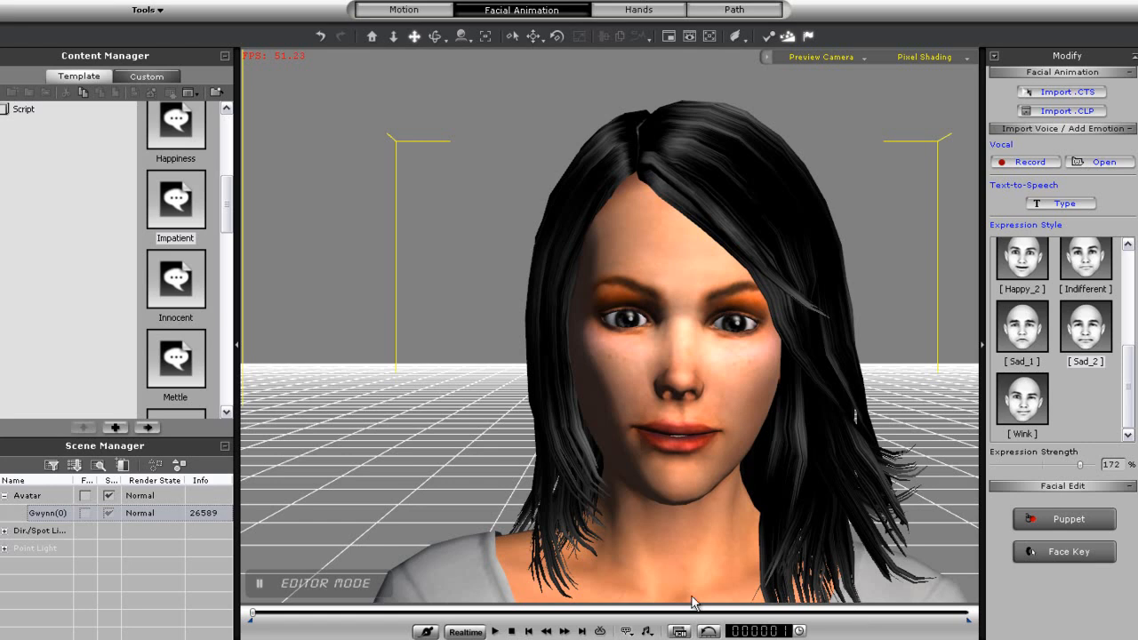
{"action": "left_click_drag", "start_coordinate": [1076, 468], "coordinate": [1062, 469]}
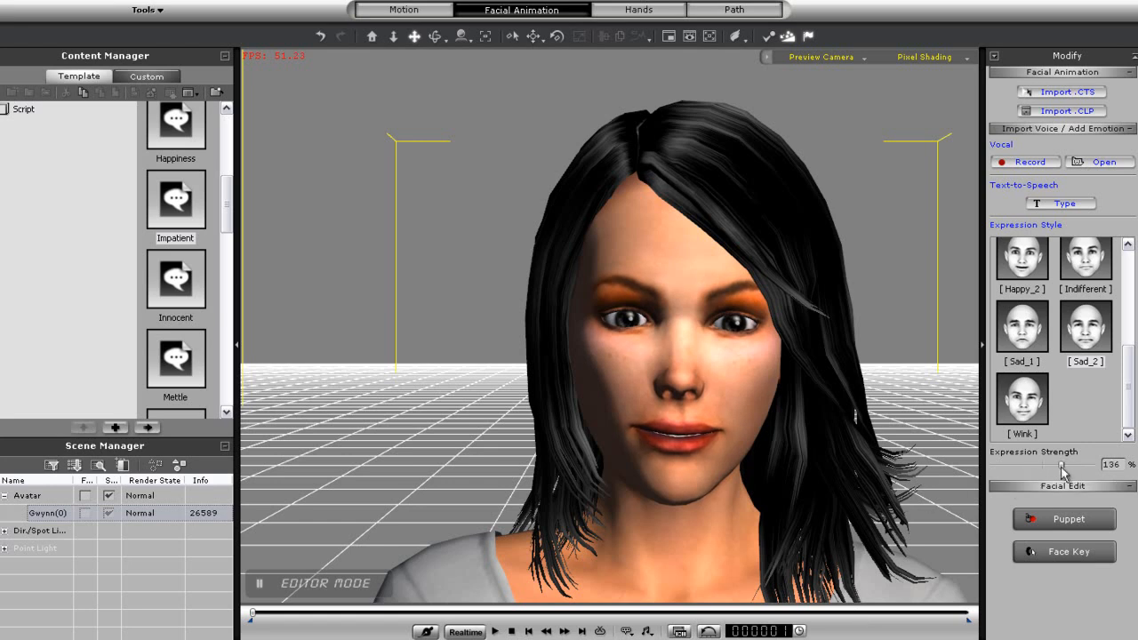
{"action": "left_click_drag", "start_coordinate": [1063, 465], "coordinate": [1043, 465]}
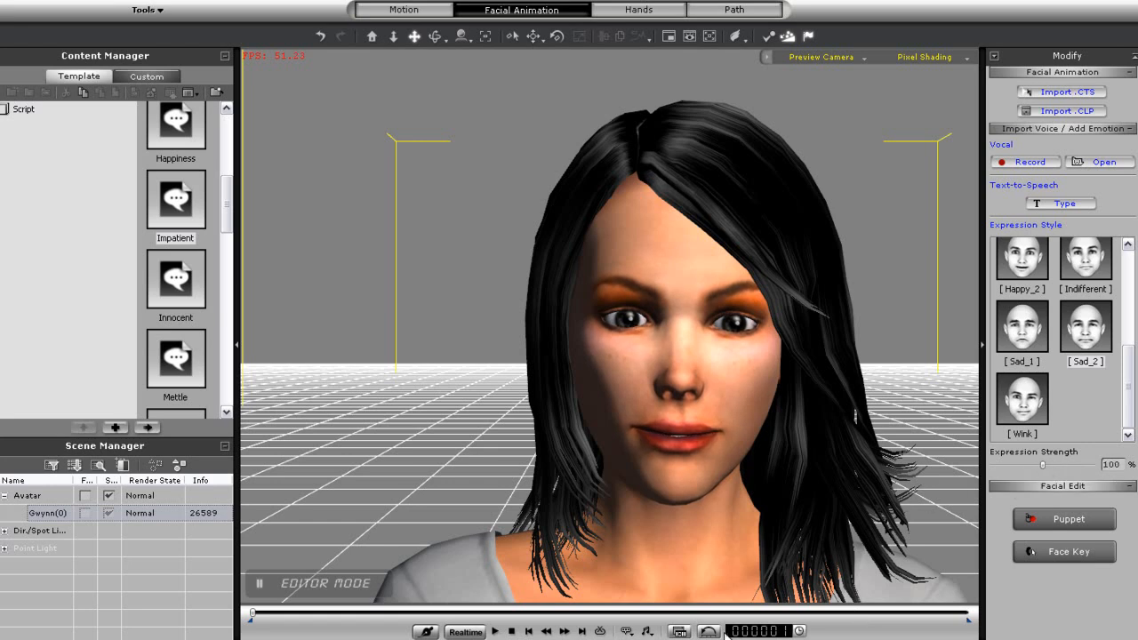
{"action": "left_click", "coordinate": [497, 631]}
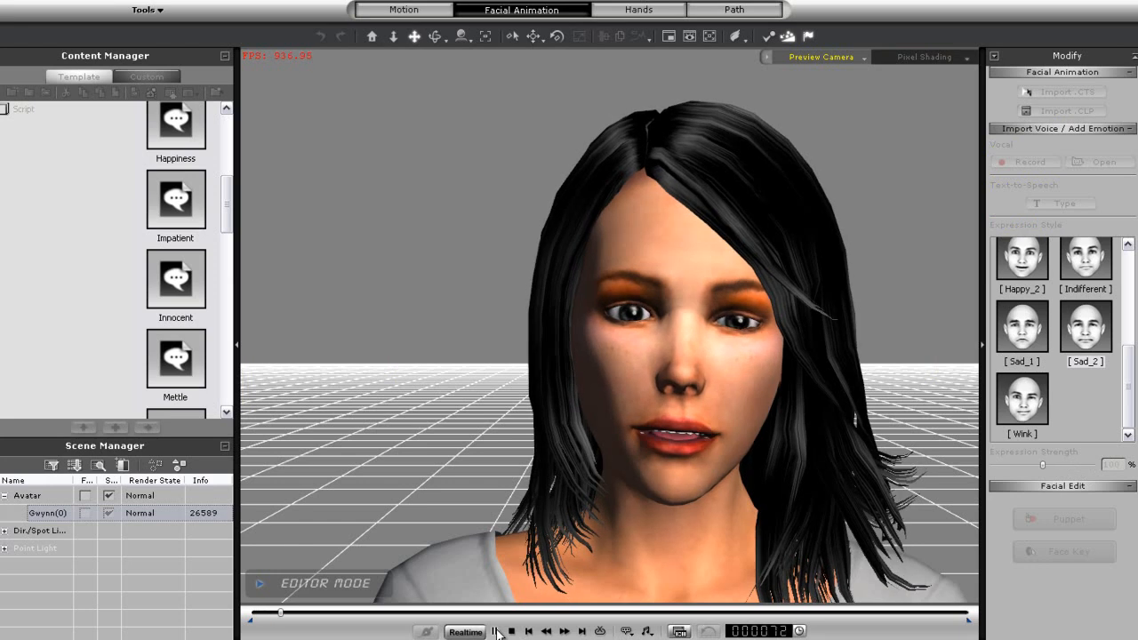
{"action": "left_click", "coordinate": [495, 631]}
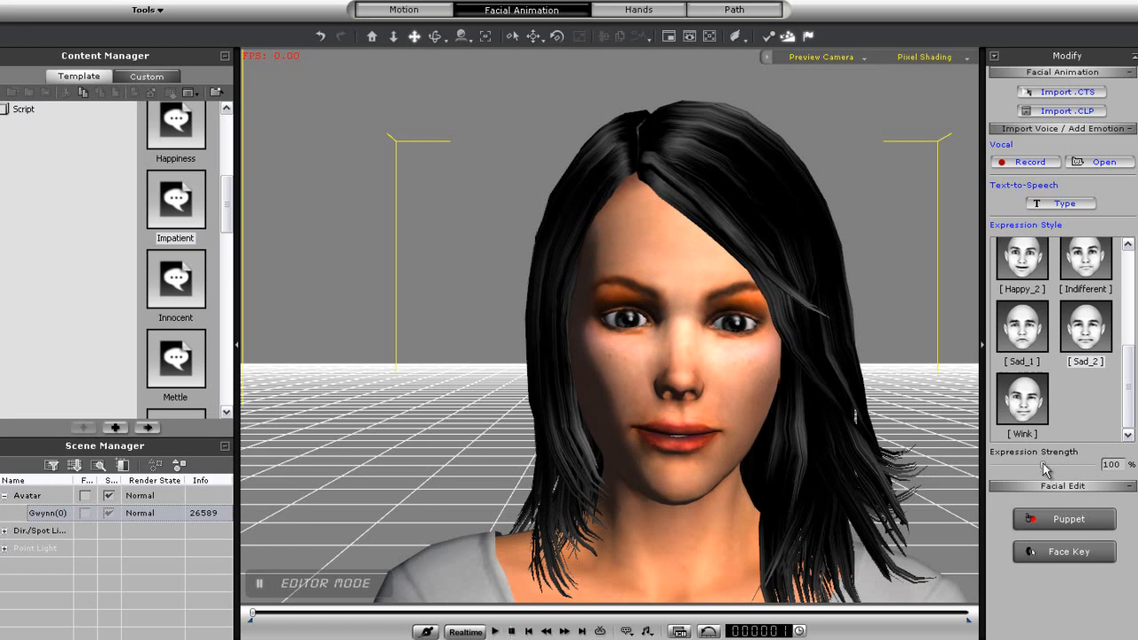
Step: Raise the expression strength to 177% and replay the preview
{"action": "left_click_drag", "start_coordinate": [1045, 468], "coordinate": [1090, 467]}
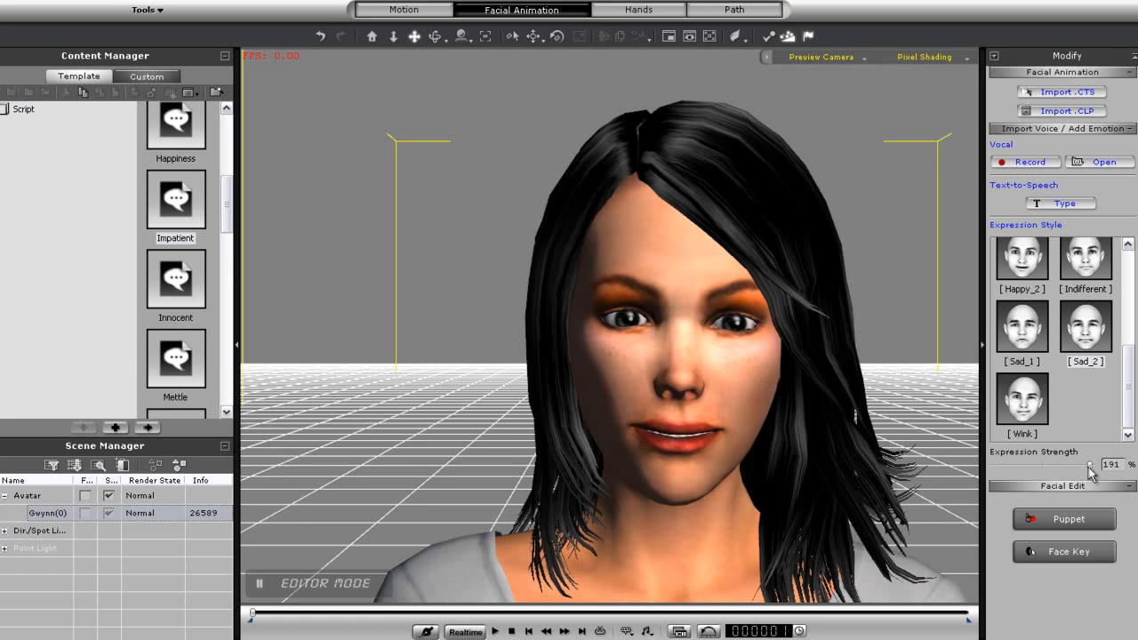
{"action": "left_click_drag", "start_coordinate": [1090, 467], "coordinate": [1076, 467]}
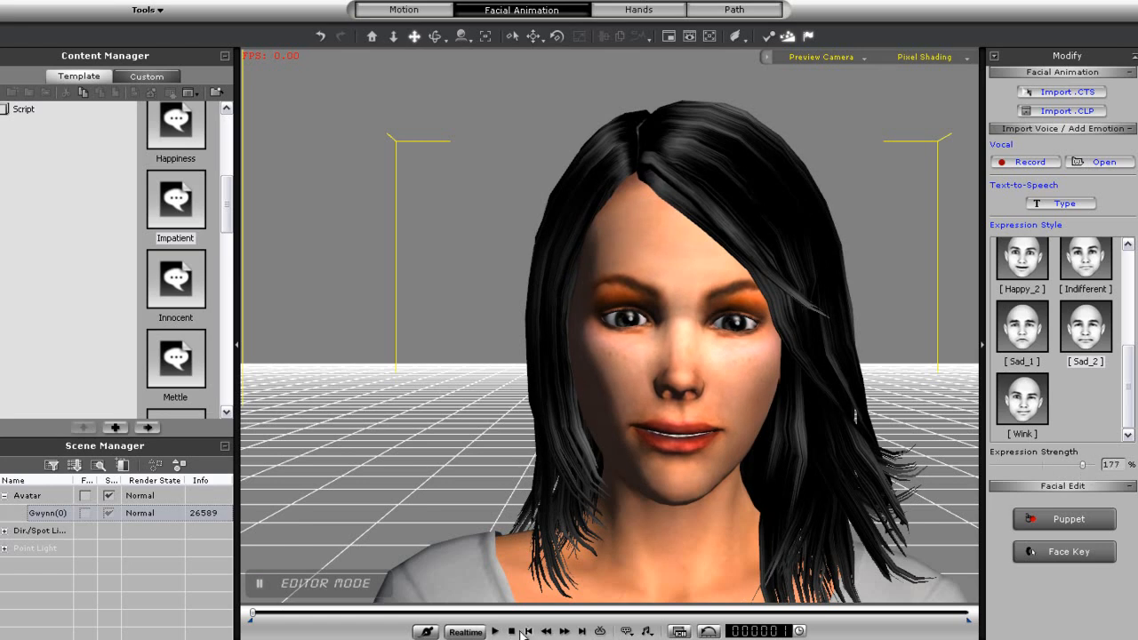
{"action": "left_click", "coordinate": [495, 632]}
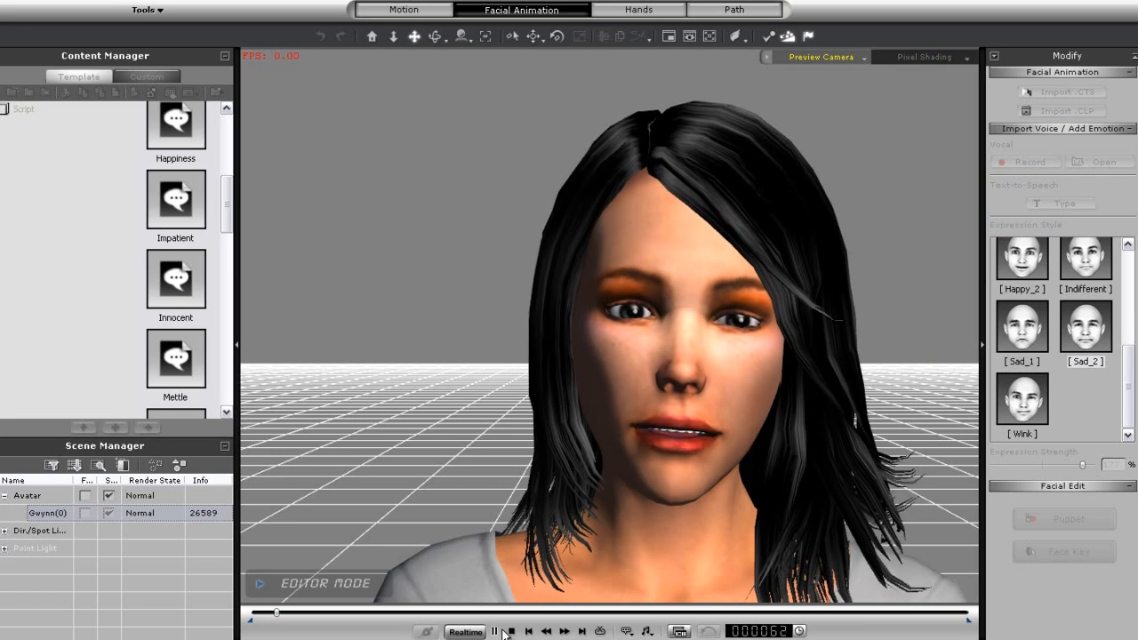
{"action": "left_click", "coordinate": [495, 631]}
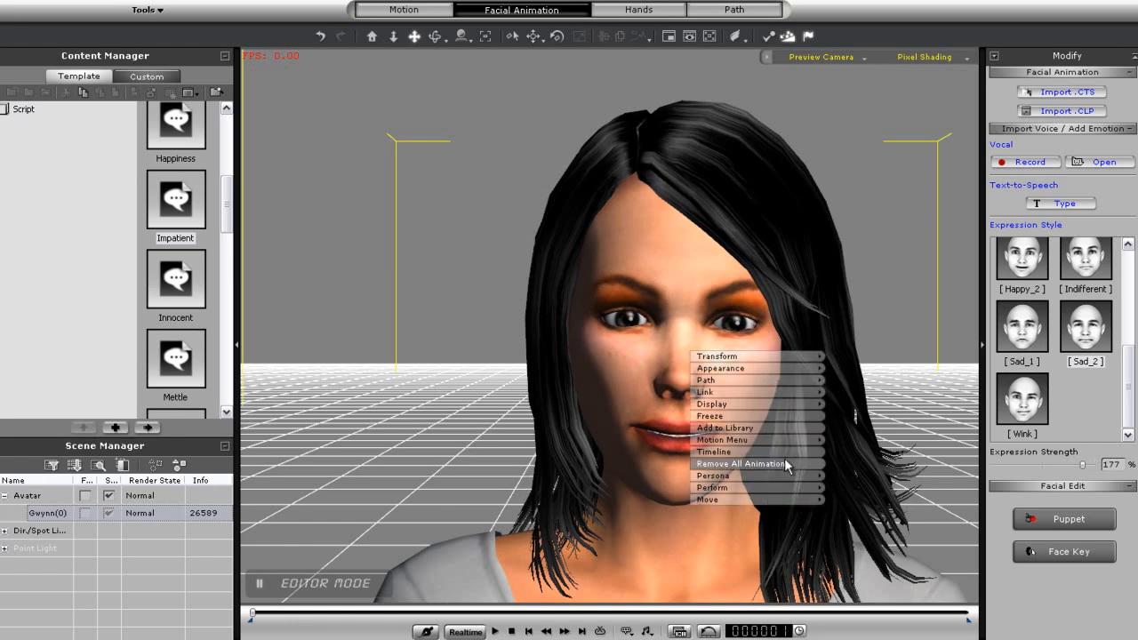
Step: Remove Gwynn's animation and import the 'sarah quote' audio file as her voice
{"action": "left_click", "coordinate": [741, 463]}
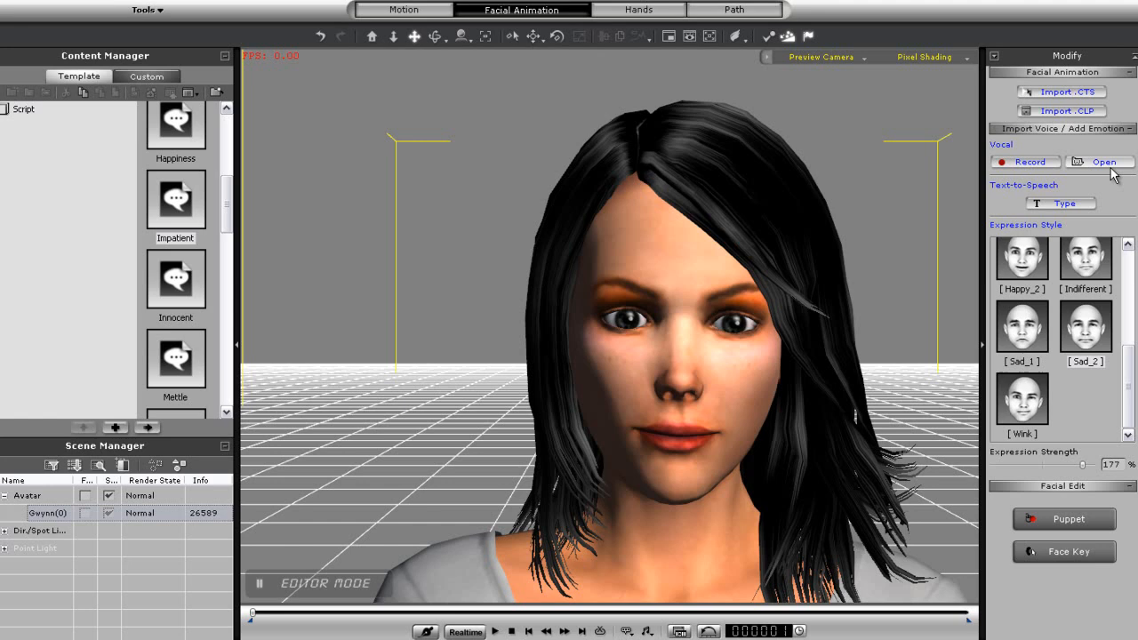
{"action": "left_click", "coordinate": [1099, 161]}
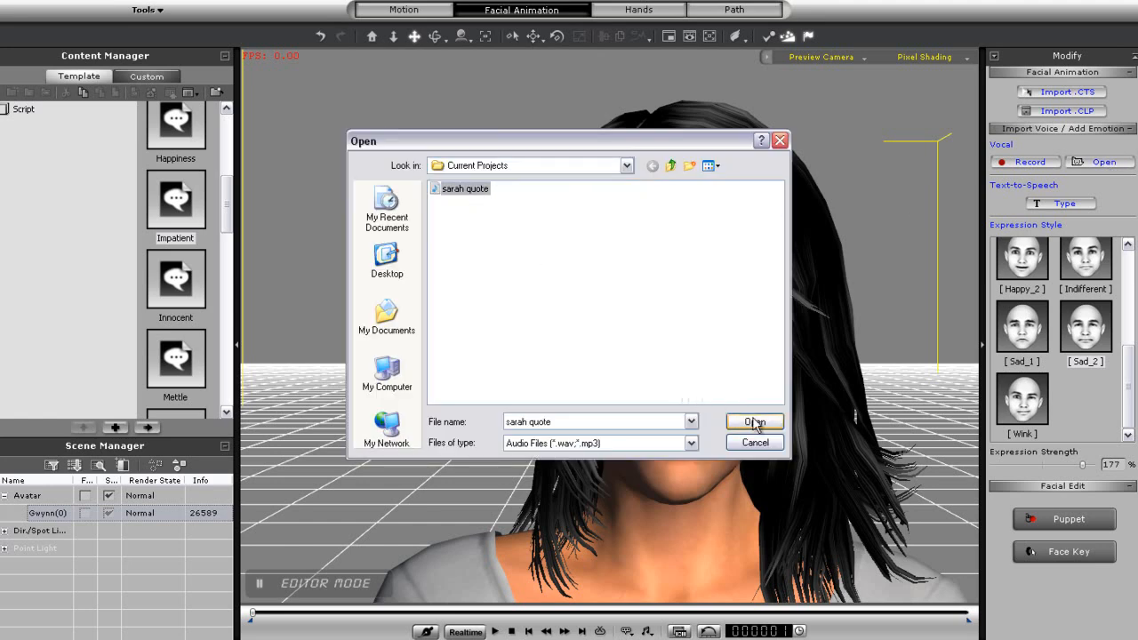
{"action": "left_click", "coordinate": [754, 421]}
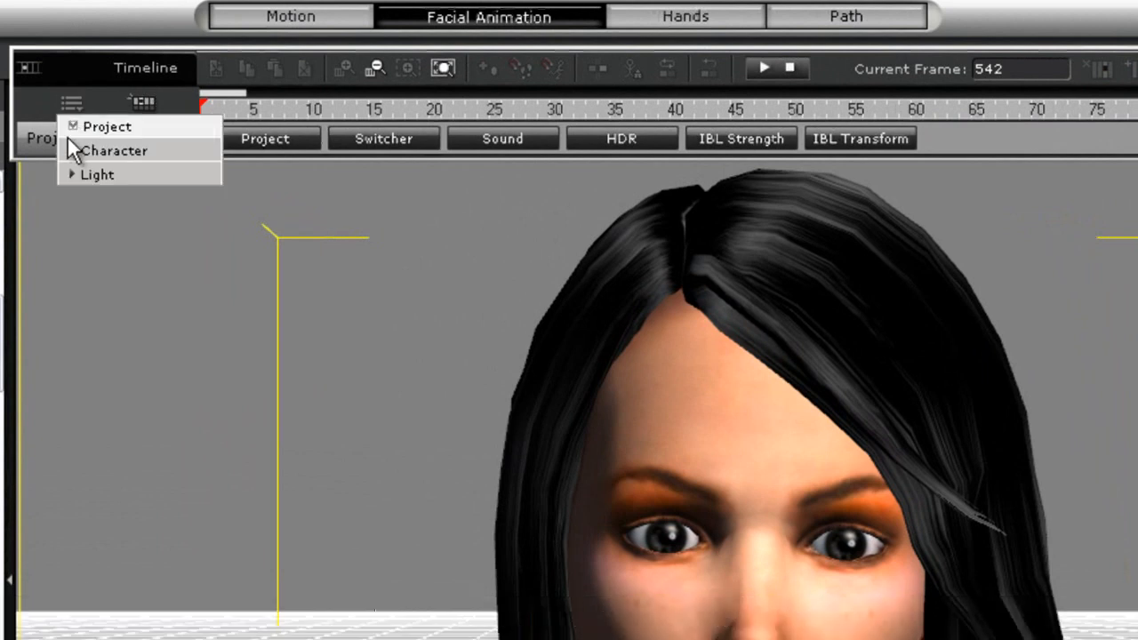
Step: Show Gwynn's Face and Viseme tracks on the timeline and play the sarah quote lip-sync
{"action": "left_click", "coordinate": [71, 150]}
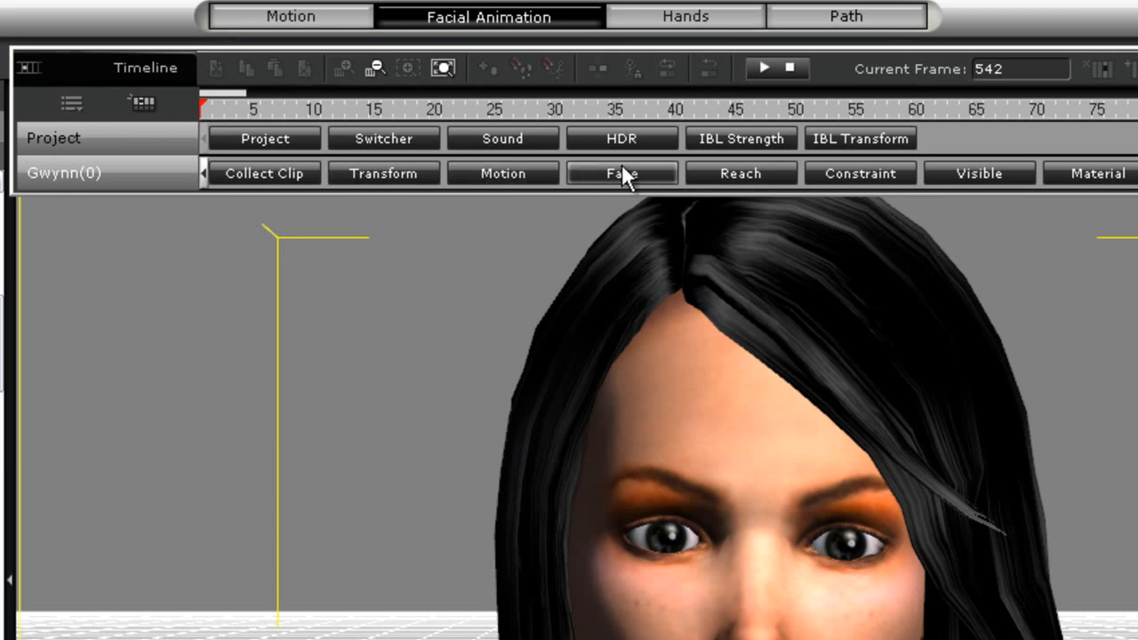
{"action": "left_click", "coordinate": [622, 172]}
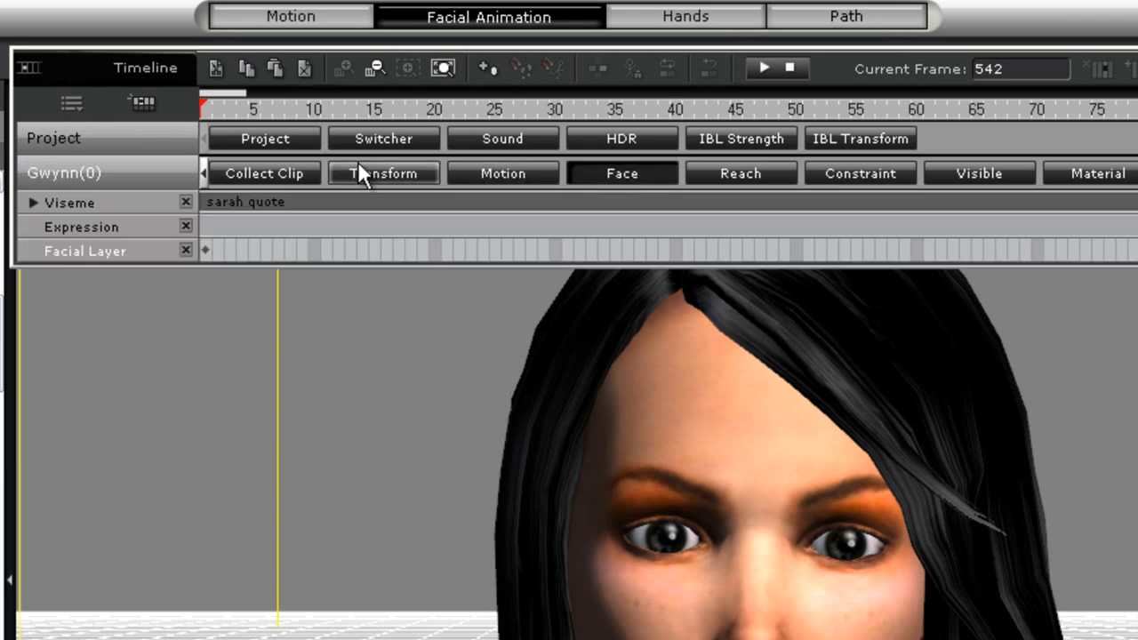
{"action": "left_click", "coordinate": [33, 203]}
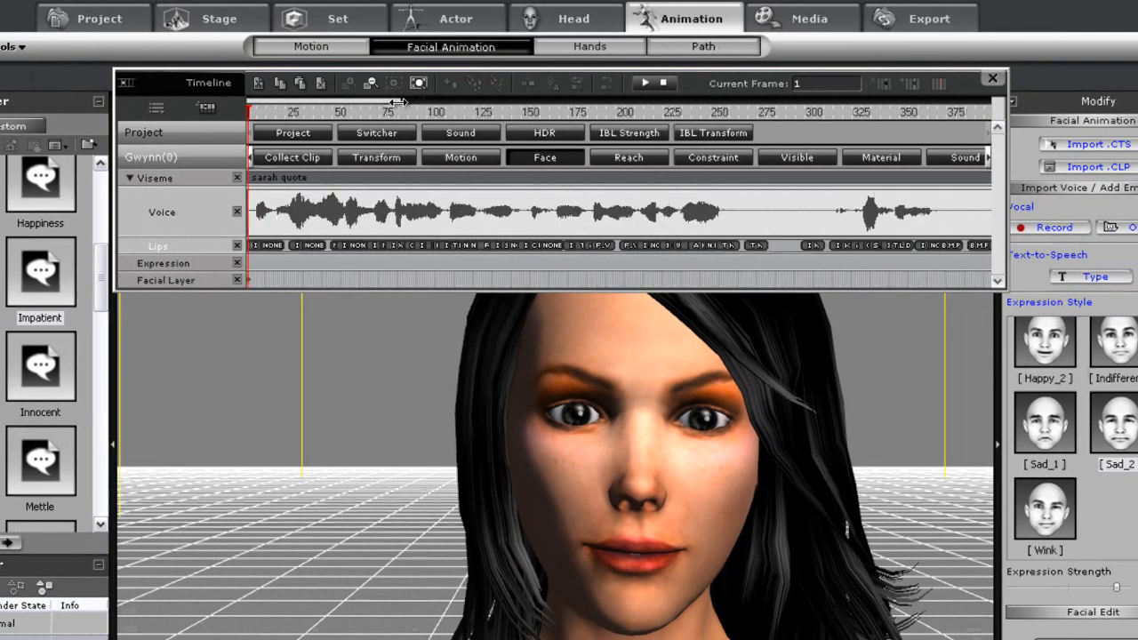
{"action": "left_click", "coordinate": [645, 83]}
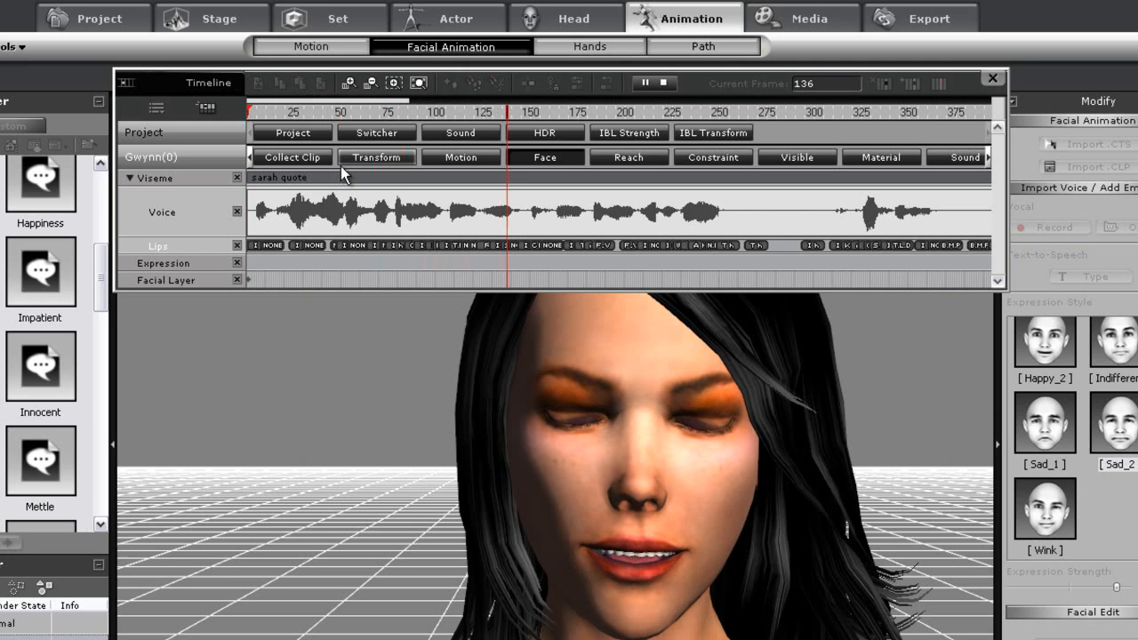
{"action": "left_click", "coordinate": [721, 112]}
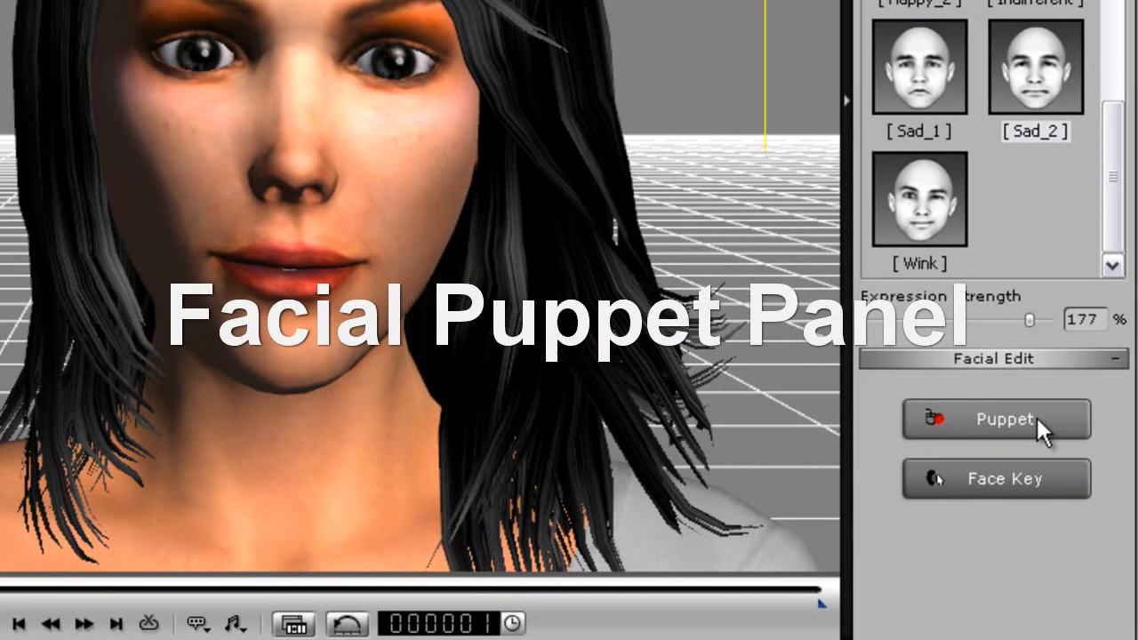
Step: Open face puppeteering and select a full-face puppet preset
{"action": "left_click", "coordinate": [996, 419]}
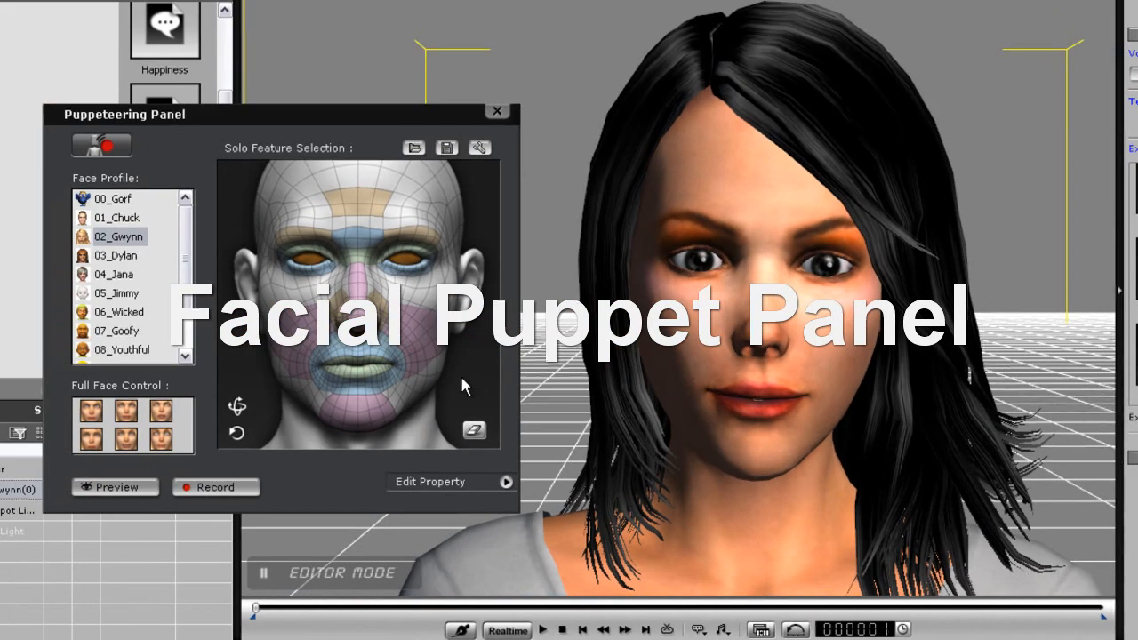
{"action": "left_click", "coordinate": [90, 410]}
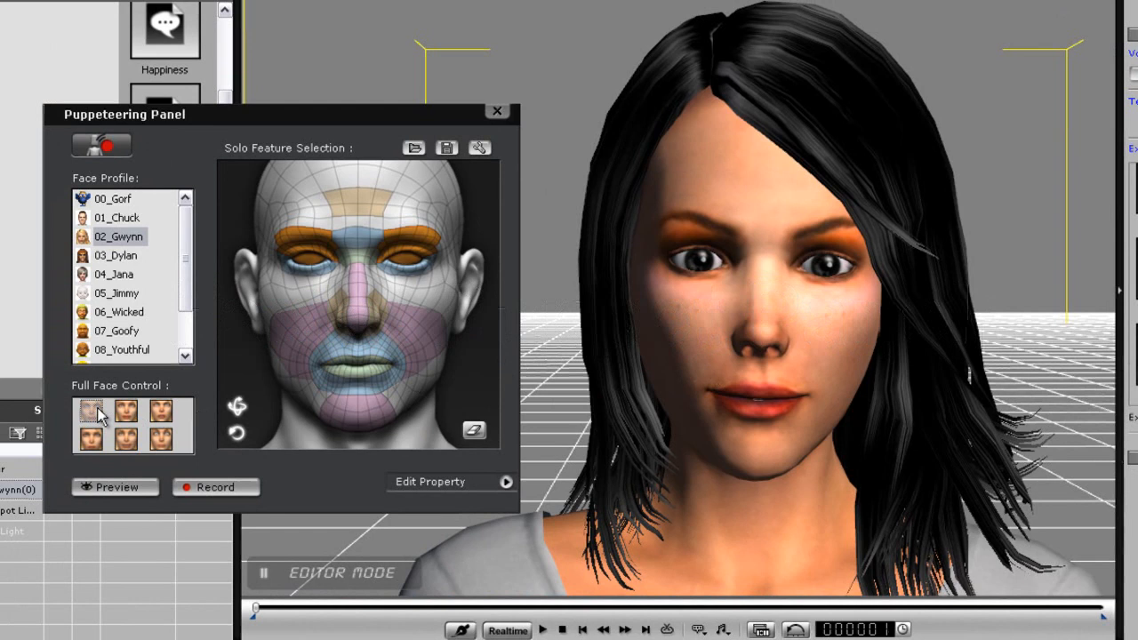
{"action": "left_click", "coordinate": [115, 486]}
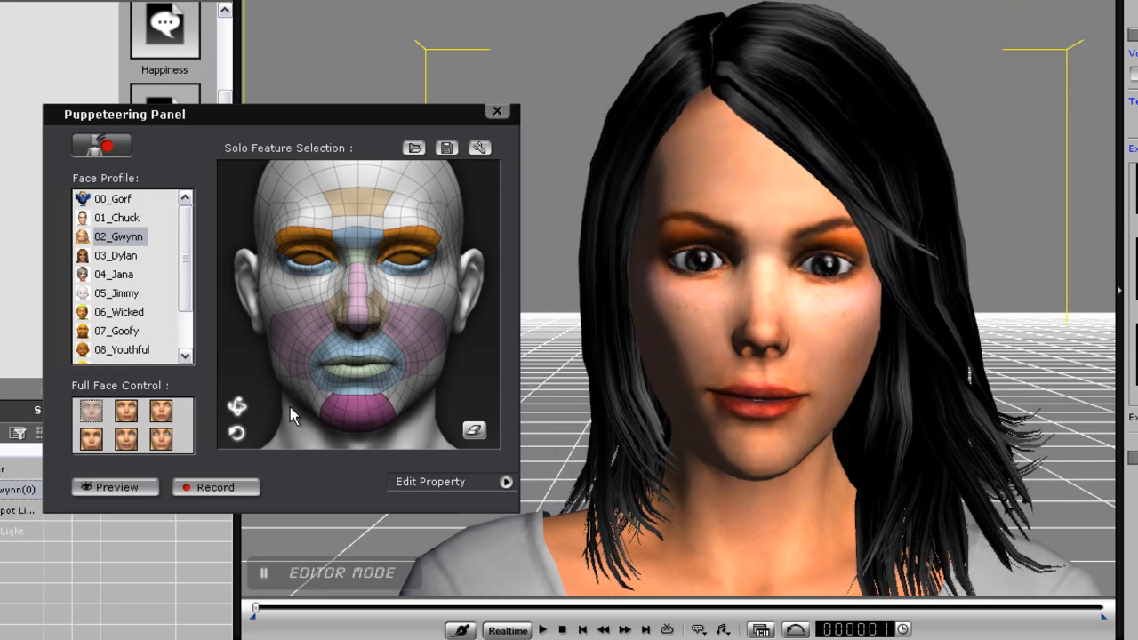
Step: Preview puppet motion with the 03_Dylan profile, then switch to 02_Gwynn
{"action": "left_click", "coordinate": [115, 261]}
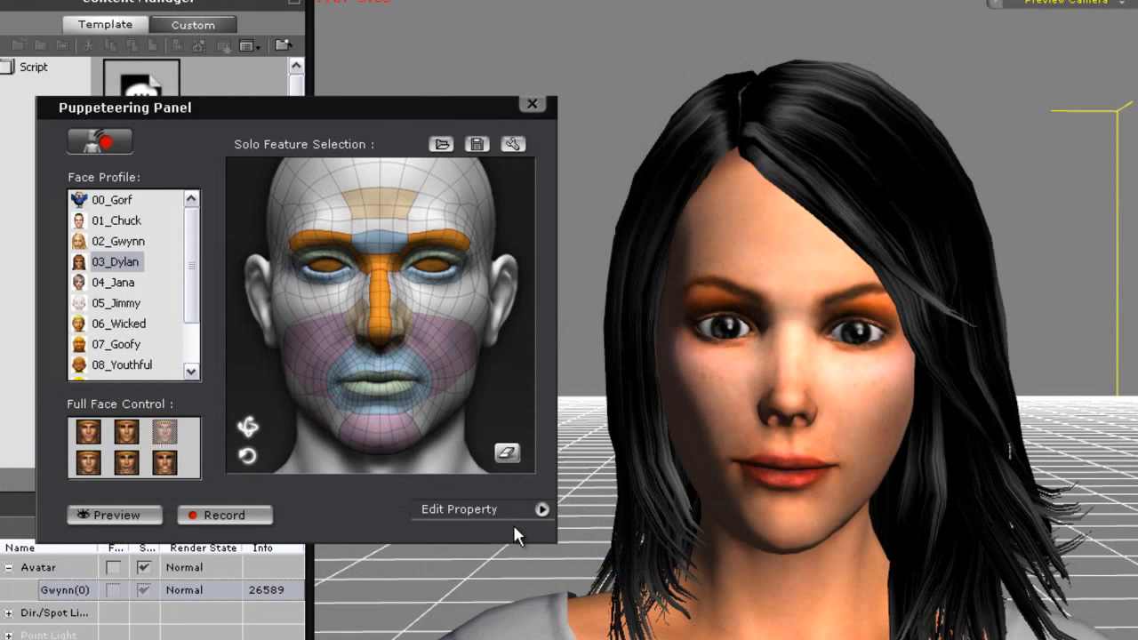
{"action": "left_click", "coordinate": [114, 515]}
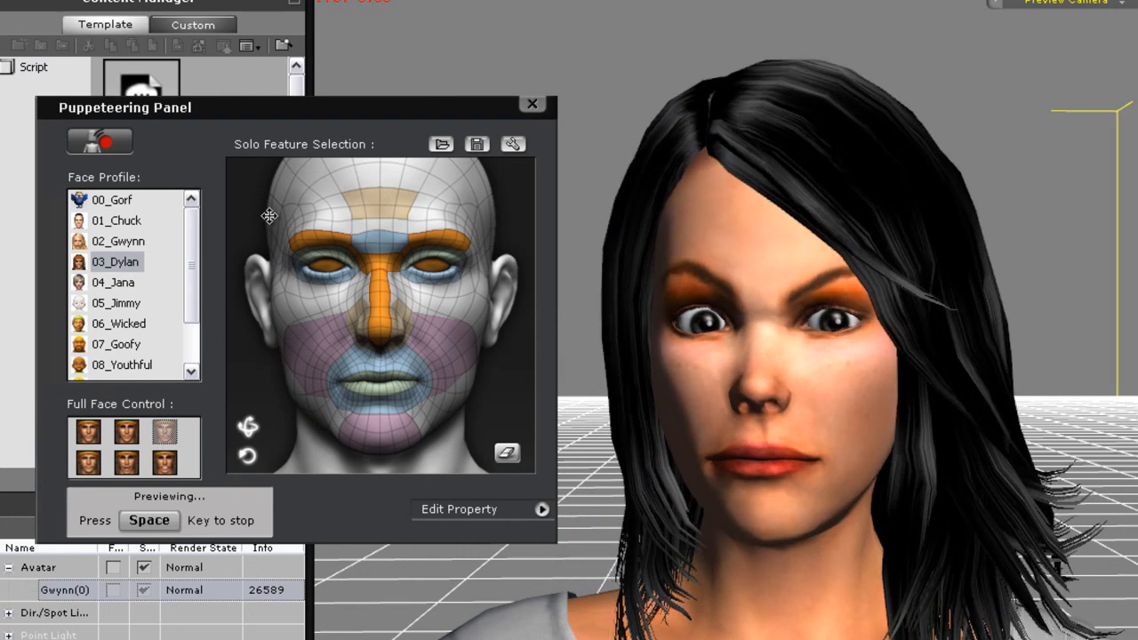
{"action": "key", "text": "space"}
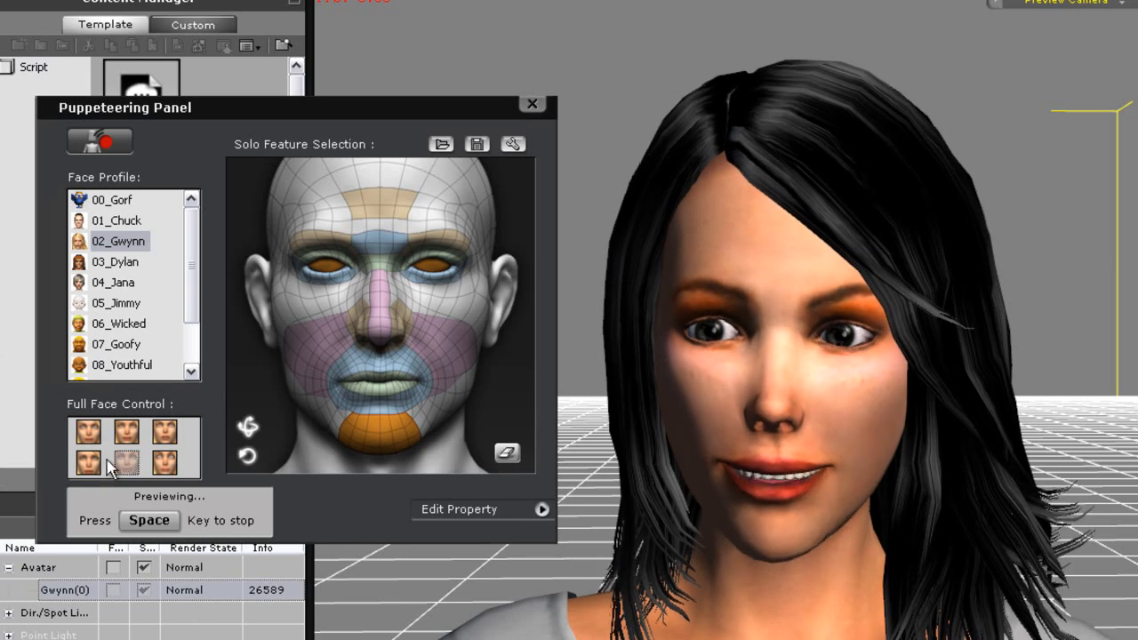
{"action": "key", "text": "space"}
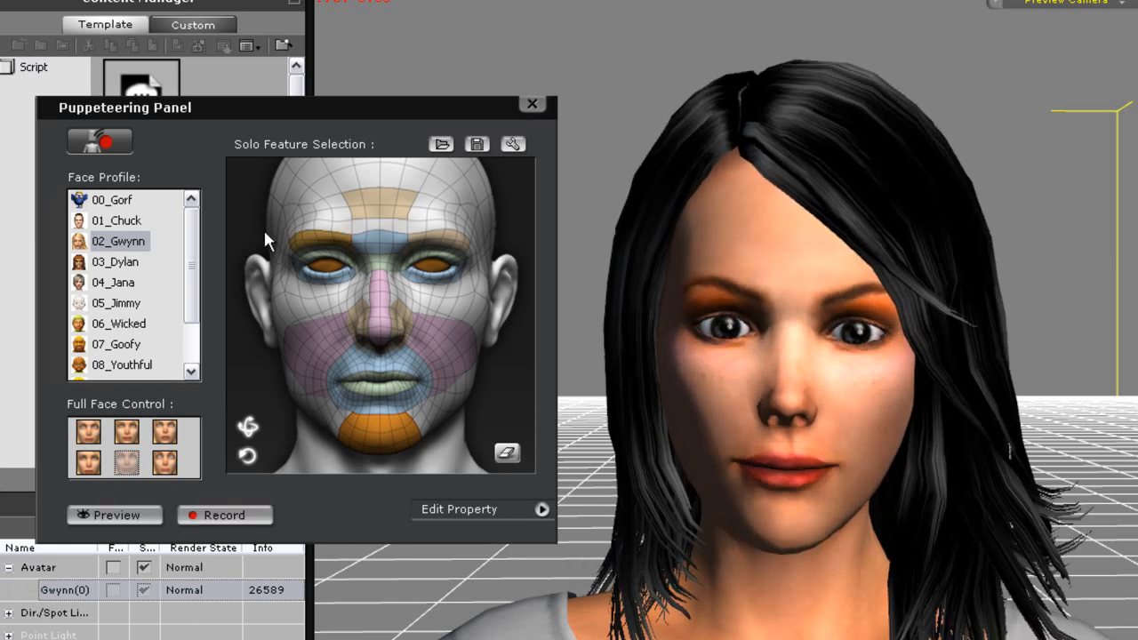
{"action": "left_click", "coordinate": [116, 302]}
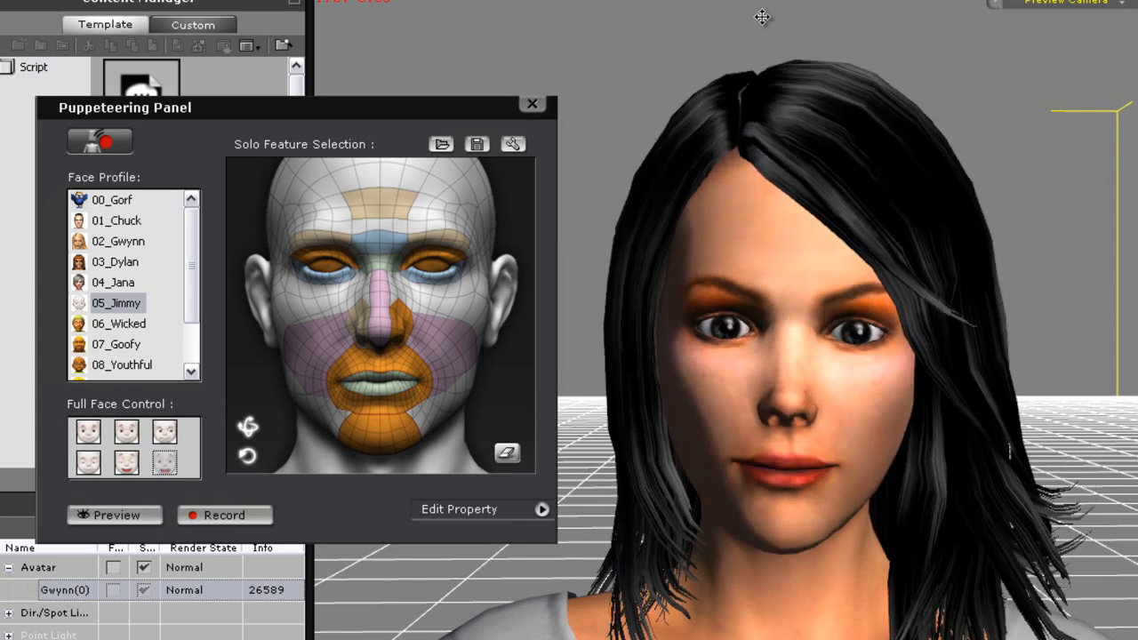
{"action": "mouse_move", "coordinate": [124, 253]}
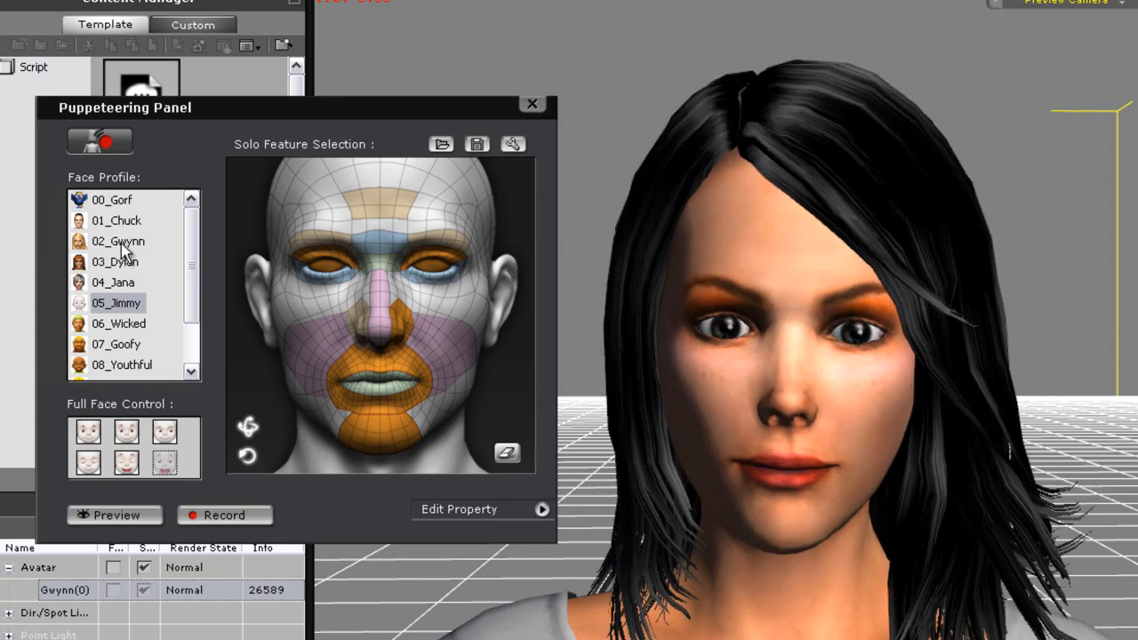
{"action": "left_click", "coordinate": [117, 241]}
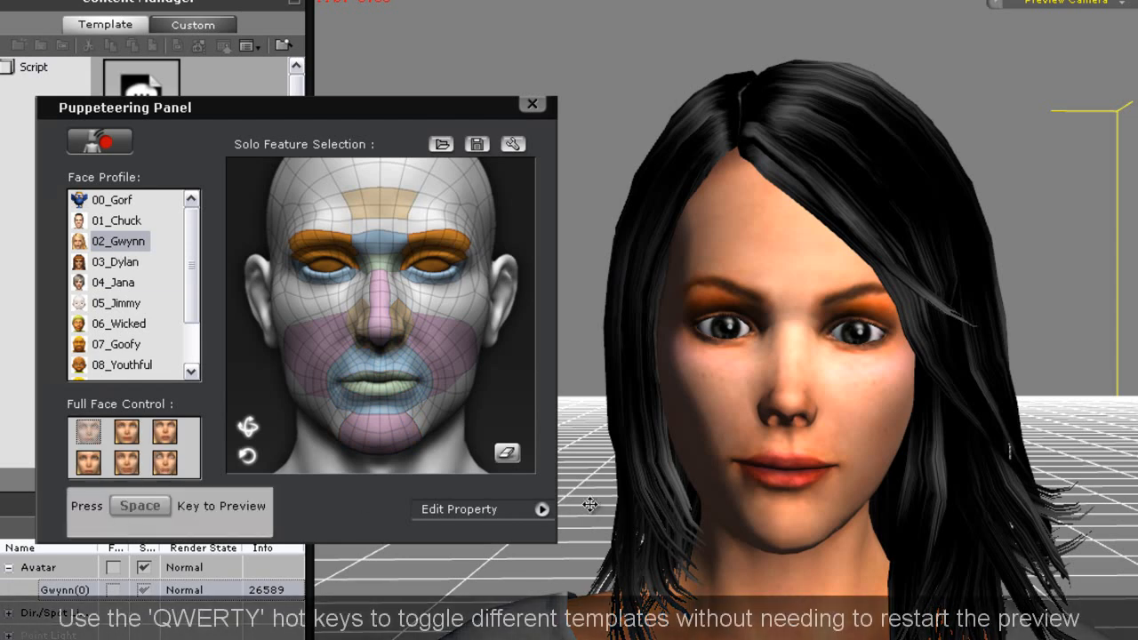
Step: Preview Gwynn's puppet motion with other full-face templates, switching the solo feature from eyes to brows
{"action": "key", "text": "space"}
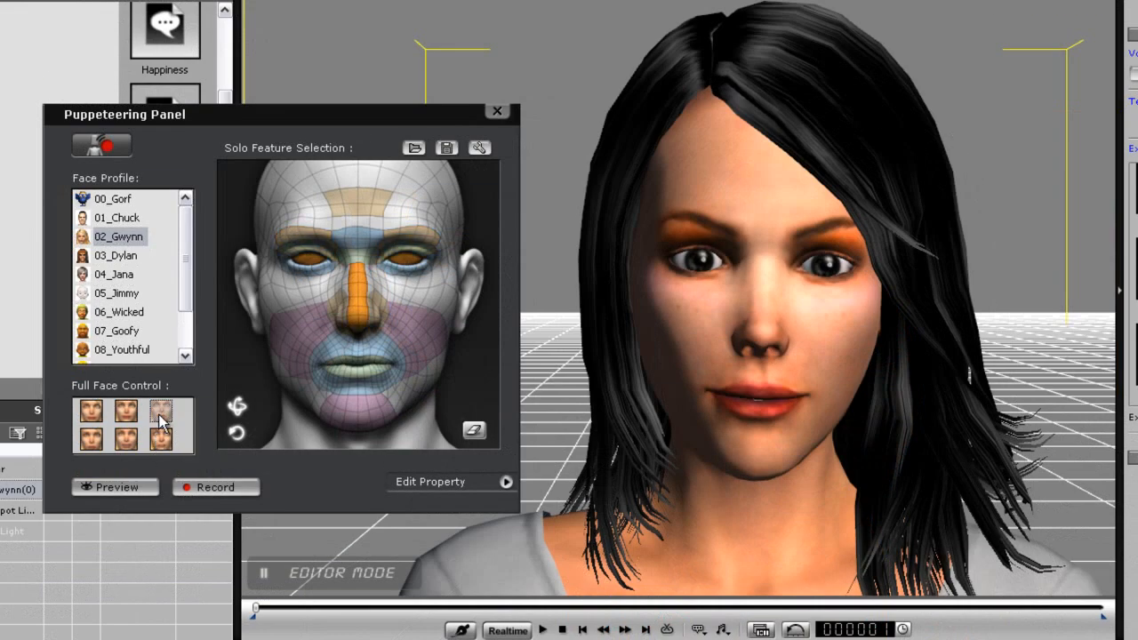
{"action": "left_click", "coordinate": [115, 486]}
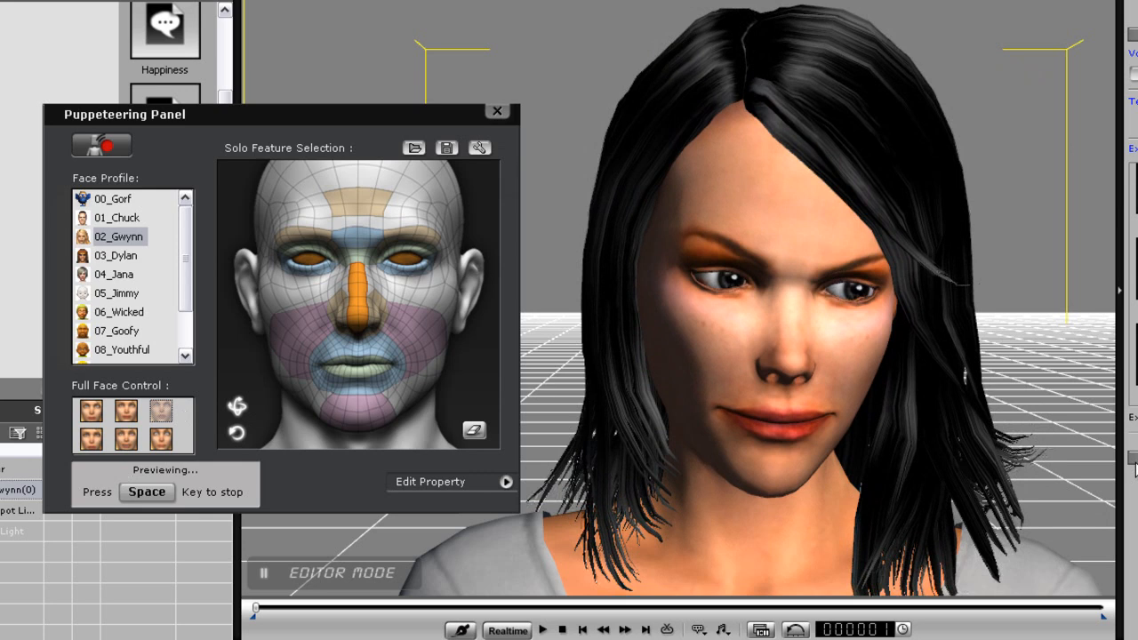
{"action": "left_click", "coordinate": [125, 441]}
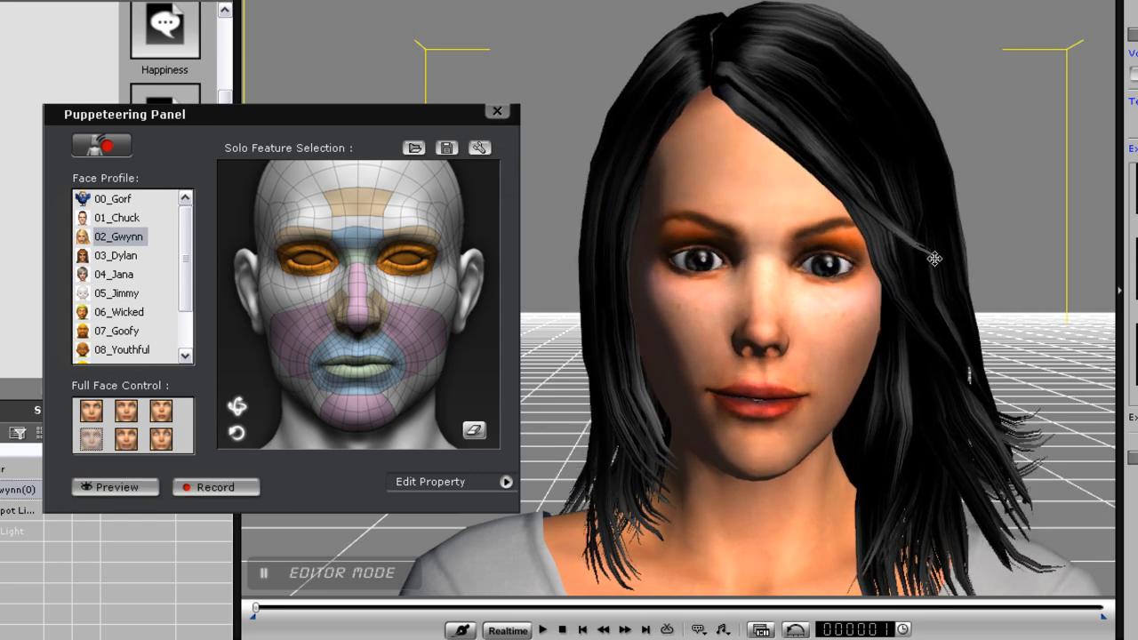
{"action": "left_click", "coordinate": [161, 441]}
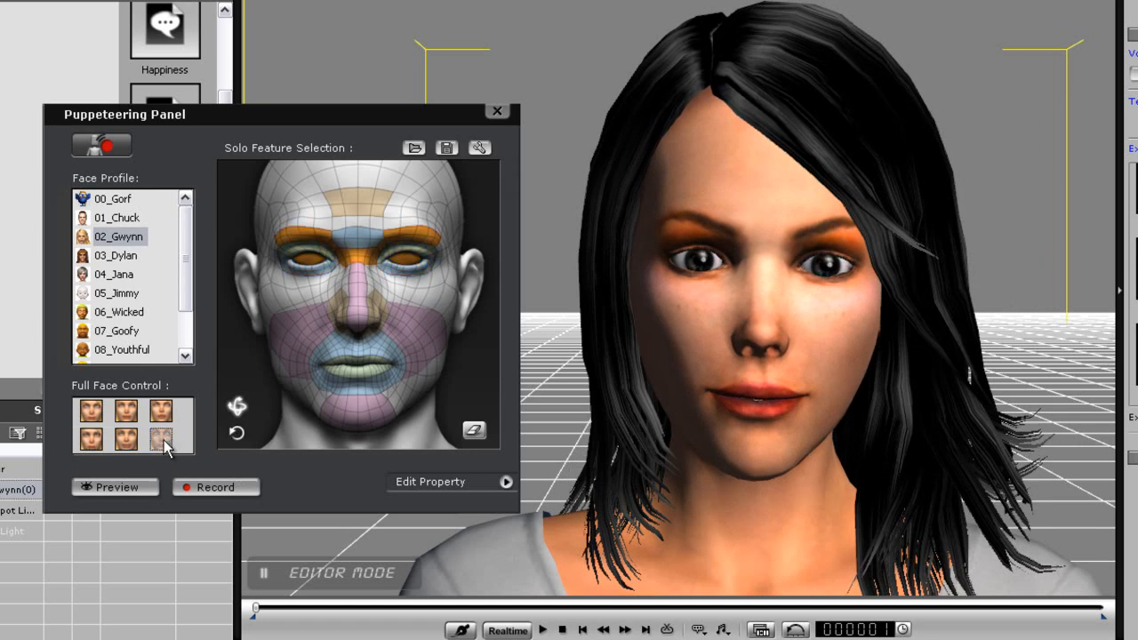
{"action": "left_click", "coordinate": [114, 486]}
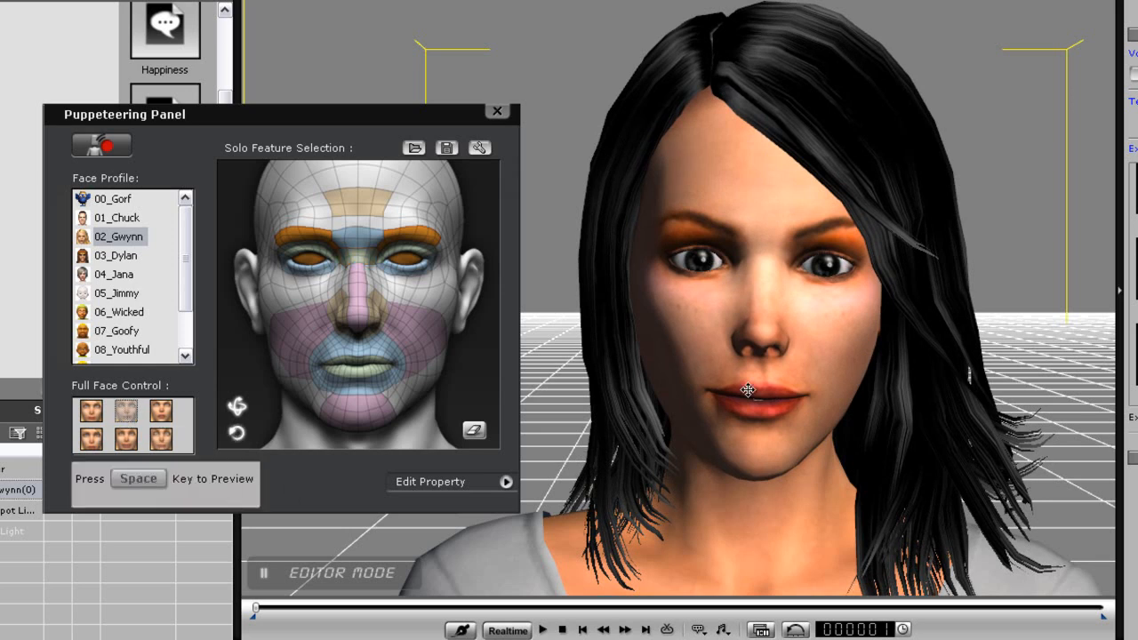
{"action": "key", "text": "space"}
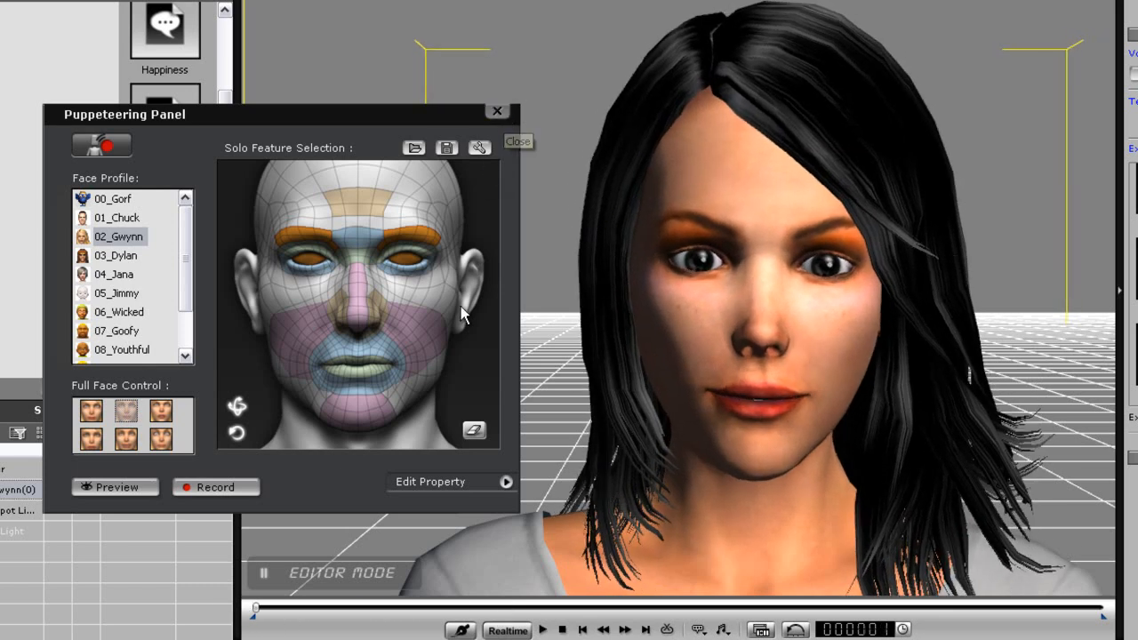
{"action": "left_click", "coordinate": [542, 629]}
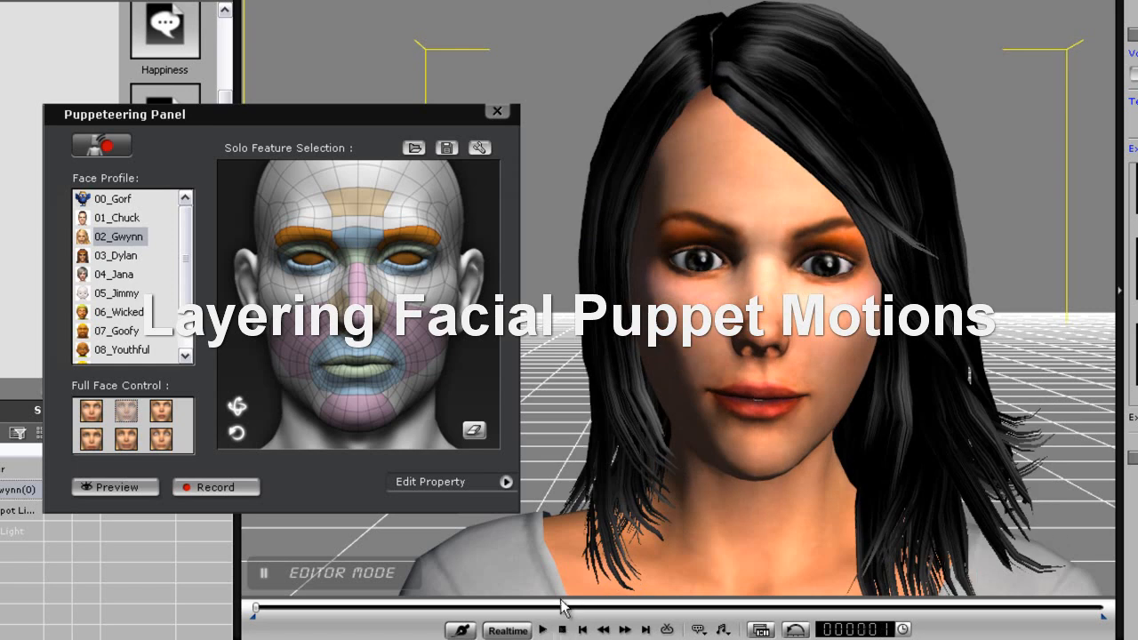
Step: Limit the puppet to Gwynn's eyes, preview it, and open the feature weight settings
{"action": "left_click", "coordinate": [356, 365]}
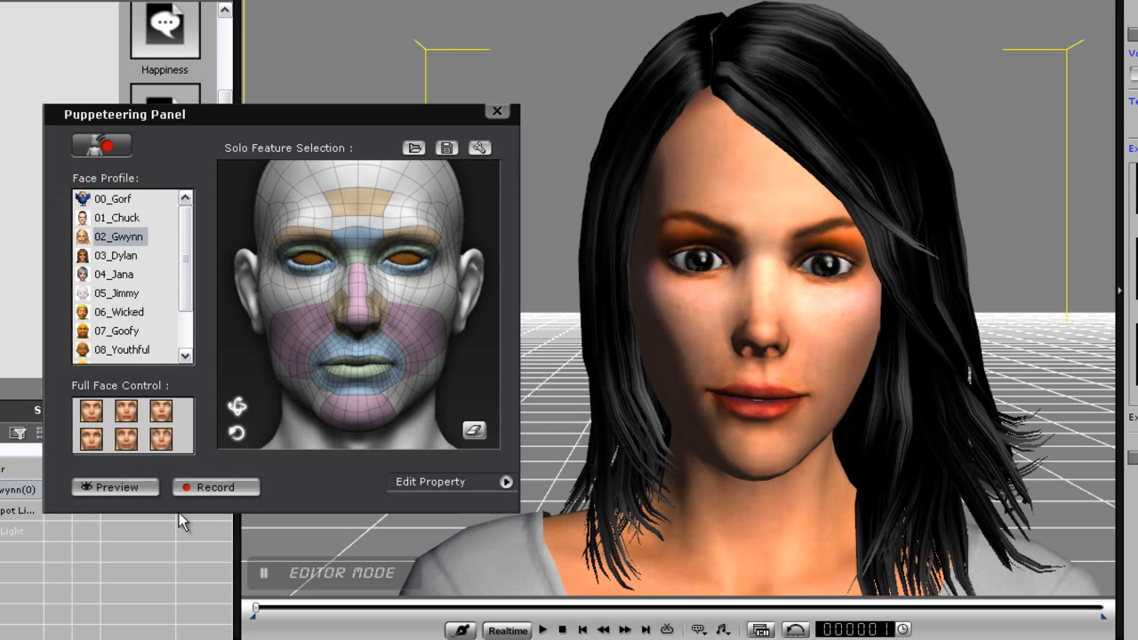
{"action": "left_click", "coordinate": [113, 487]}
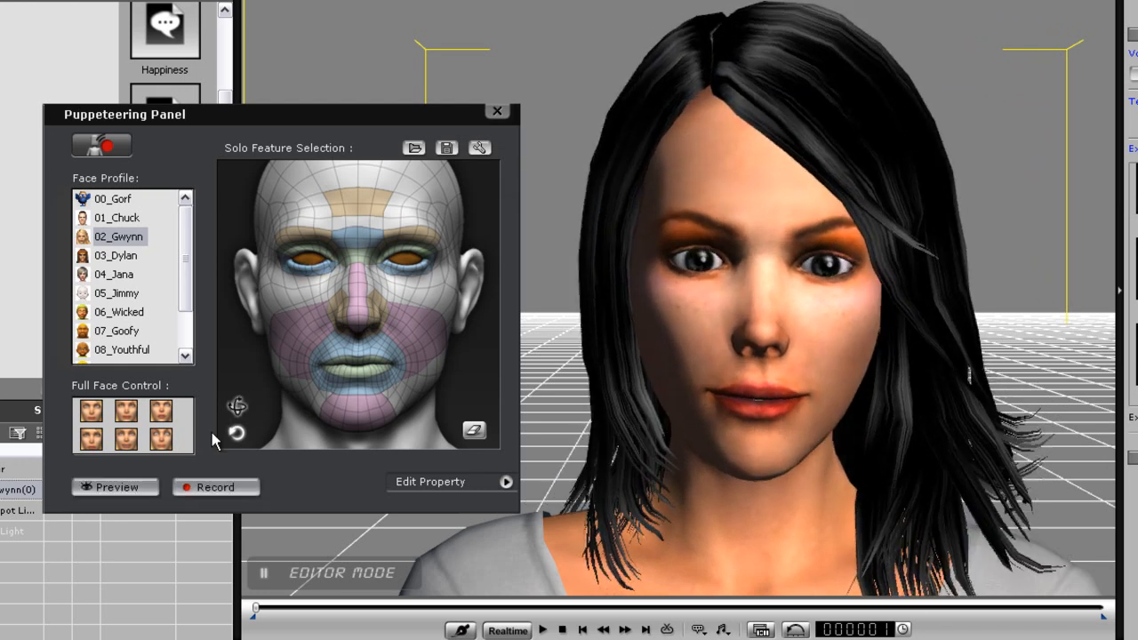
{"action": "left_click", "coordinate": [115, 487]}
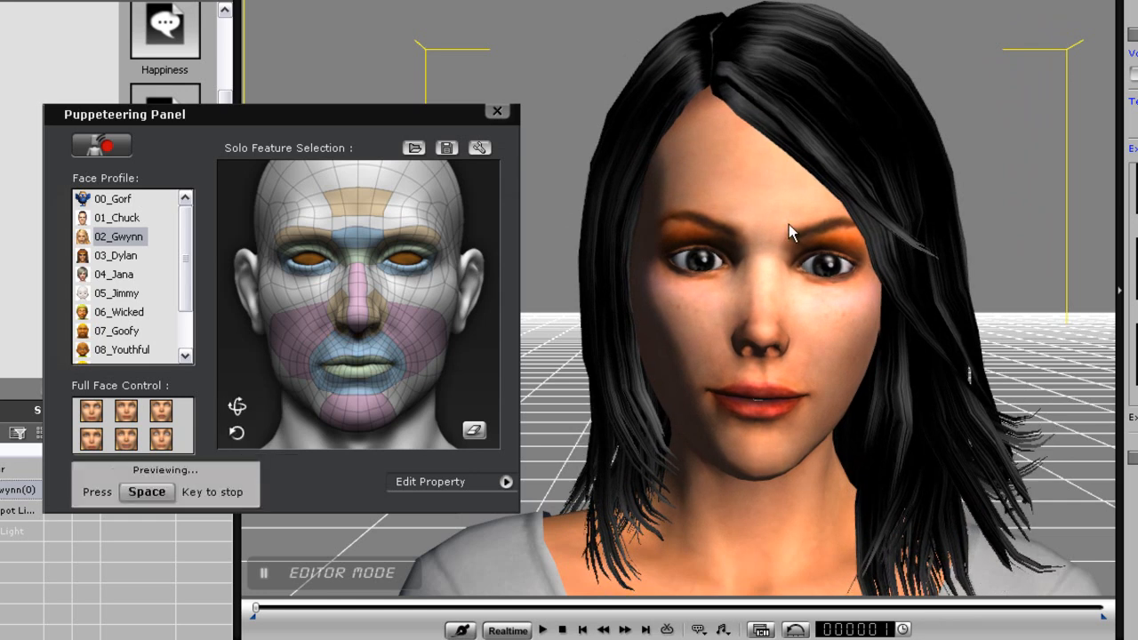
{"action": "mouse_move", "coordinate": [743, 194]}
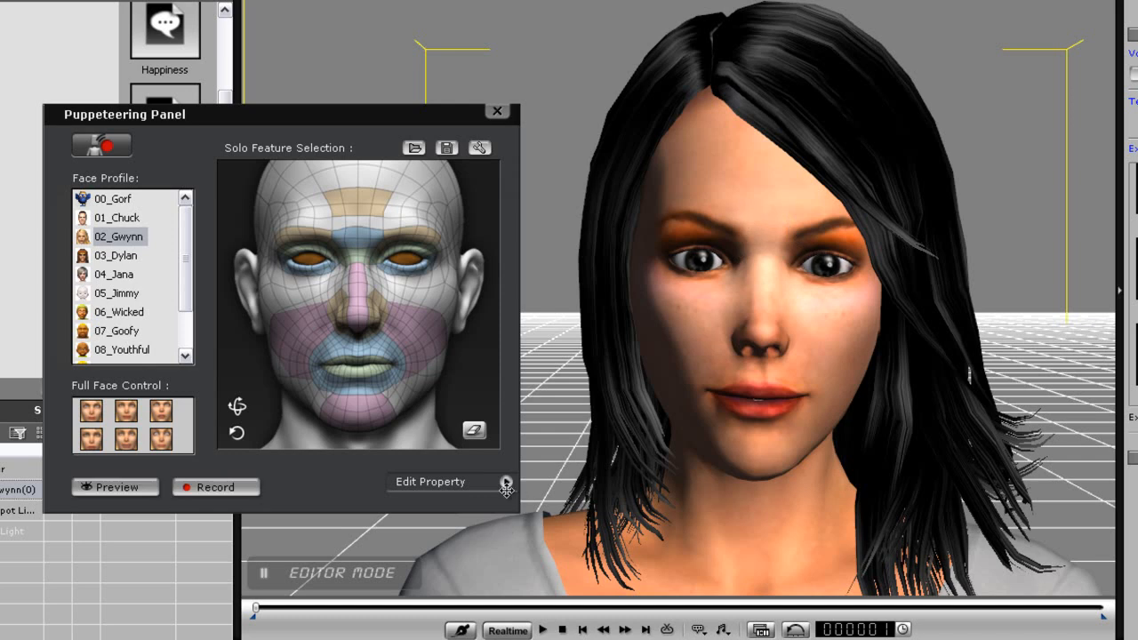
{"action": "left_click", "coordinate": [507, 482]}
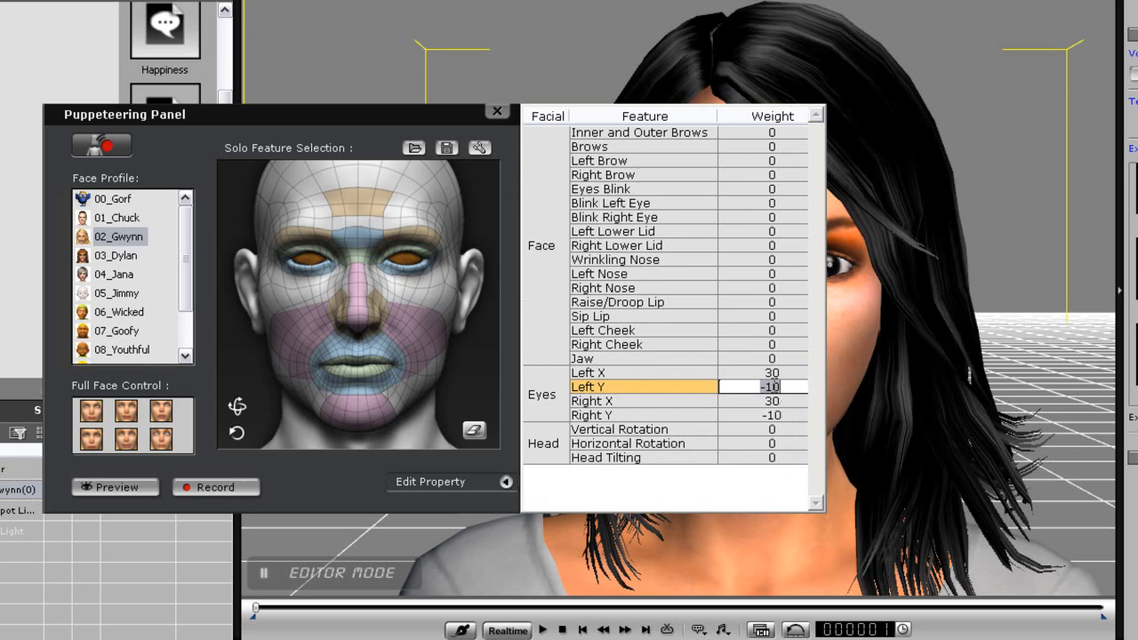
Step: Enter 30 as the eye X weight in the feature weight table
{"action": "type", "text": "30"}
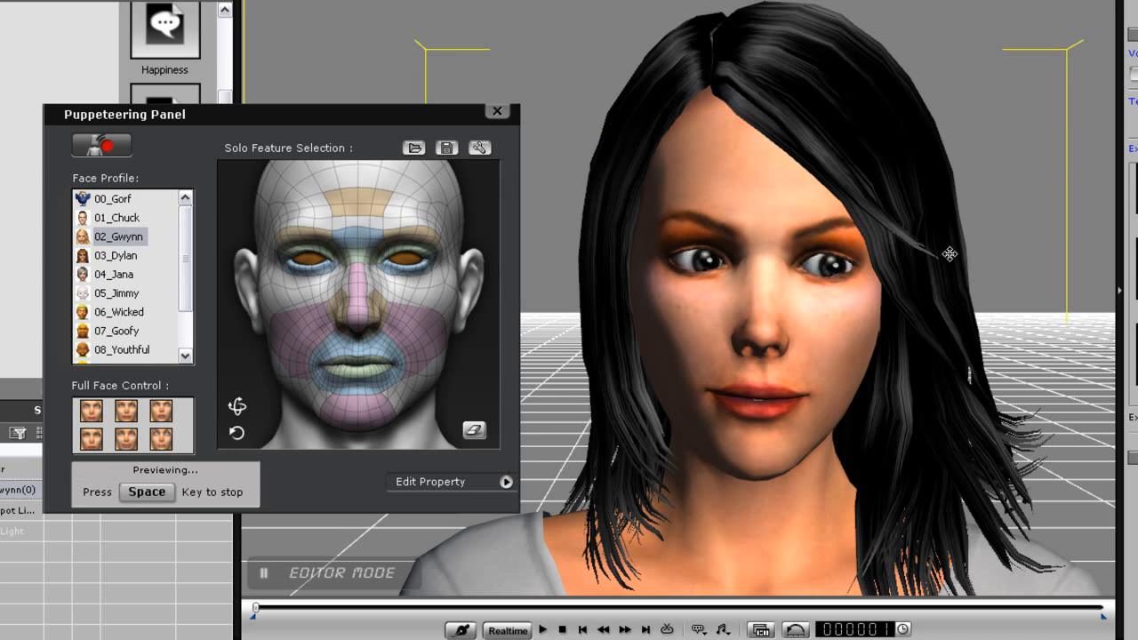
{"action": "mouse_move", "coordinate": [513, 202]}
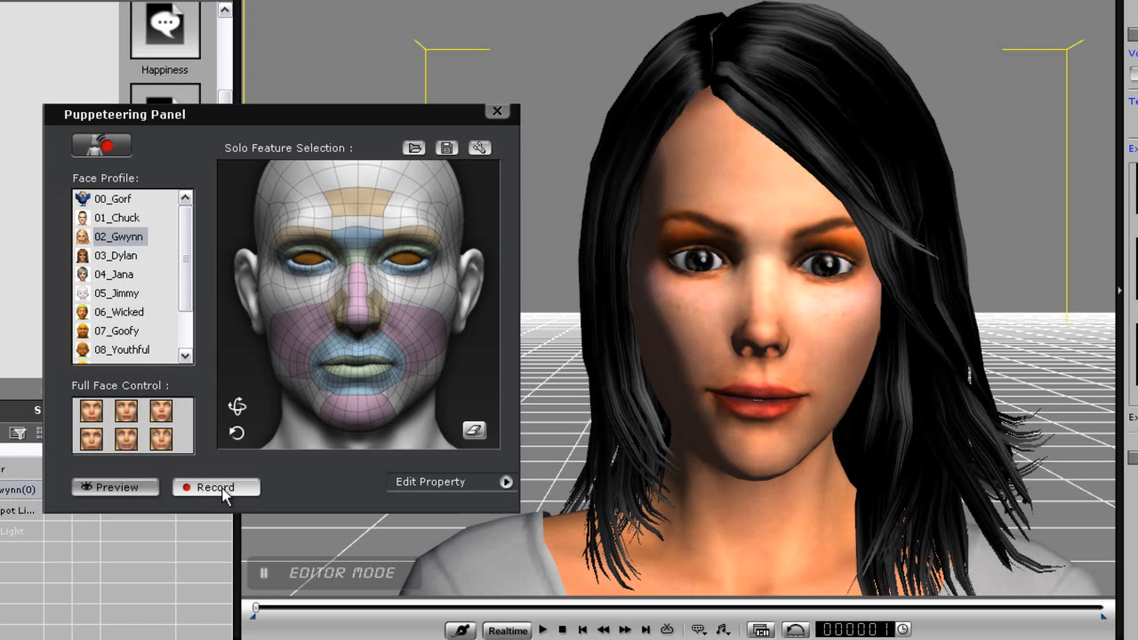
Step: Record Gwynn's puppeted eye motion onto the timeline and close the Puppeteering Panel
{"action": "left_click_drag", "start_coordinate": [124, 114], "coordinate": [160, 114]}
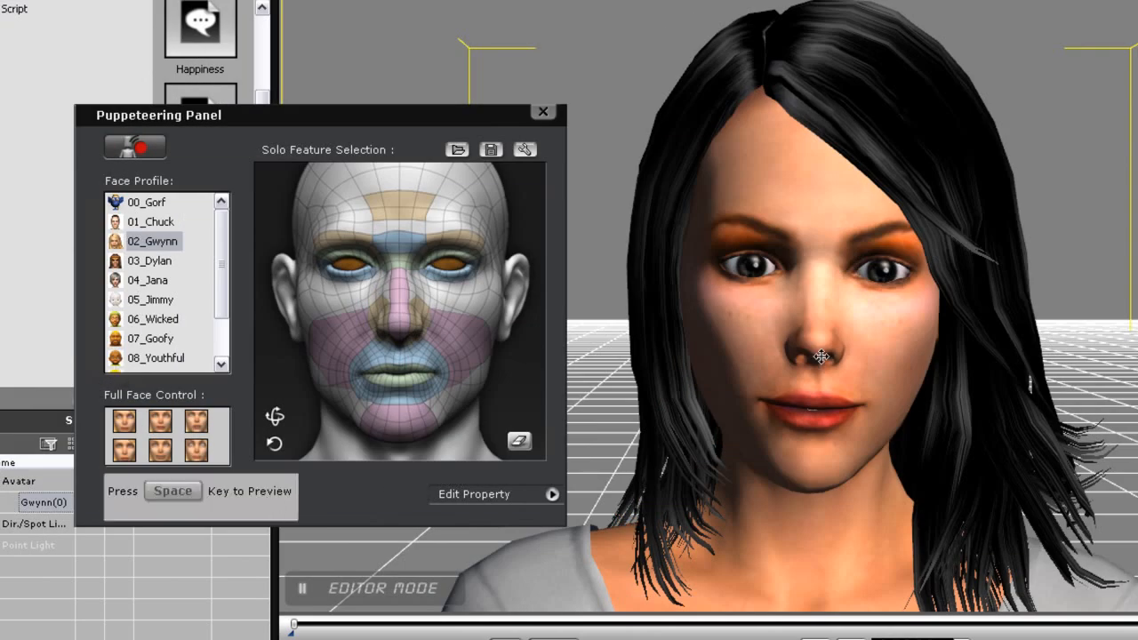
{"action": "key", "text": "space"}
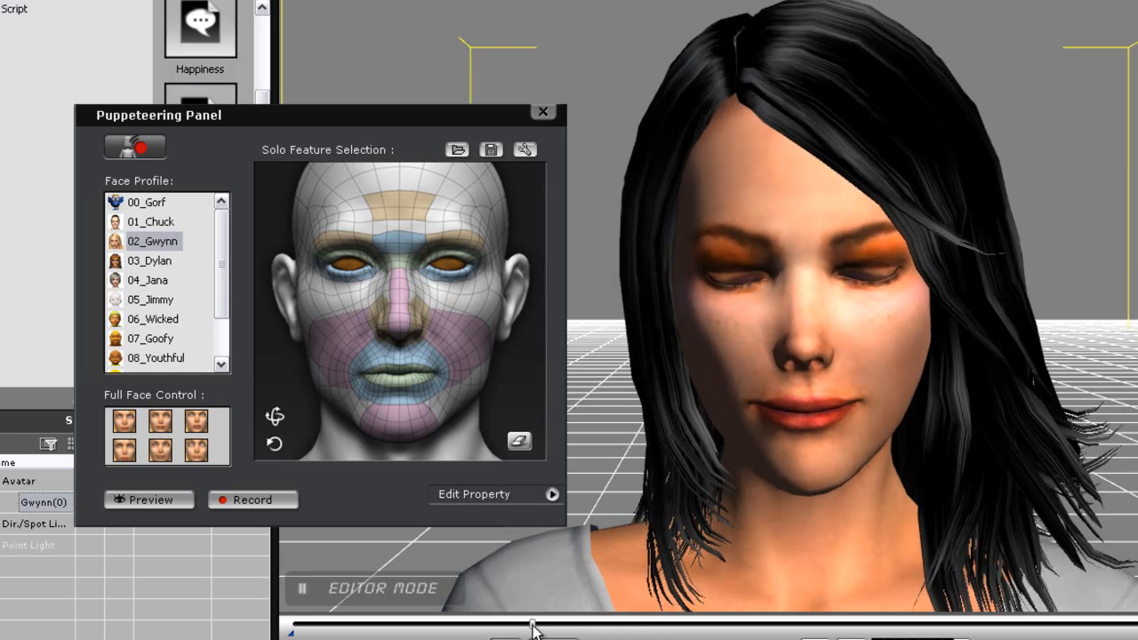
{"action": "left_click", "coordinate": [148, 499]}
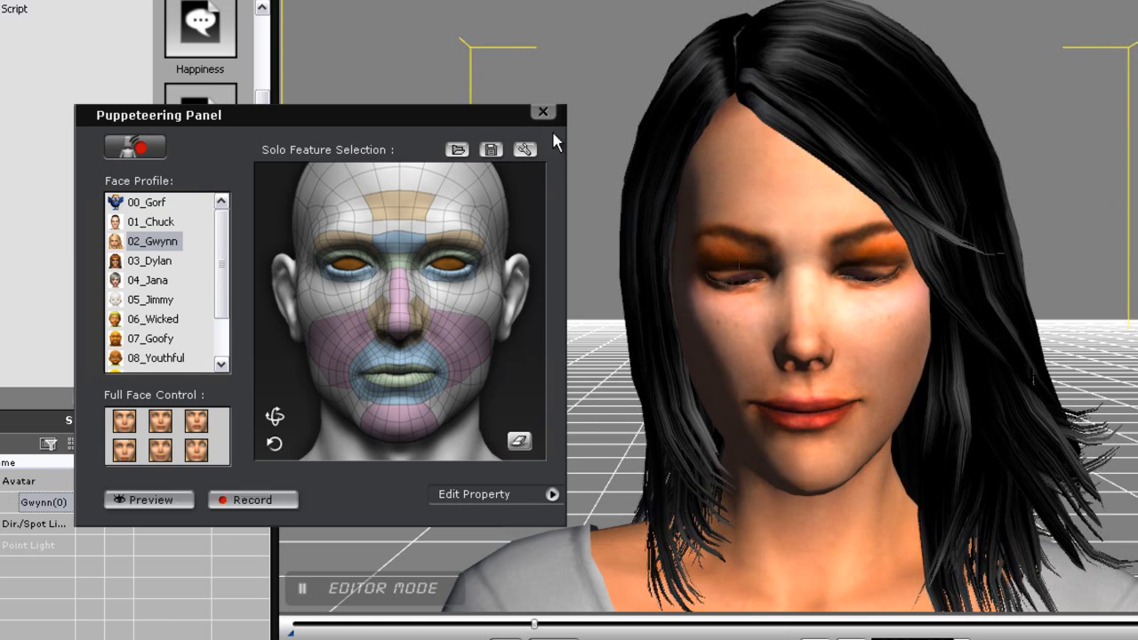
{"action": "left_click", "coordinate": [542, 111]}
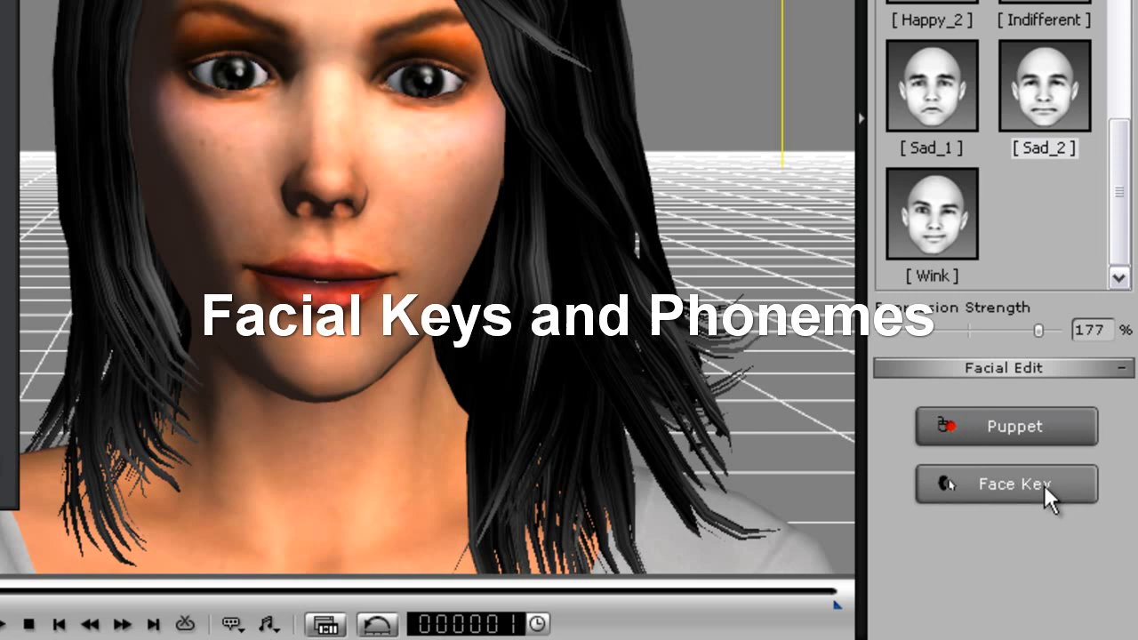
Step: Open Face Key editing and move the timeline playhead to frame 462
{"action": "left_click", "coordinate": [1006, 484]}
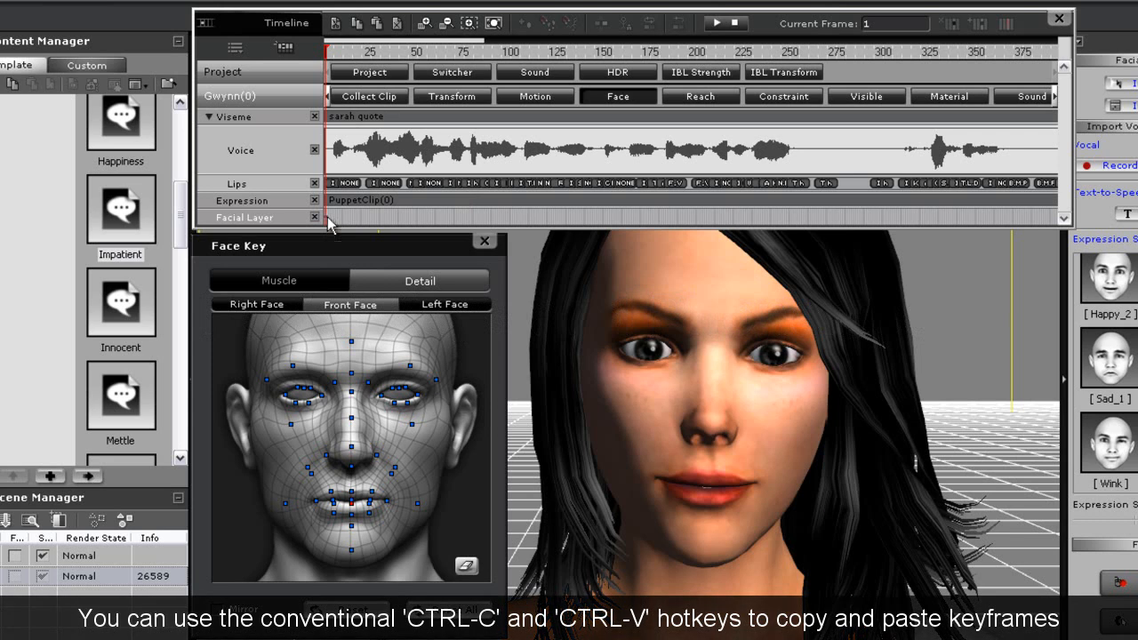
{"action": "mouse_move", "coordinate": [480, 61]}
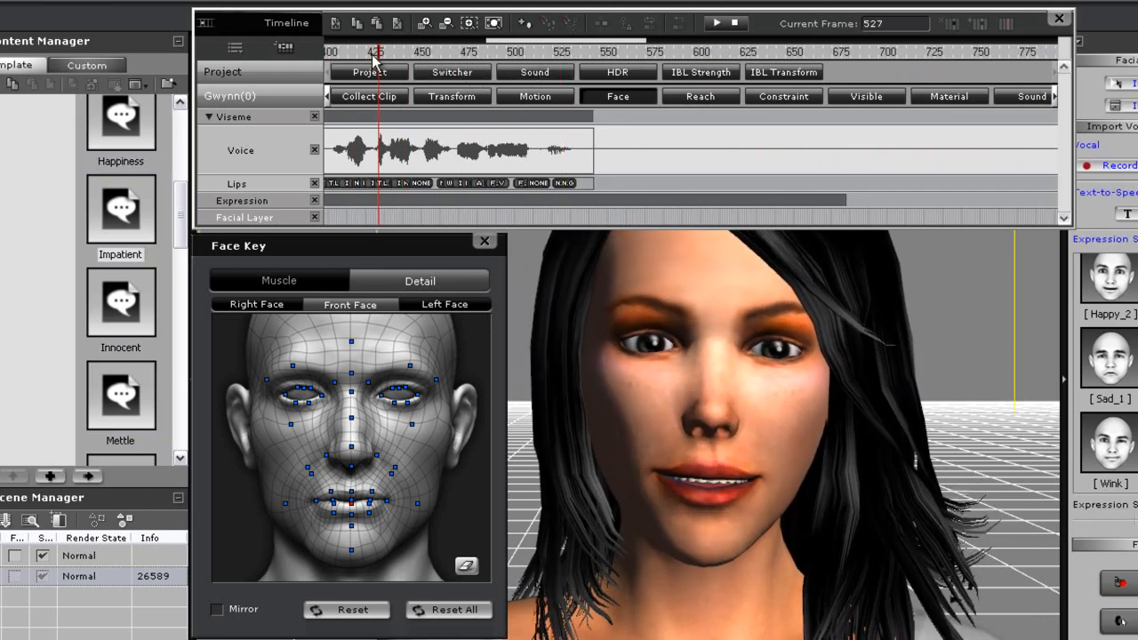
{"action": "left_click_drag", "start_coordinate": [400, 51], "coordinate": [378, 50]}
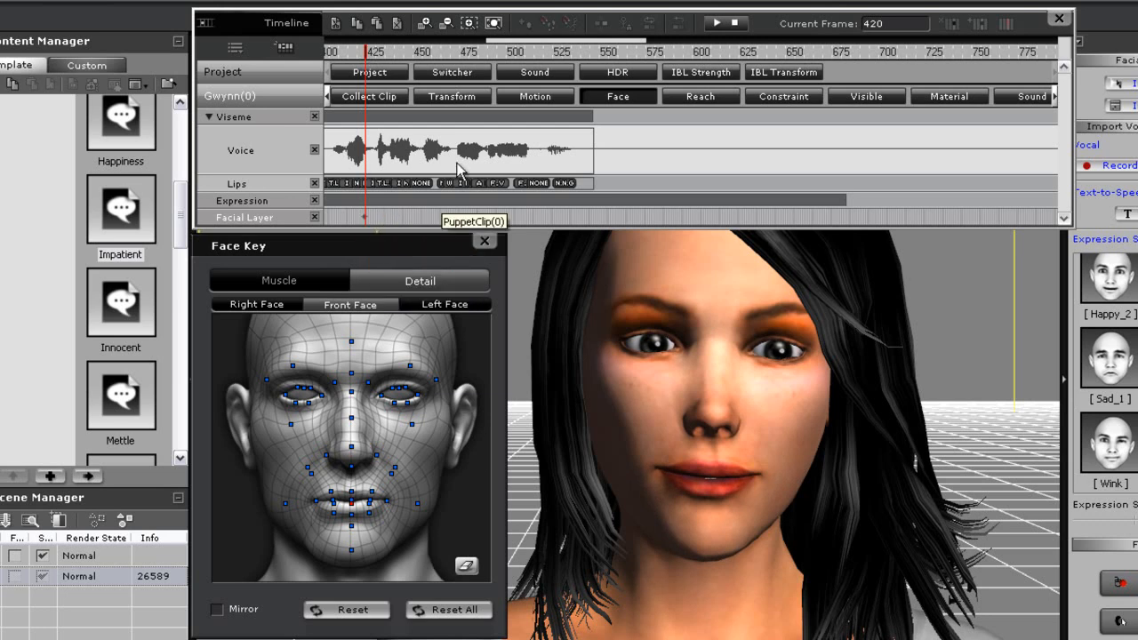
{"action": "left_click", "coordinate": [456, 51]}
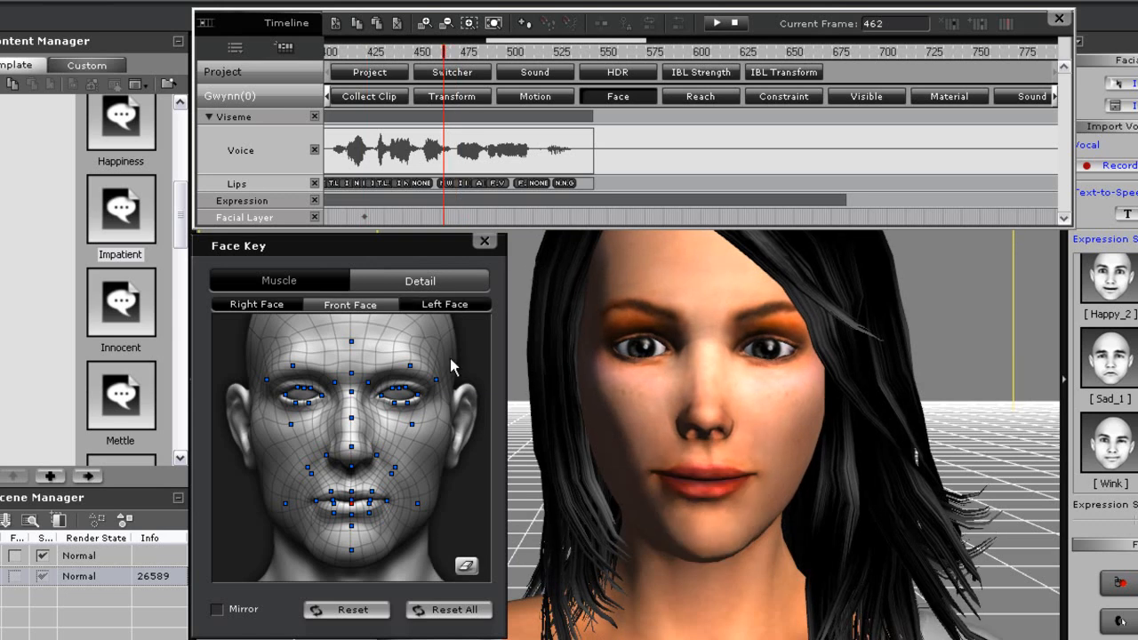
{"action": "left_click", "coordinate": [279, 280]}
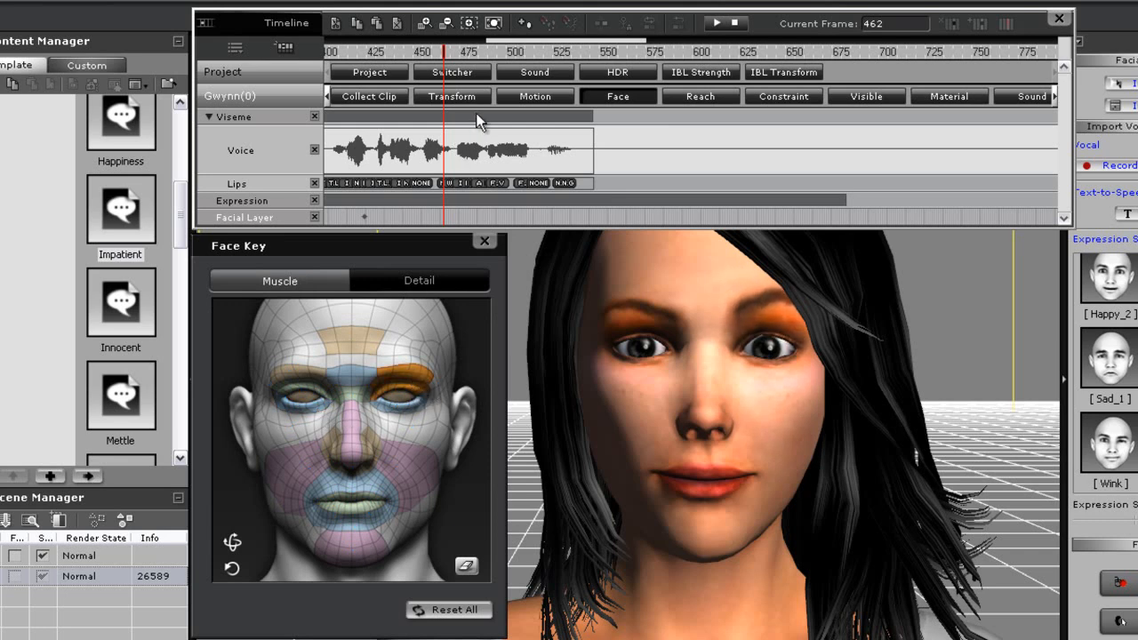
{"action": "mouse_move", "coordinate": [506, 167]}
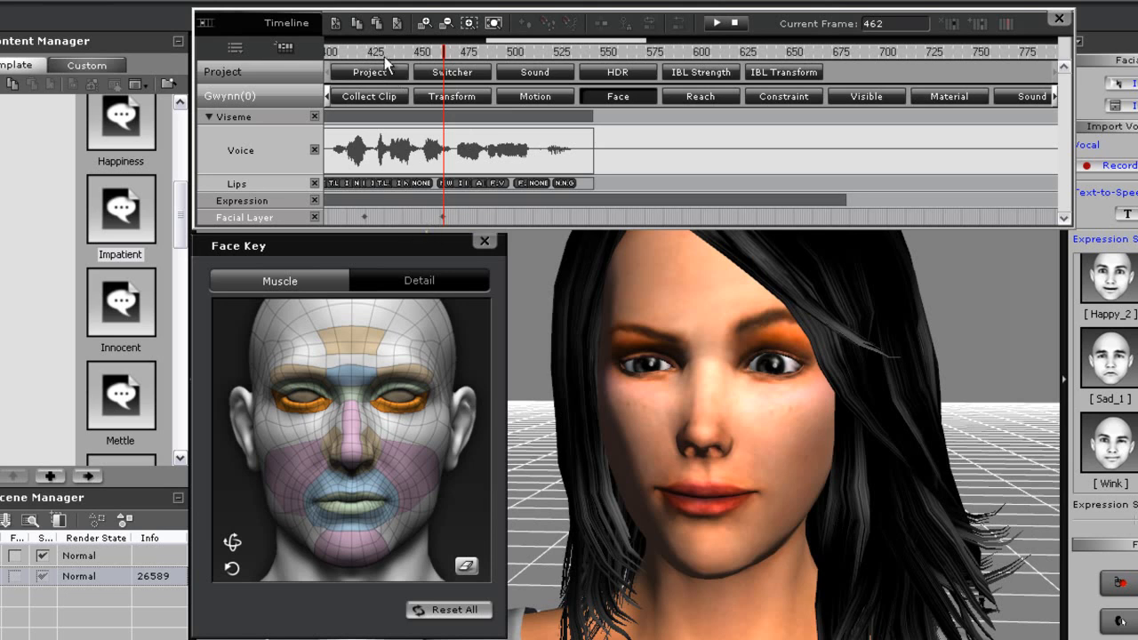
Step: Move the playhead for the second eyelid key, then rewind the timeline to frame 1
{"action": "left_click", "coordinate": [423, 51]}
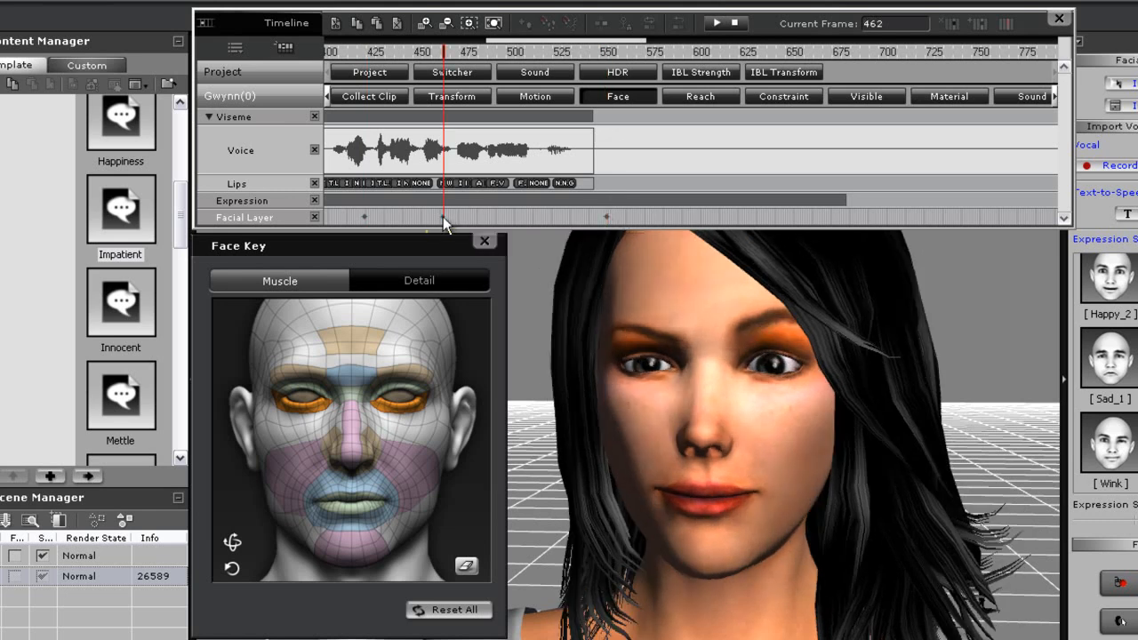
{"action": "mouse_move", "coordinate": [536, 225]}
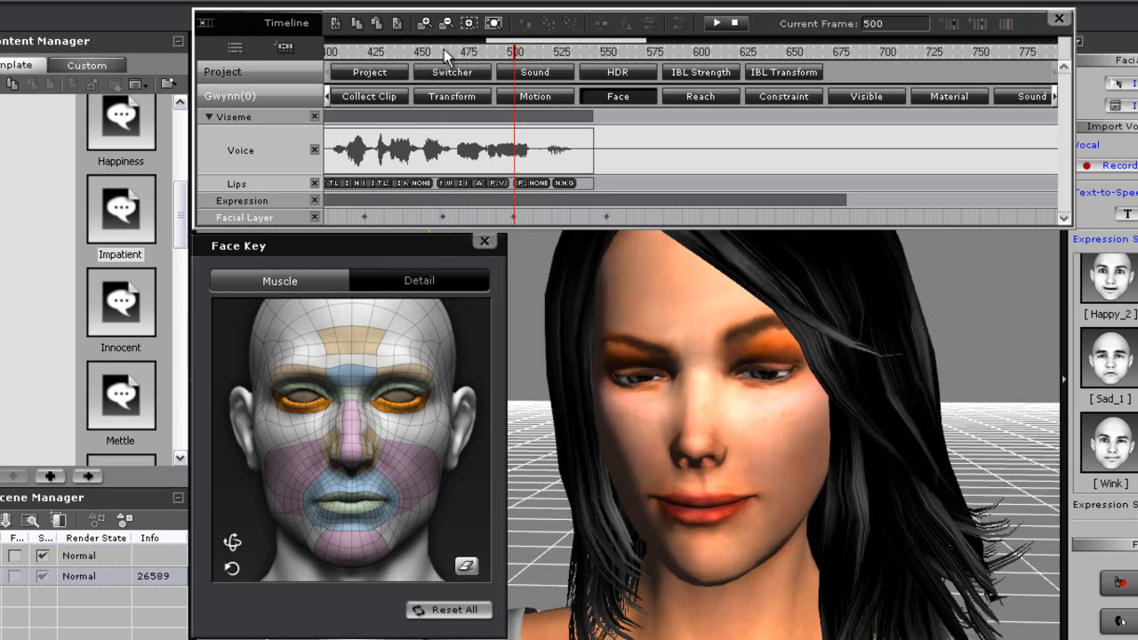
{"action": "left_click", "coordinate": [716, 23]}
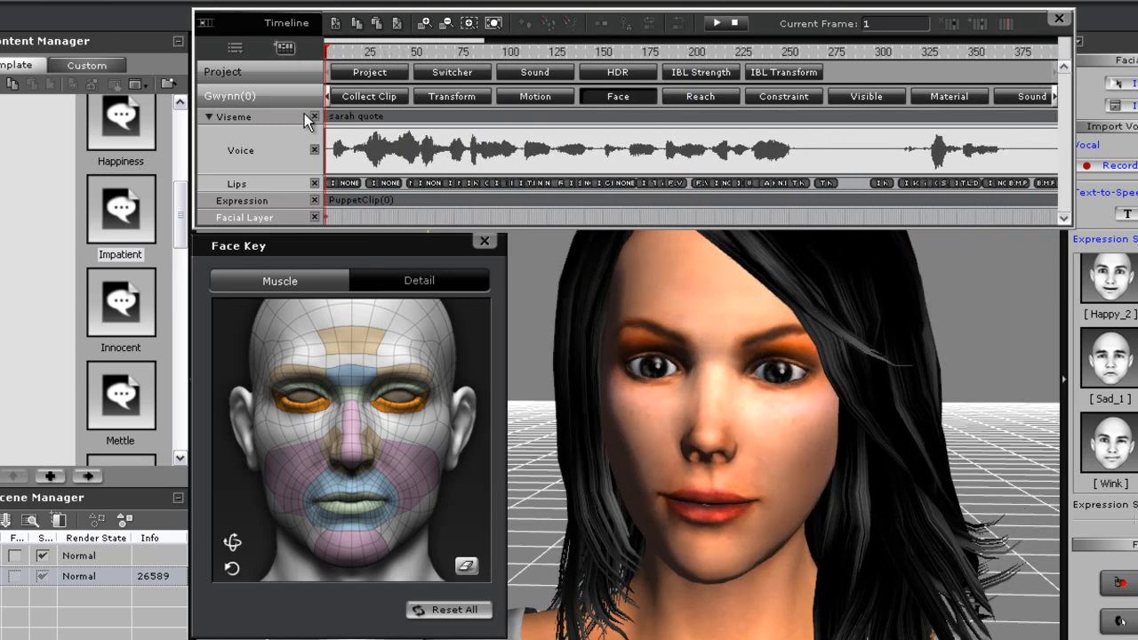
{"action": "mouse_move", "coordinate": [418, 58]}
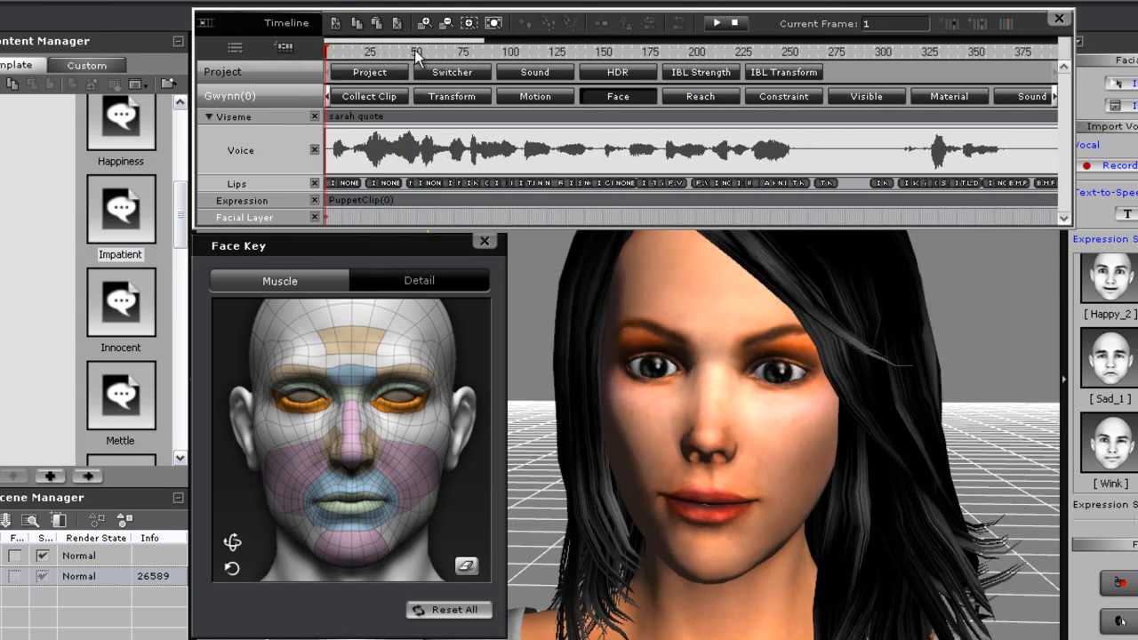
Step: Switch Face Key to the Detail view and select the inner eyebrow control point
{"action": "scroll", "scroll_direction": "right", "scroll_amount": 3}
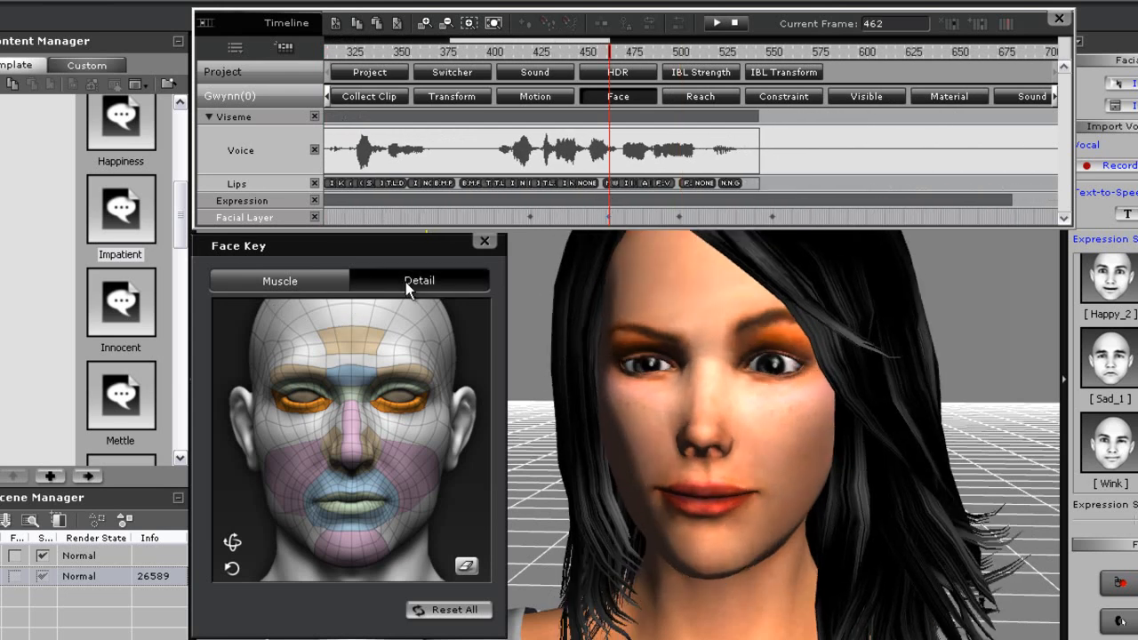
{"action": "left_click", "coordinate": [418, 281]}
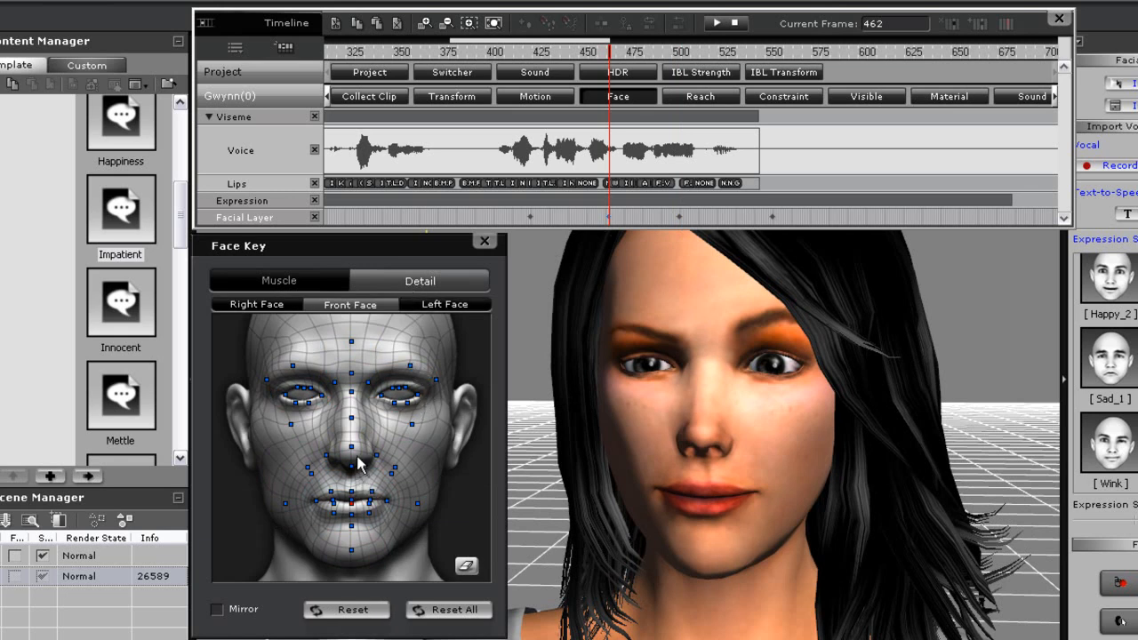
{"action": "mouse_move", "coordinate": [374, 392]}
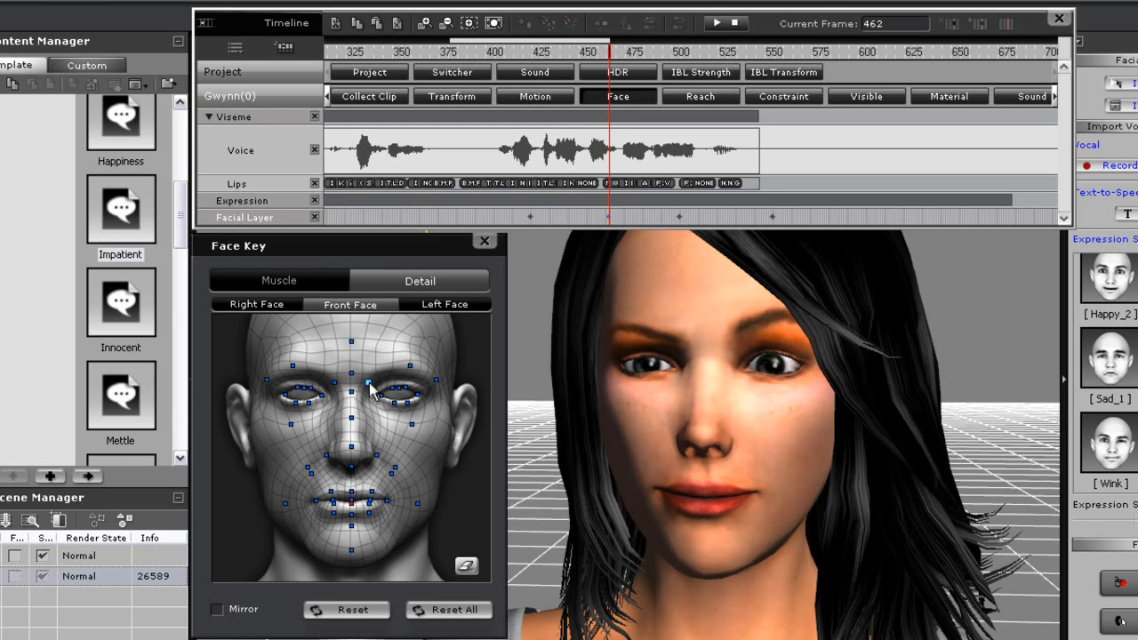
{"action": "left_click", "coordinate": [366, 382]}
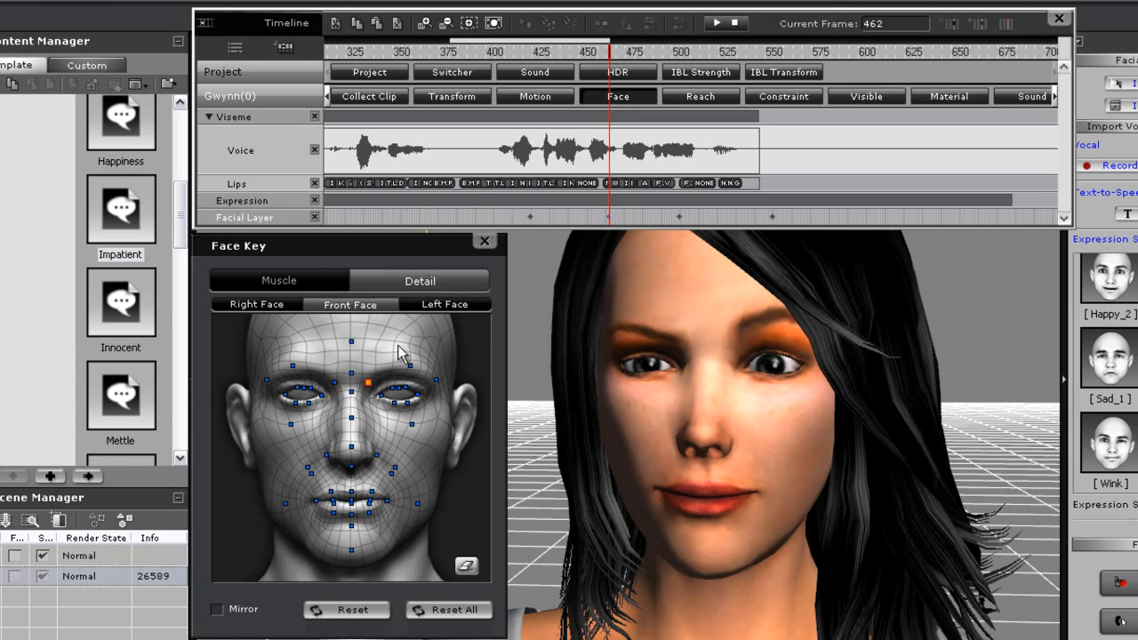
{"action": "mouse_move", "coordinate": [390, 369]}
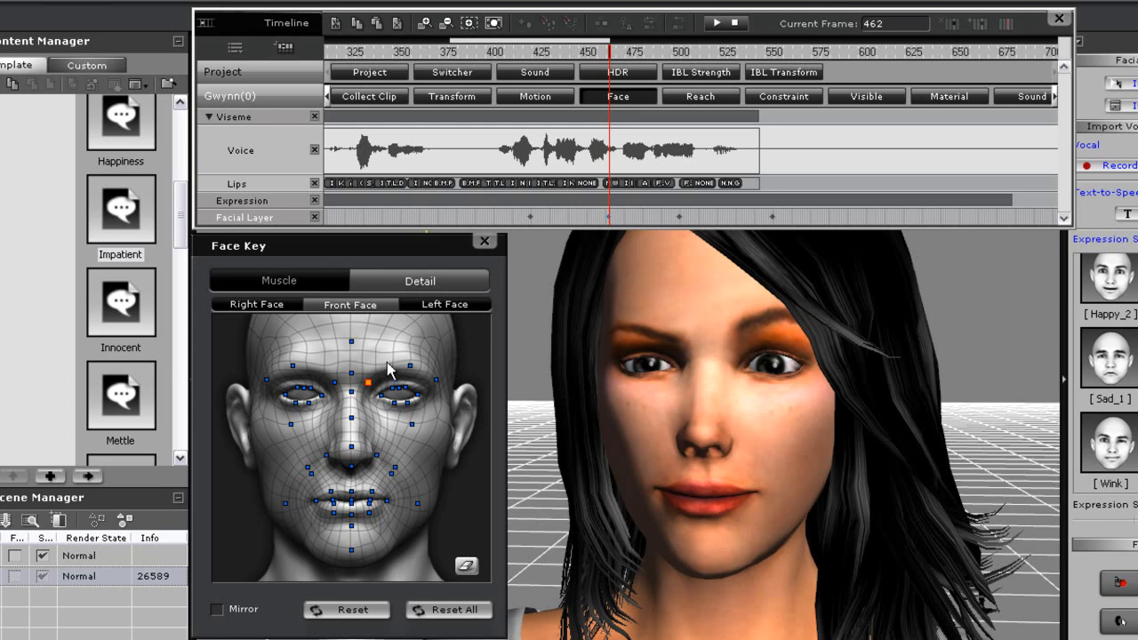
{"action": "mouse_move", "coordinate": [392, 351]}
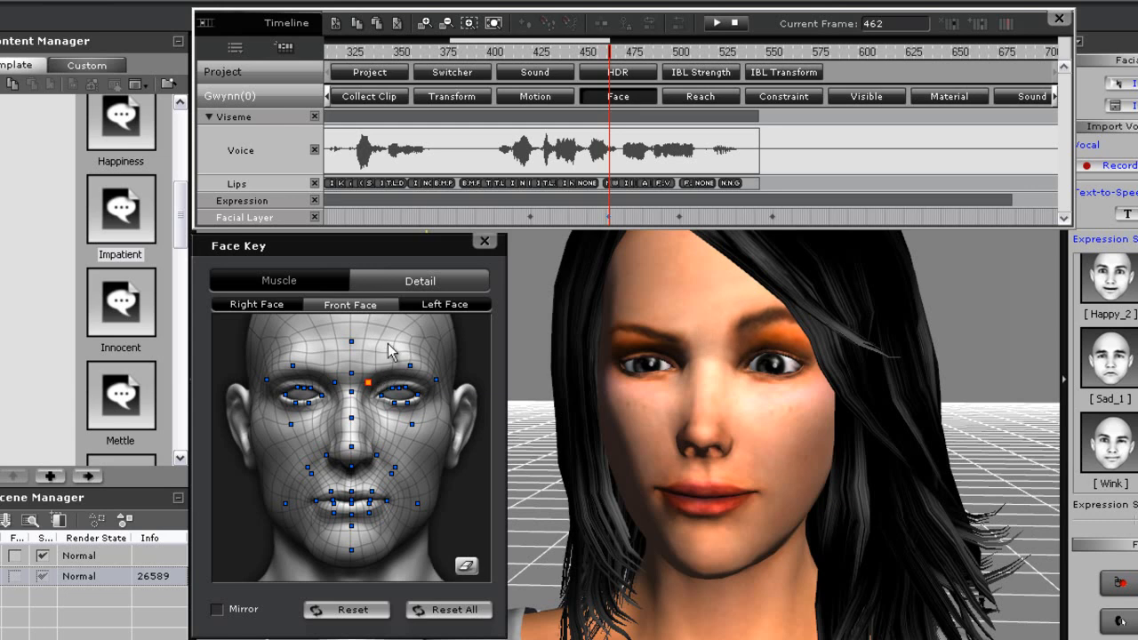
{"action": "mouse_move", "coordinate": [587, 208]}
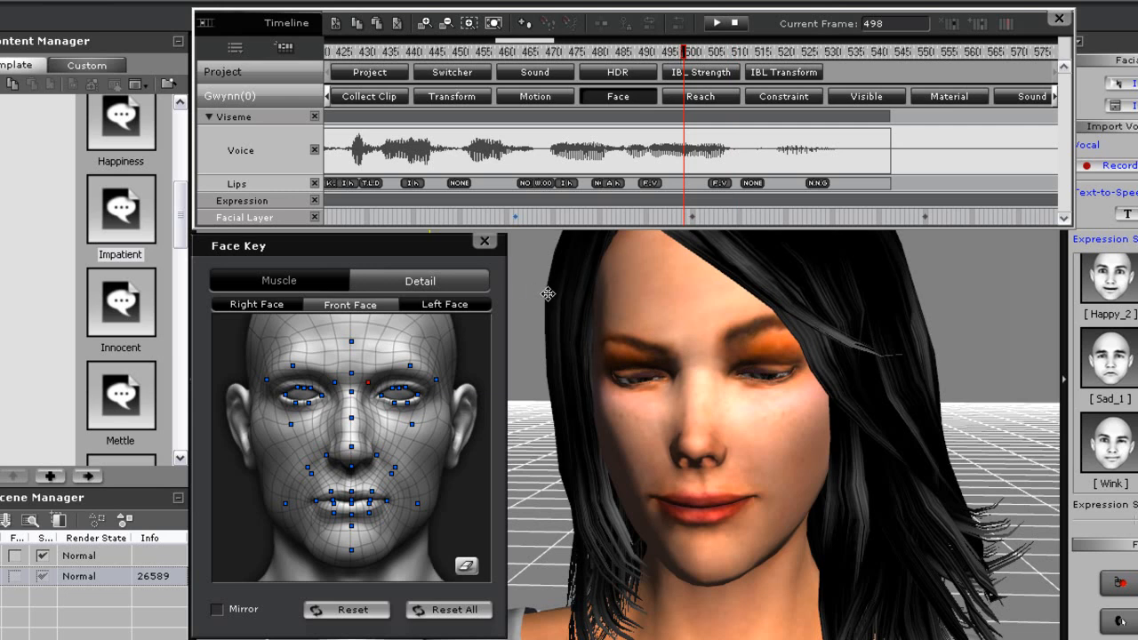
{"action": "mouse_move", "coordinate": [635, 358]}
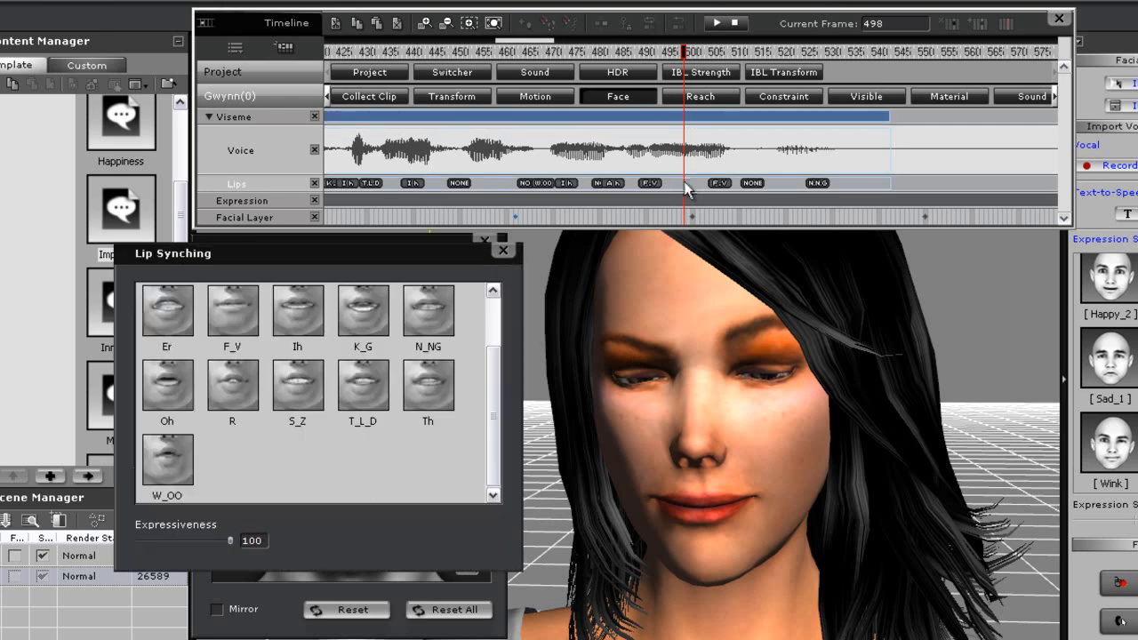
{"action": "mouse_move", "coordinate": [180, 395]}
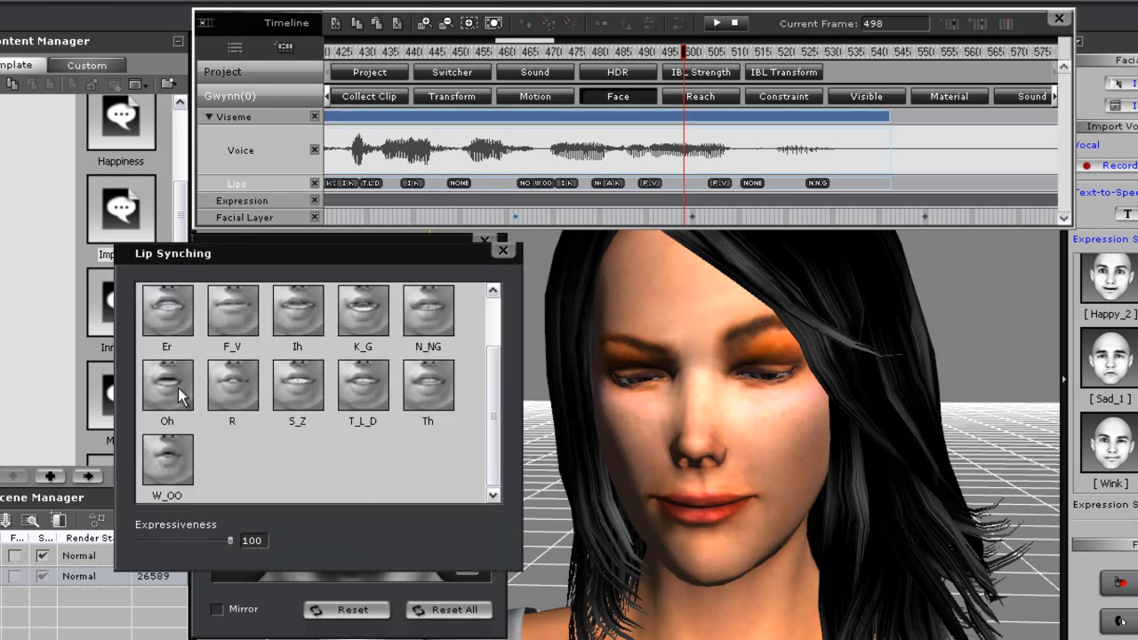
Step: Add an Oh lip shape near frame 498 with expressiveness lowered to 46
{"action": "left_click", "coordinate": [167, 385]}
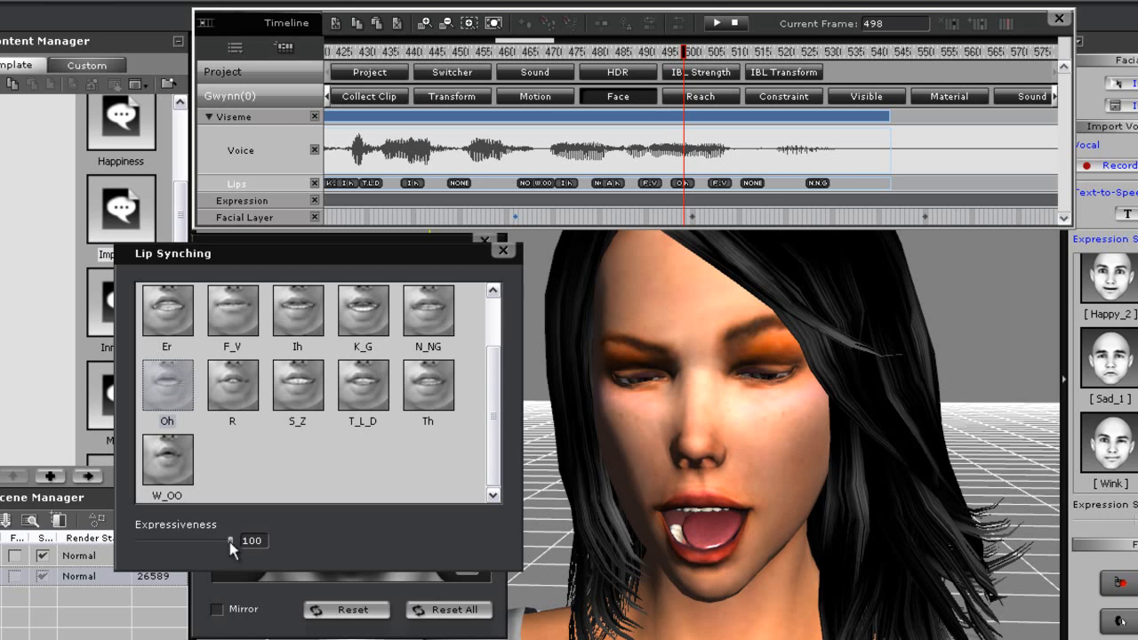
{"action": "left_click_drag", "start_coordinate": [229, 542], "coordinate": [182, 541]}
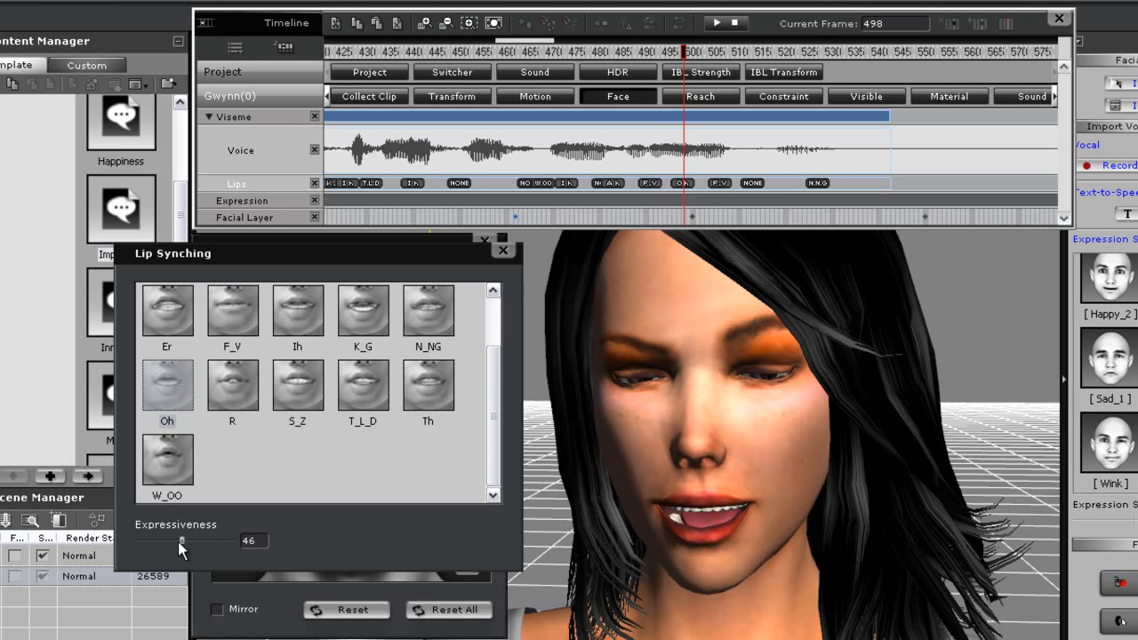
{"action": "left_click_drag", "start_coordinate": [183, 541], "coordinate": [169, 541]}
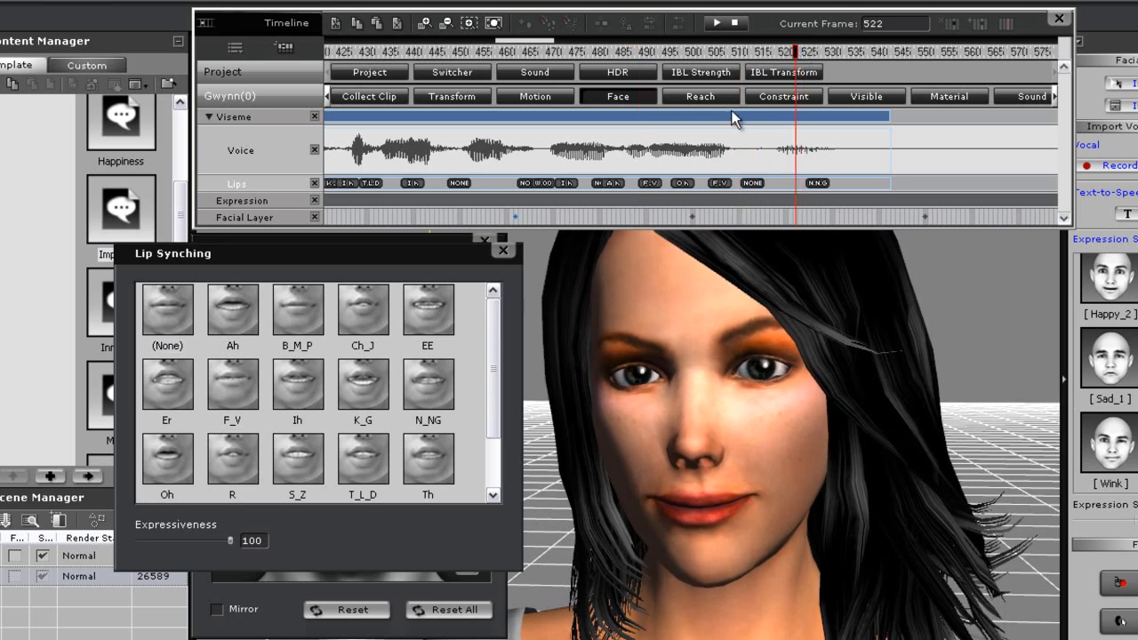
Step: Scroll down the track list and move the playhead on the timeline
{"action": "scroll", "scroll_direction": "down", "scroll_amount": 3}
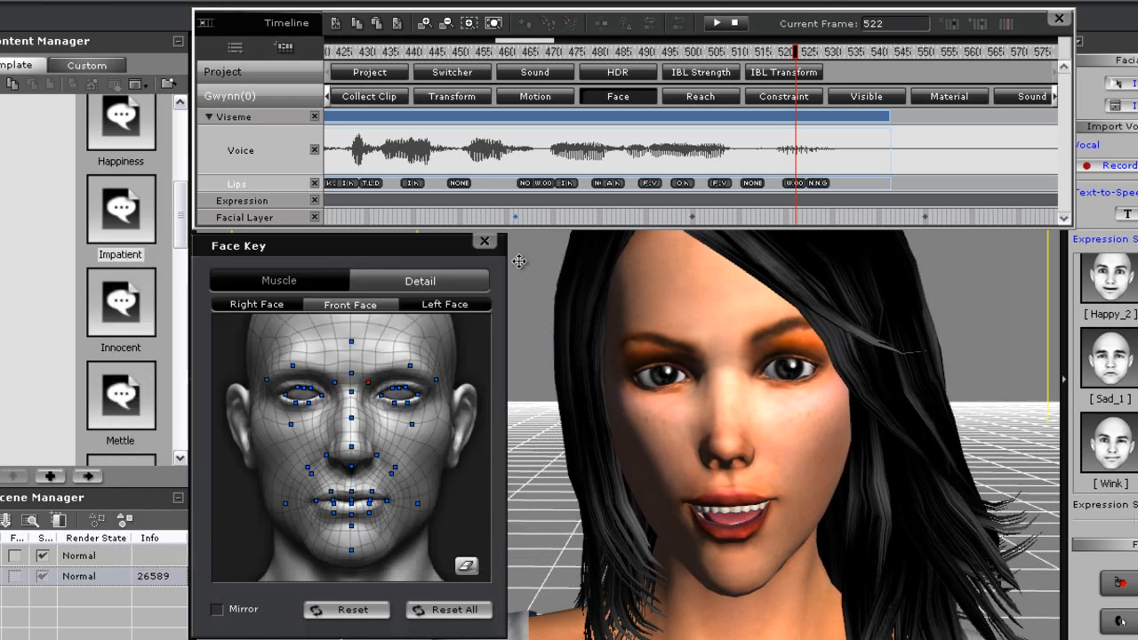
{"action": "left_click", "coordinate": [693, 51]}
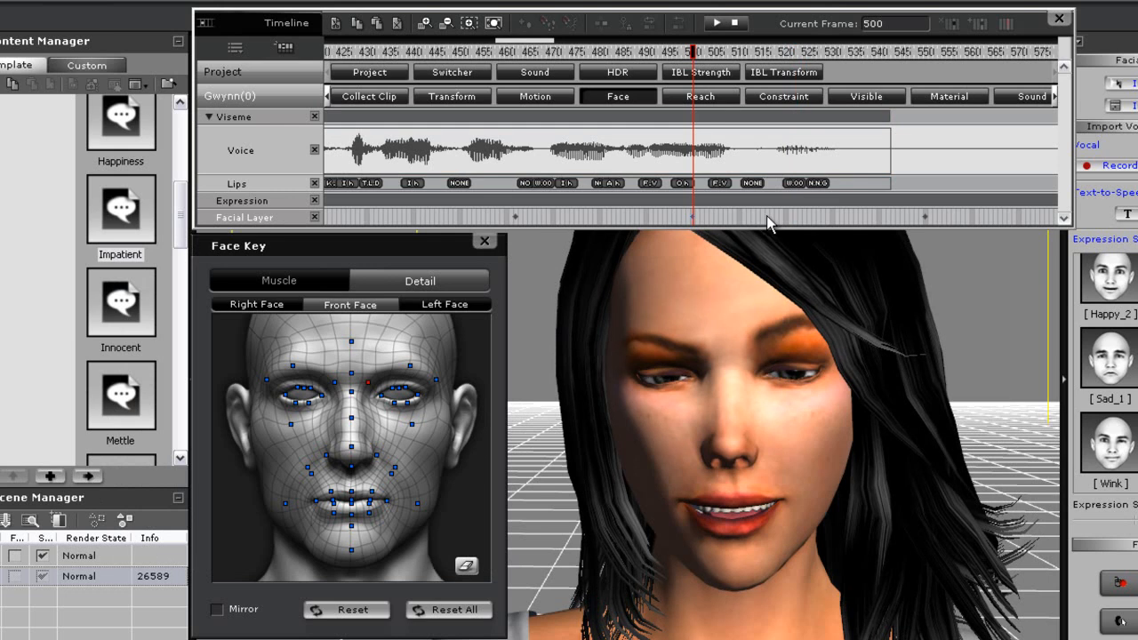
{"action": "mouse_move", "coordinate": [775, 225]}
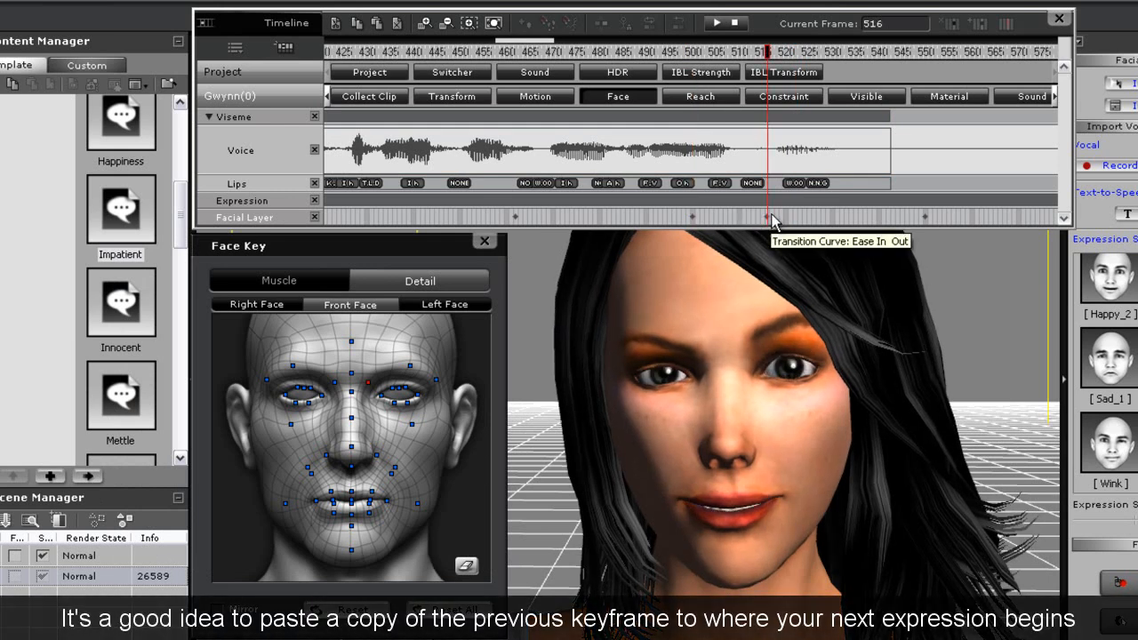
{"action": "mouse_move", "coordinate": [818, 222]}
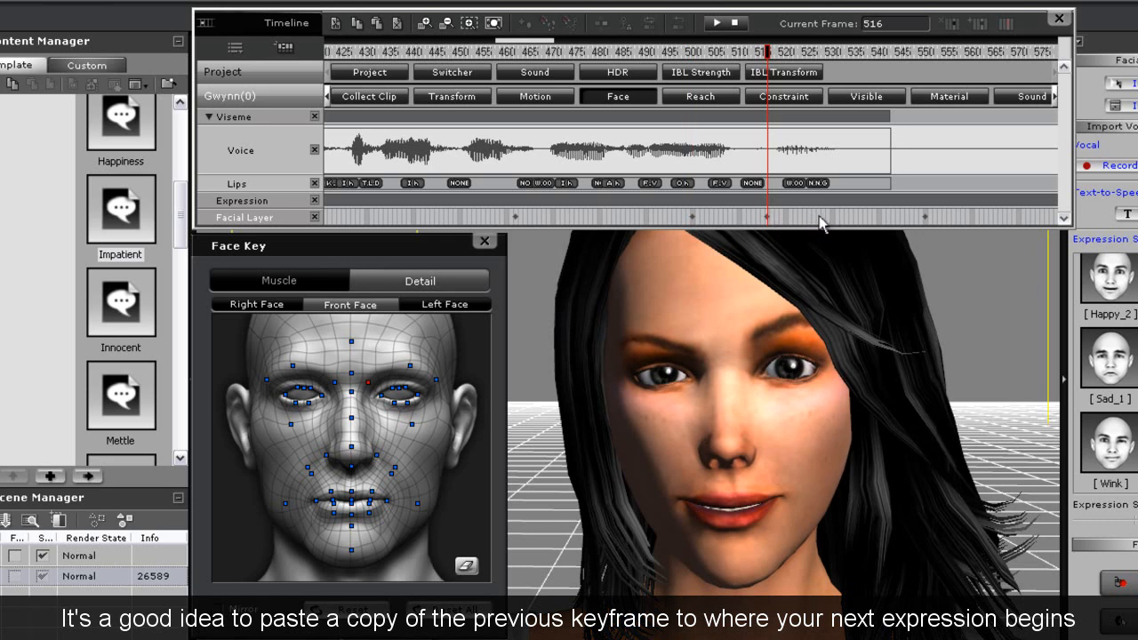